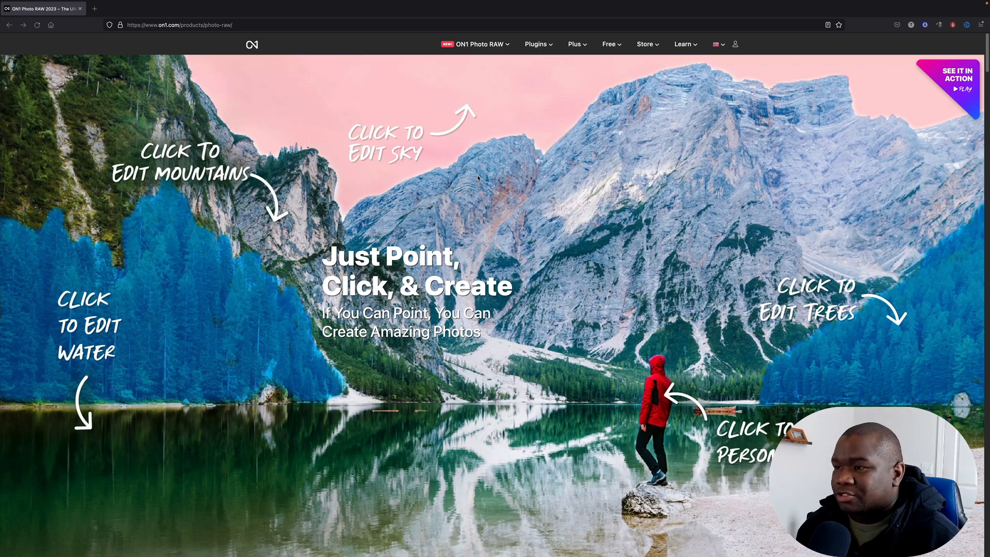
Step: Scroll past the hero image to the 'The Ultimate Photo Editor' introduction section
scroll(down, 3)
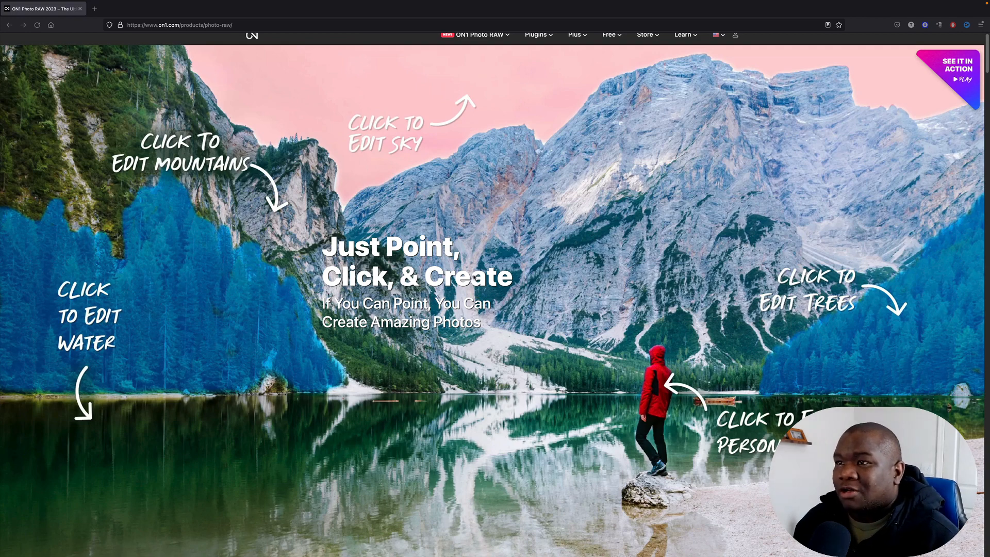
scroll(down, 3)
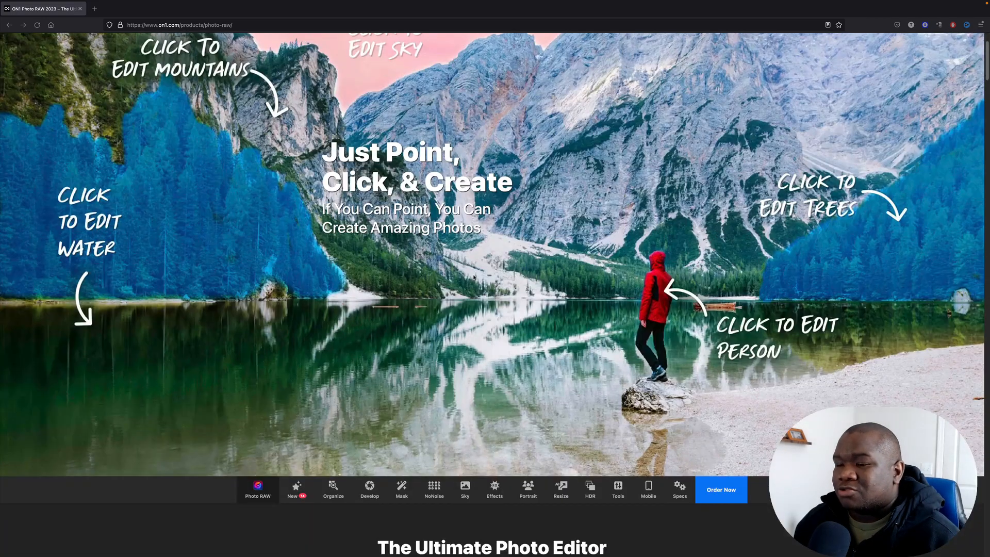
scroll(down, 3)
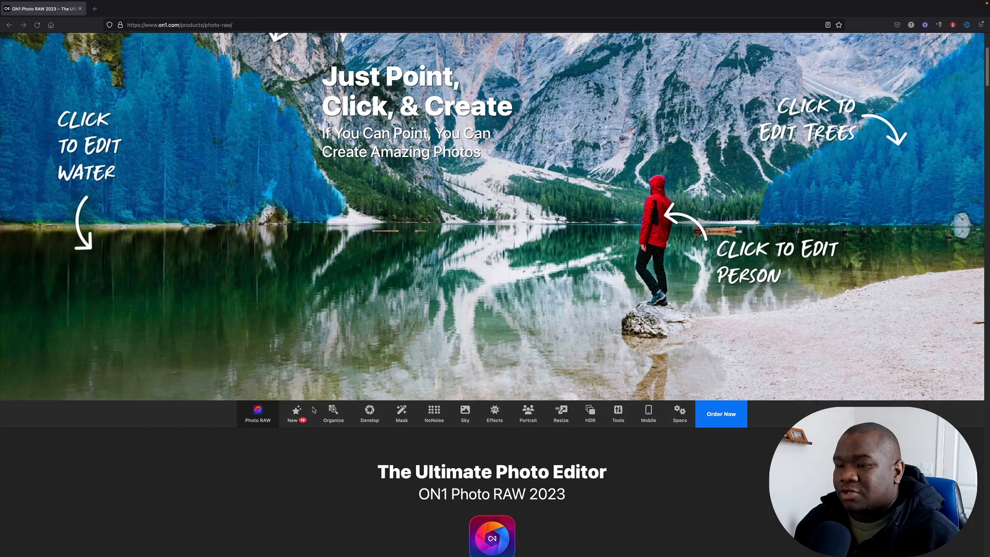
scroll(down, 3)
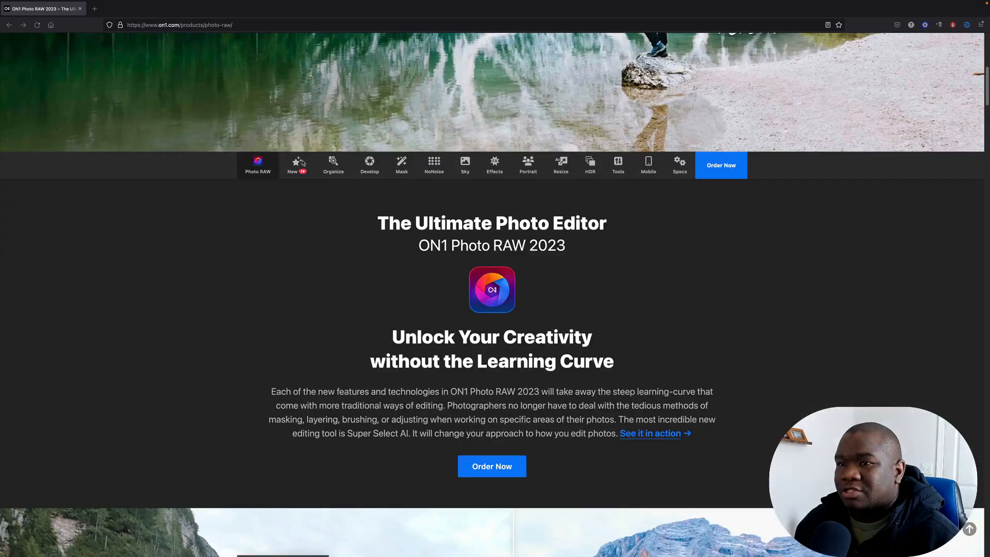
Step: Open the 'New' page showing Super Select AI and Mask AI in Photo RAW 2023
click(296, 165)
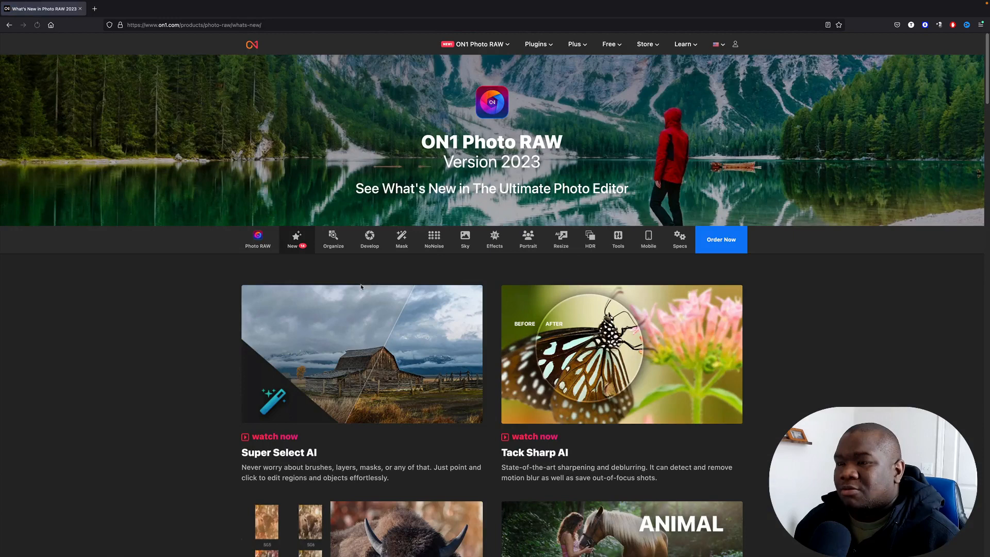
scroll(down, 3)
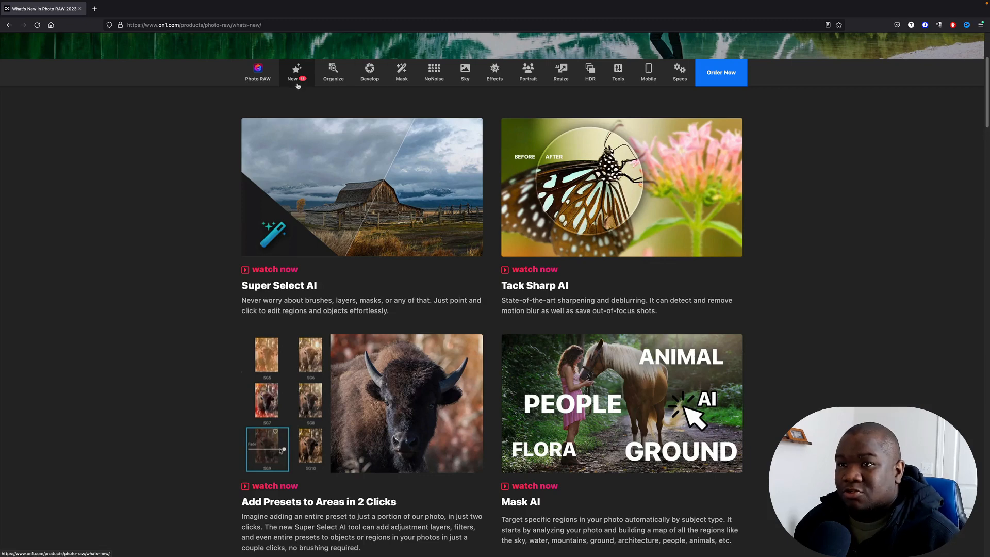
mouse_move(326, 96)
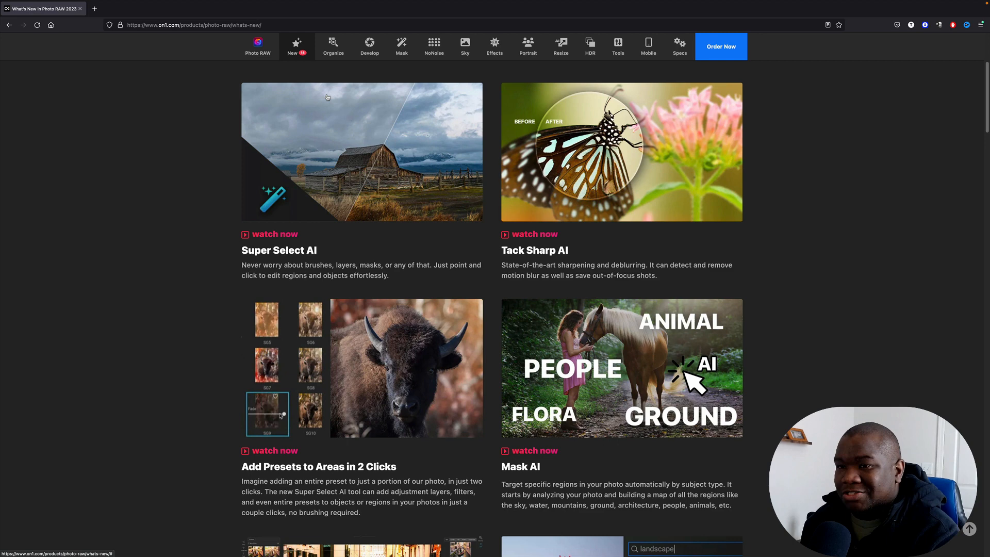
mouse_move(405, 209)
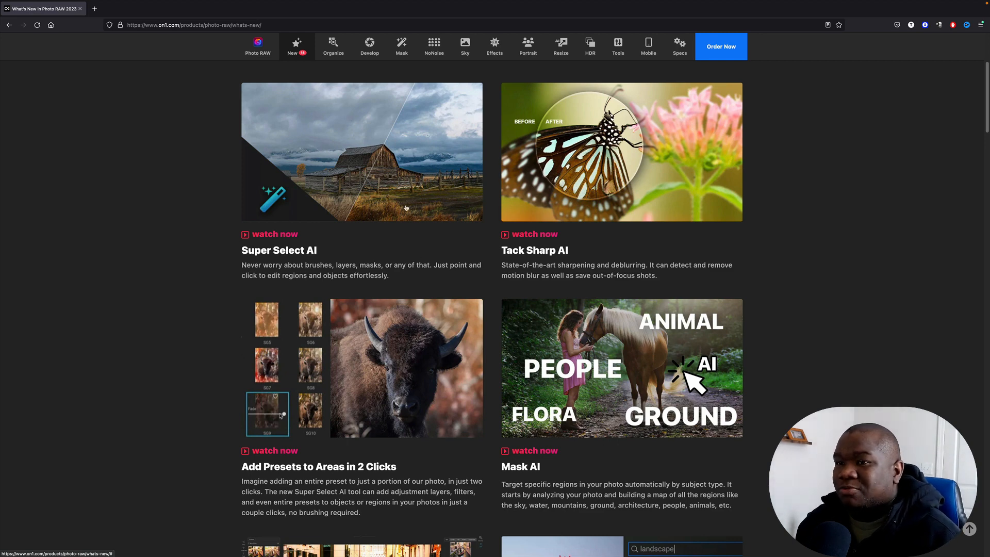
mouse_move(347, 272)
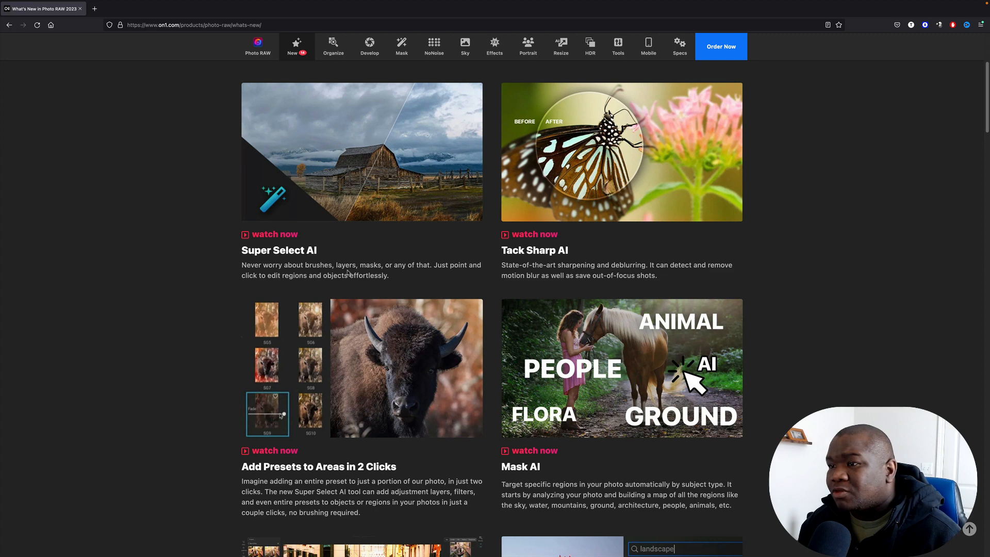
mouse_move(577, 222)
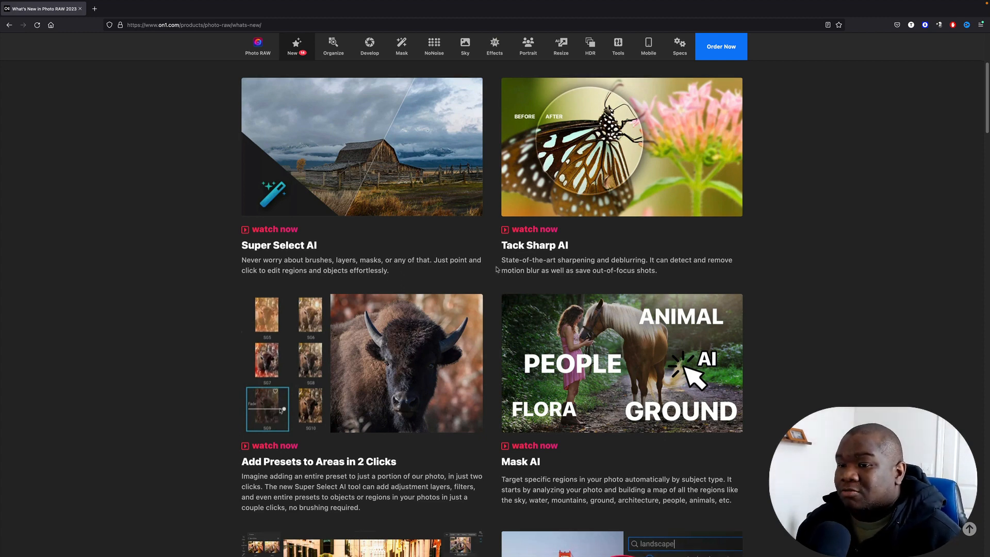
Step: Scroll down to the Instantly View Presets and Keyword AI feature cards
scroll(down, 3)
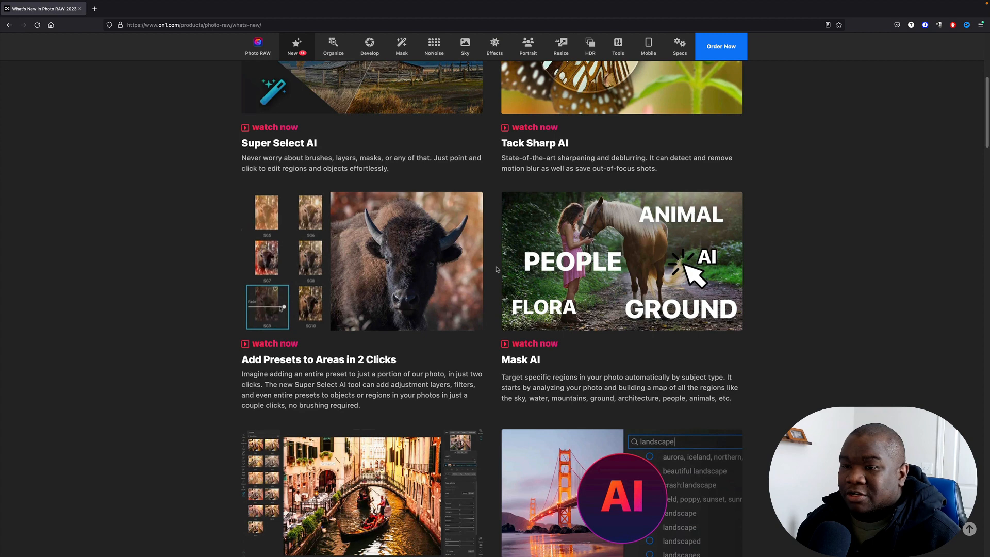
scroll(down, 3)
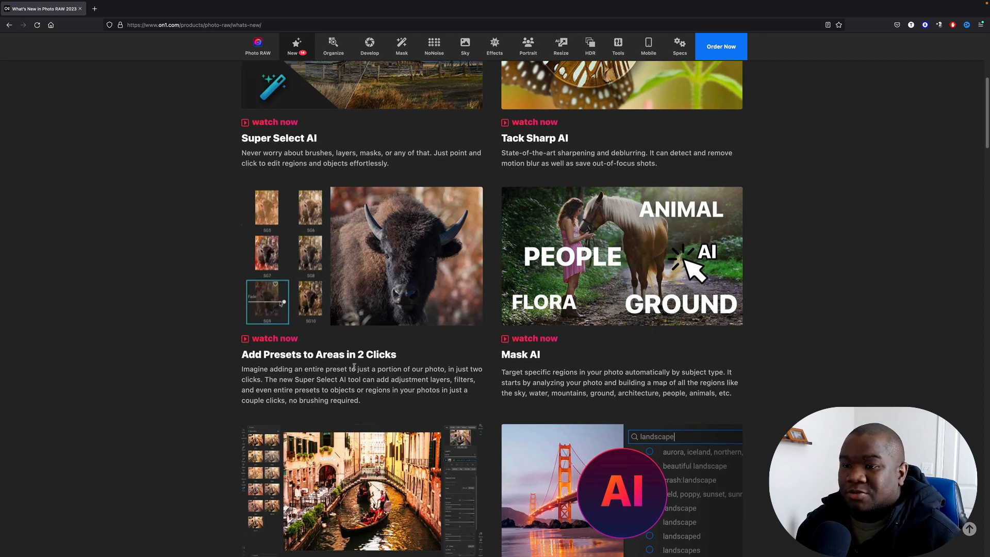
scroll(down, 3)
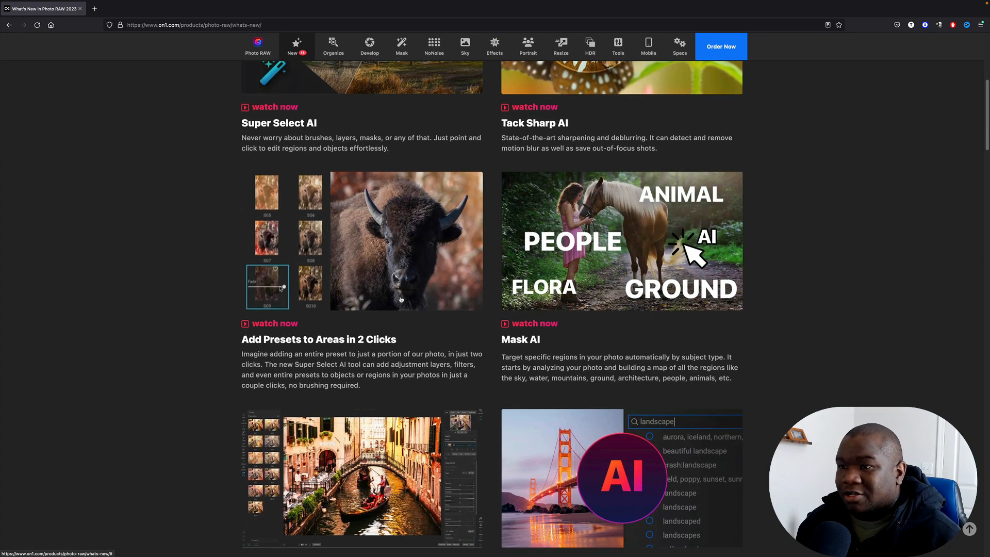
mouse_move(434, 328)
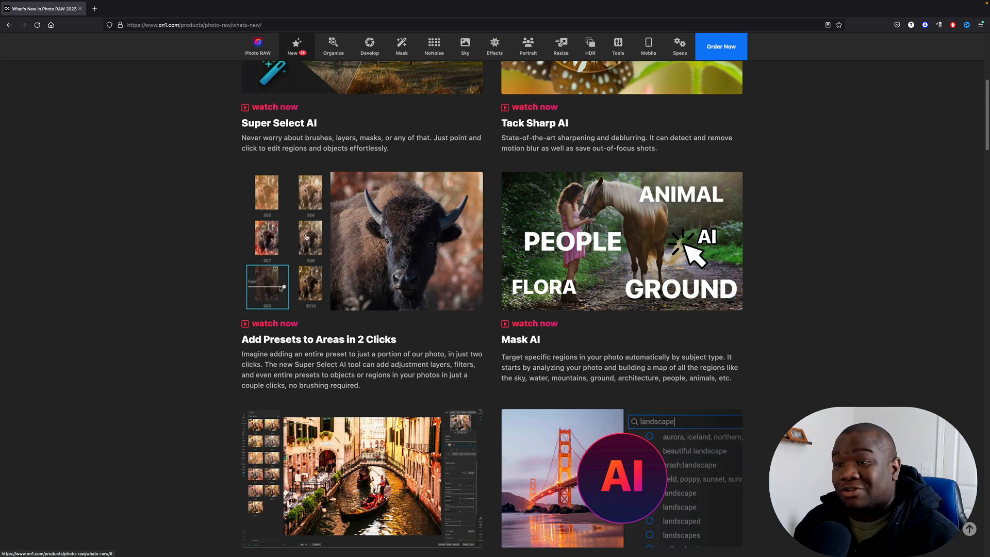
mouse_move(384, 303)
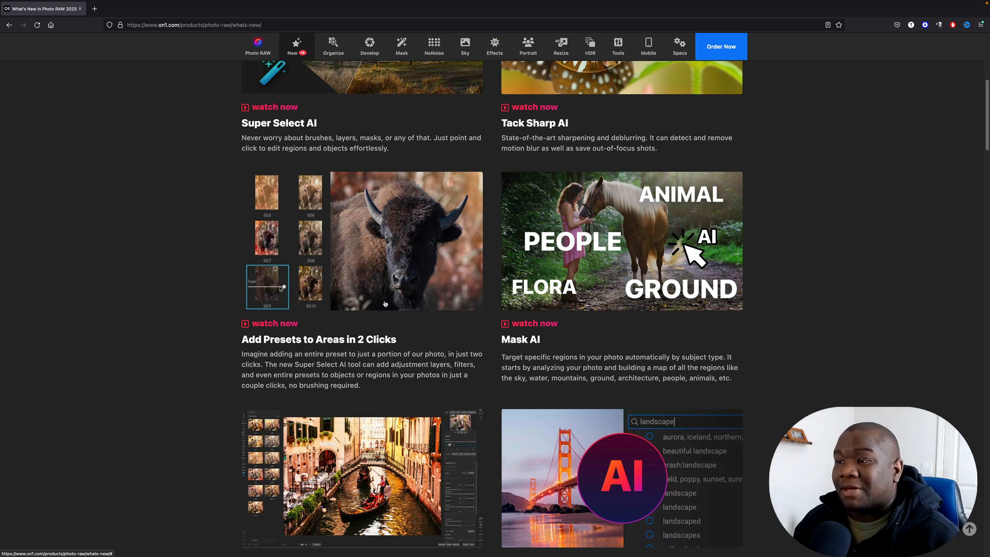
scroll(down, 3)
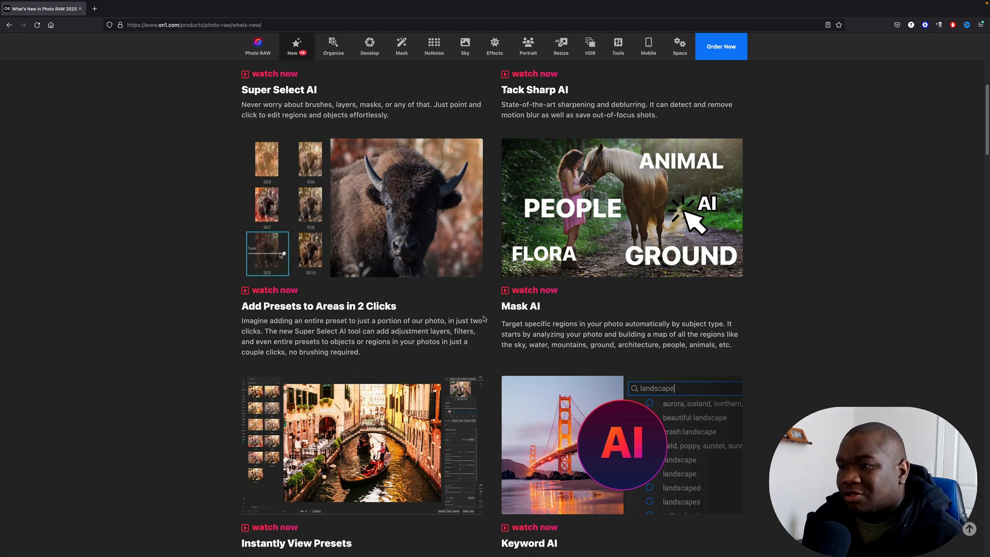
mouse_move(613, 284)
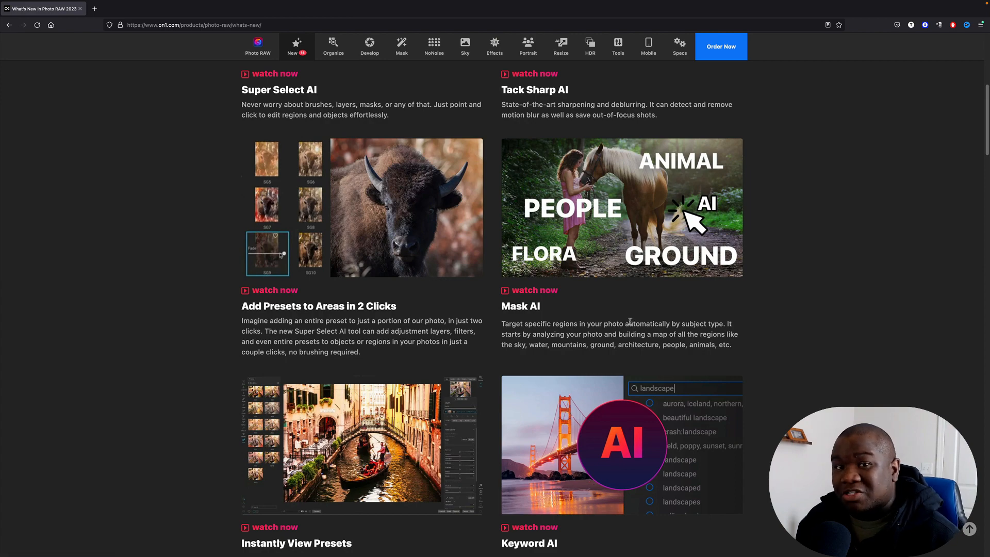
mouse_move(600, 292)
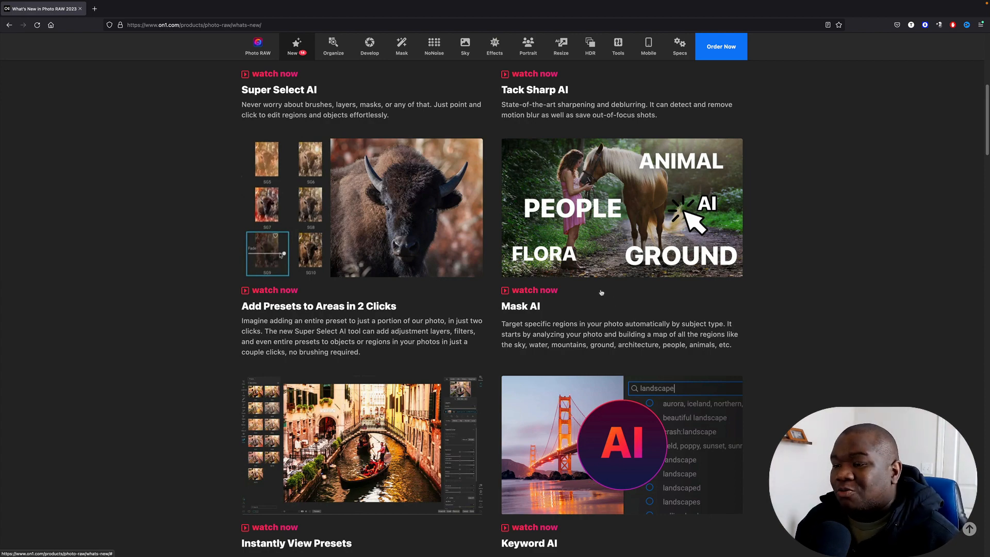
Step: Scroll to the Quick Mask AI and AI-Powered Adaptive Presets sneak-peek cards
scroll(down, 3)
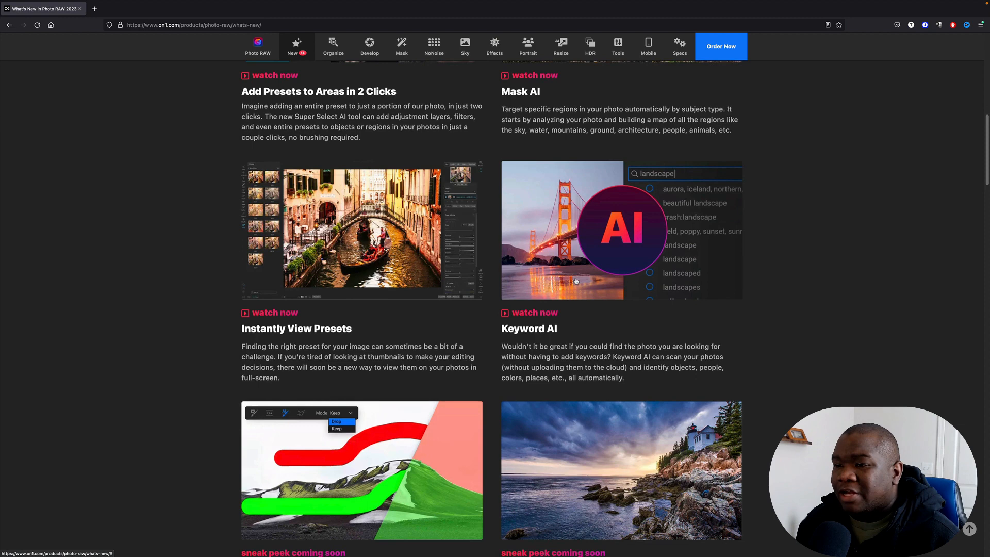
scroll(down, 3)
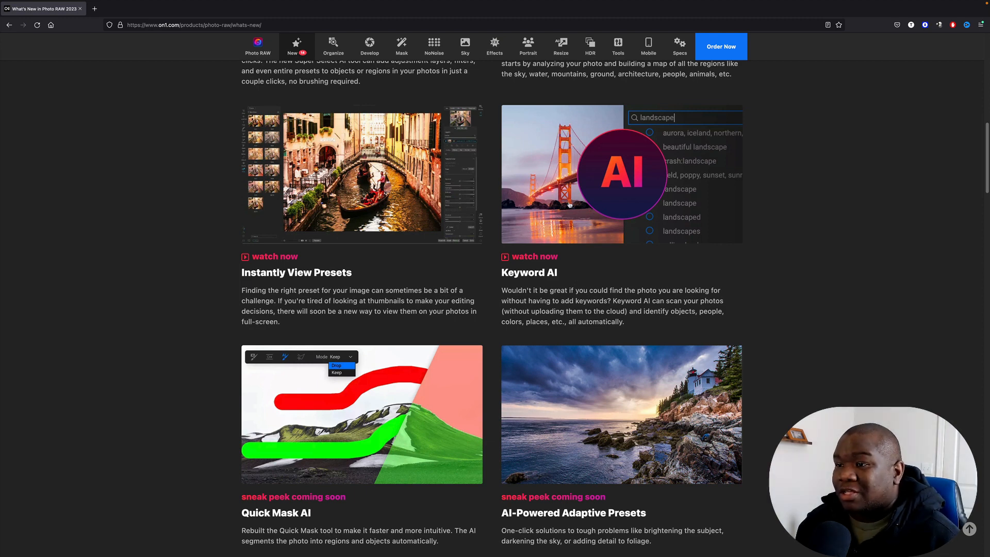
mouse_move(585, 291)
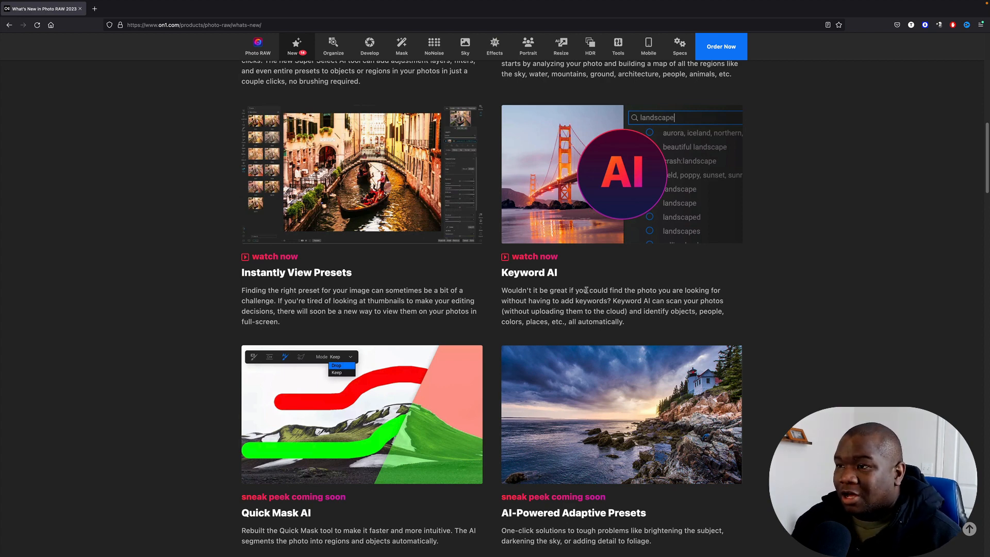
mouse_move(601, 229)
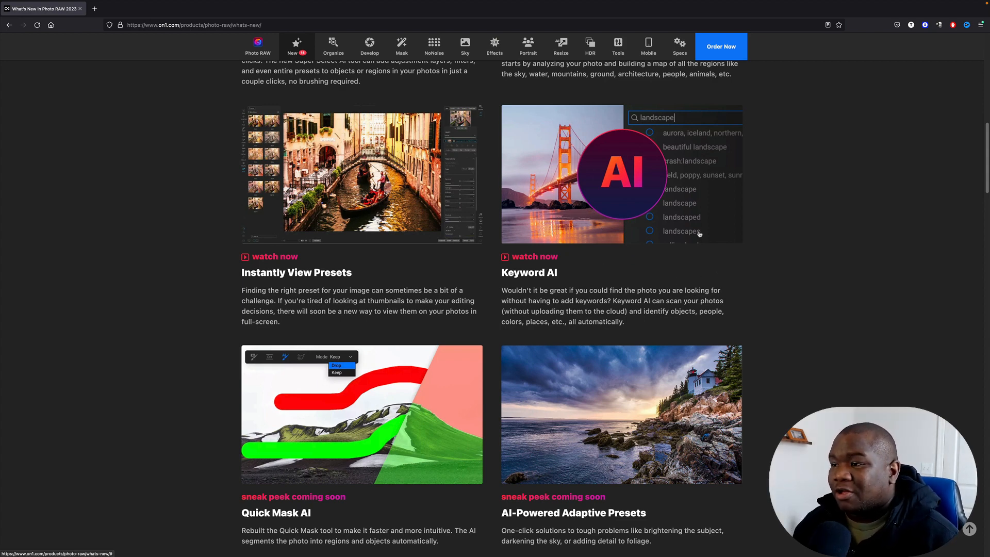
mouse_move(514, 241)
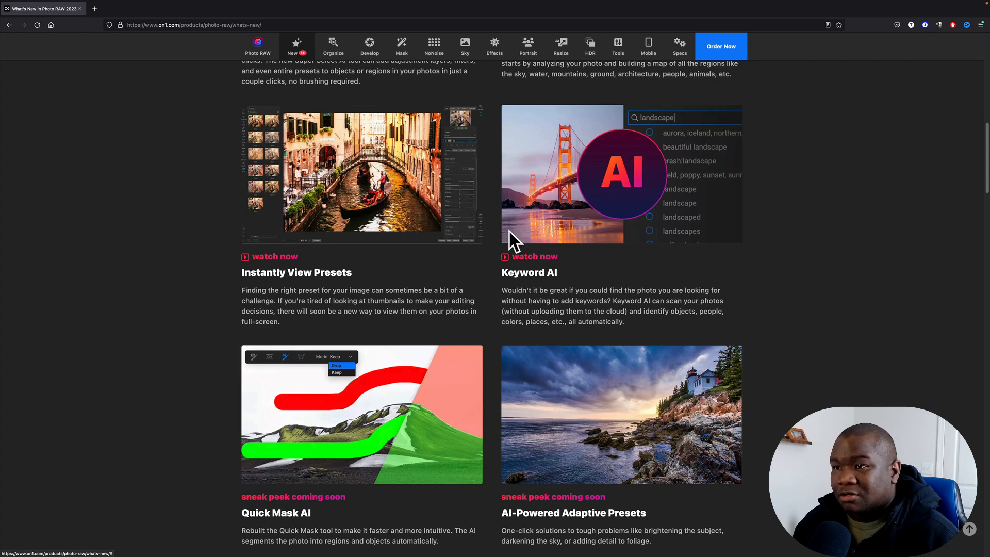
Step: Scroll through the remaining feature cards, then back up to the Photo RAW 2023 header banner
scroll(down, 3)
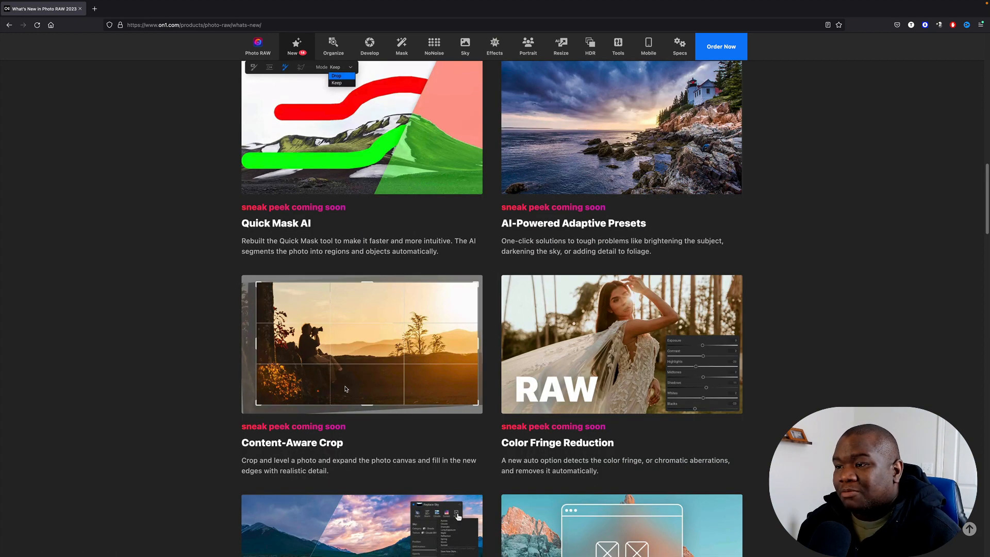
mouse_move(379, 341)
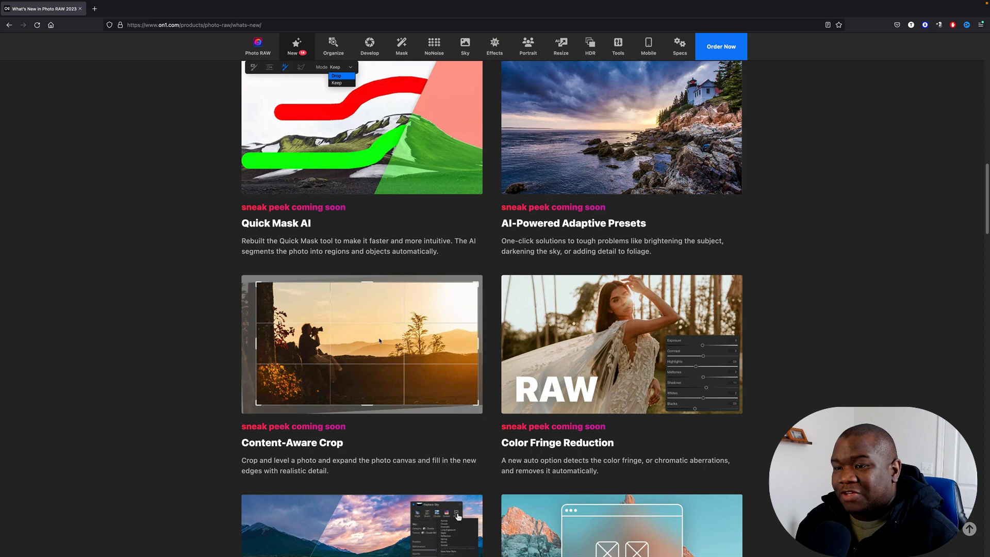
scroll(down, 3)
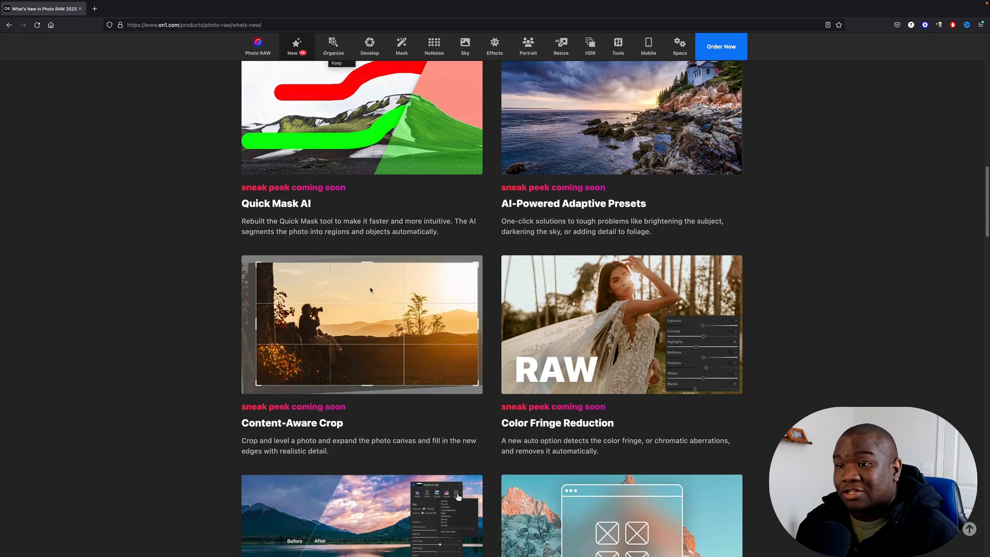
scroll(down, 3)
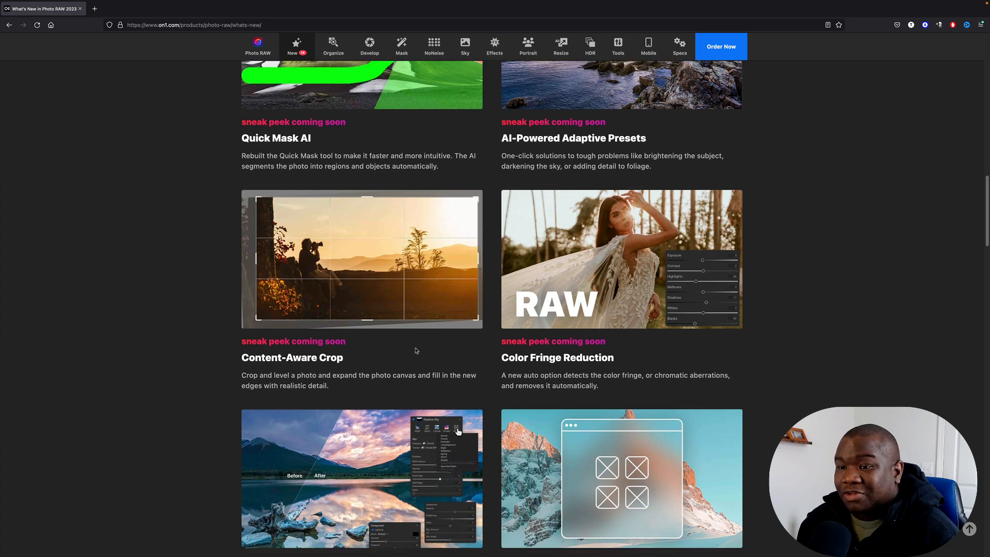
mouse_move(392, 351)
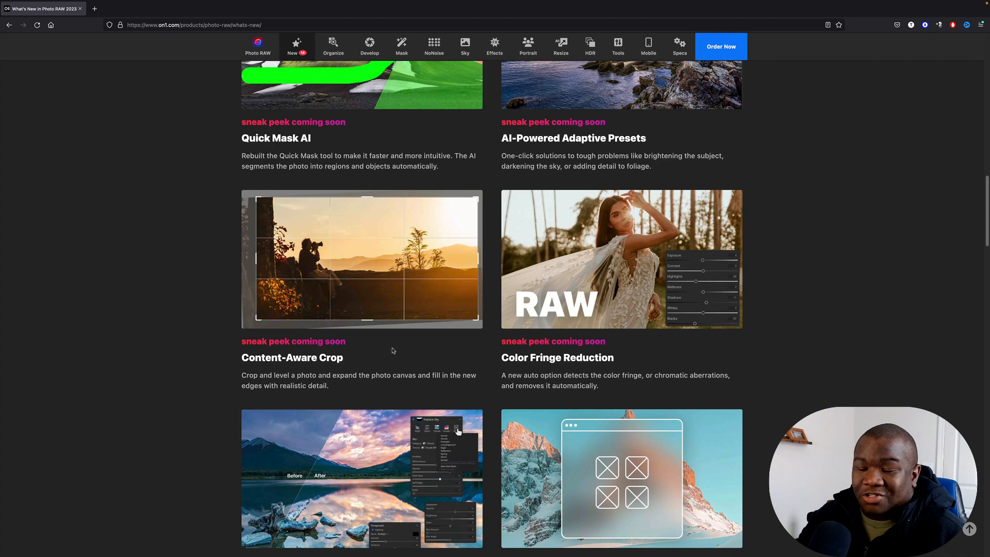
scroll(up, 3)
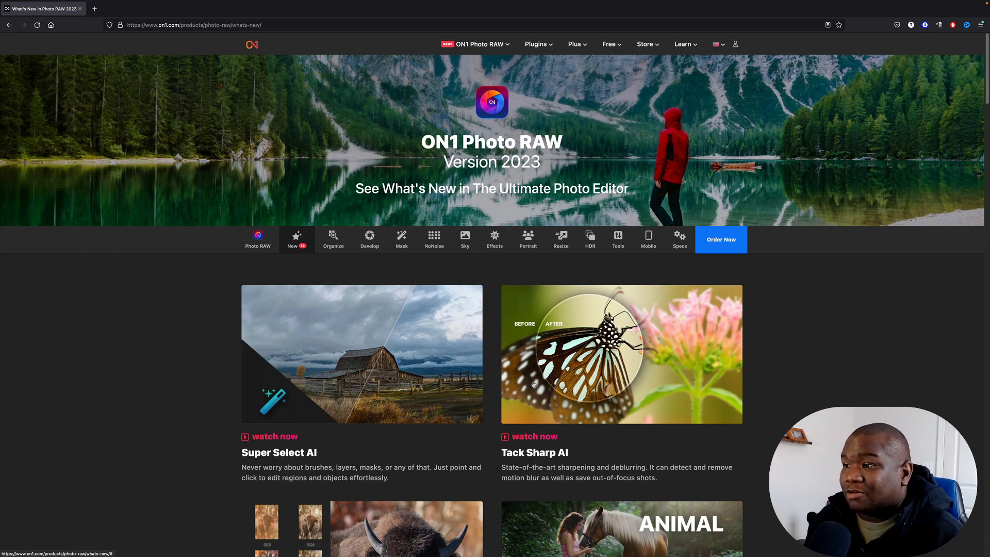
Step: Open the Order Now buy page comparing Everything Plus, Everything and Photo RAW plans
click(721, 240)
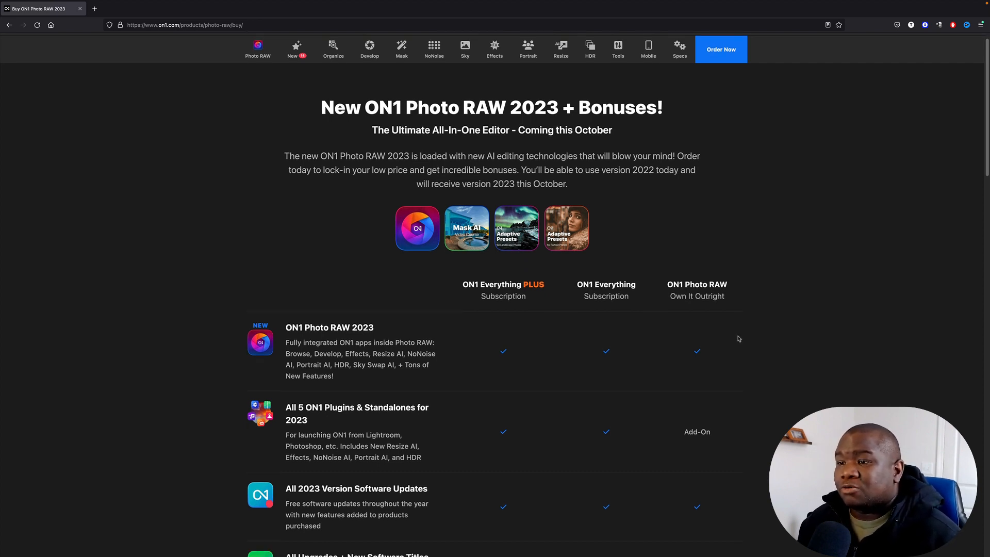
mouse_move(756, 276)
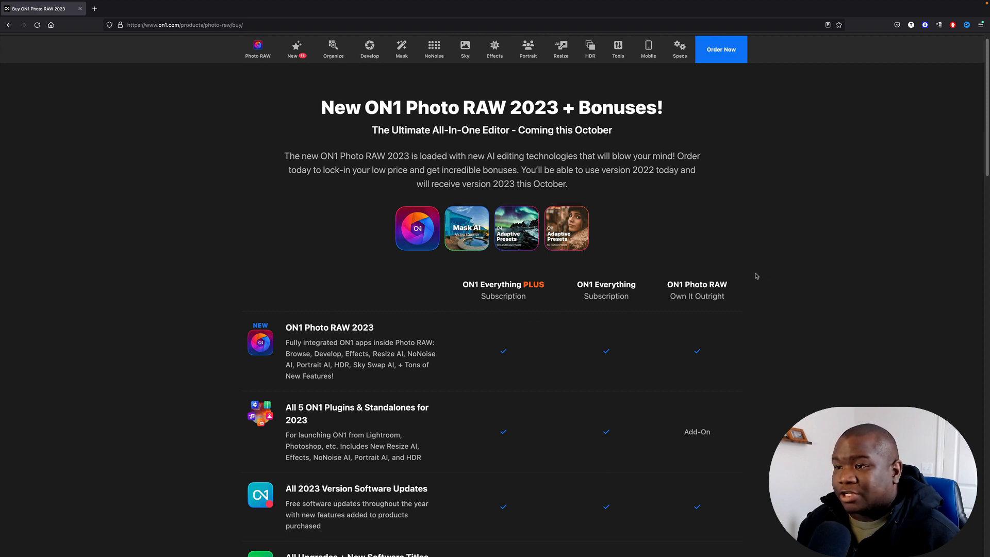
mouse_move(476, 300)
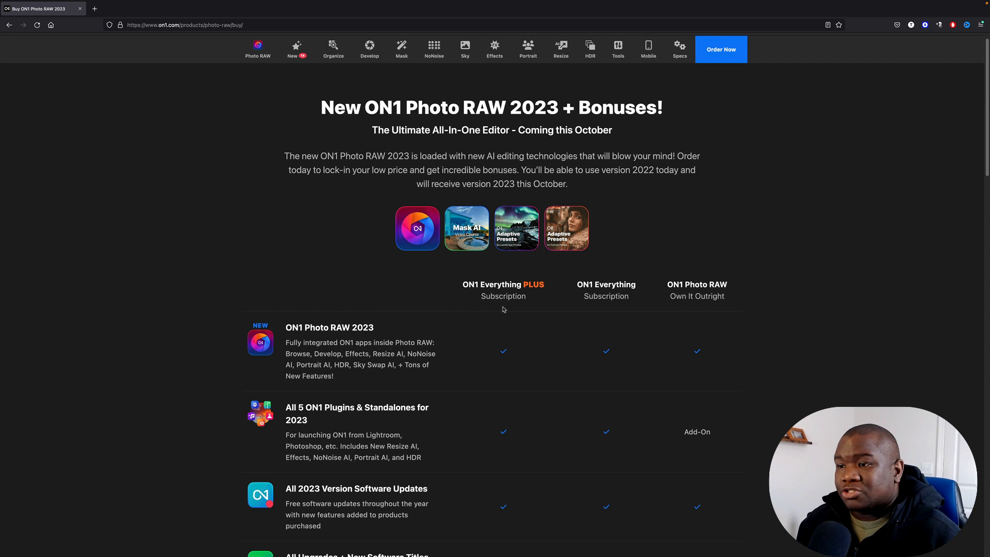
mouse_move(476, 306)
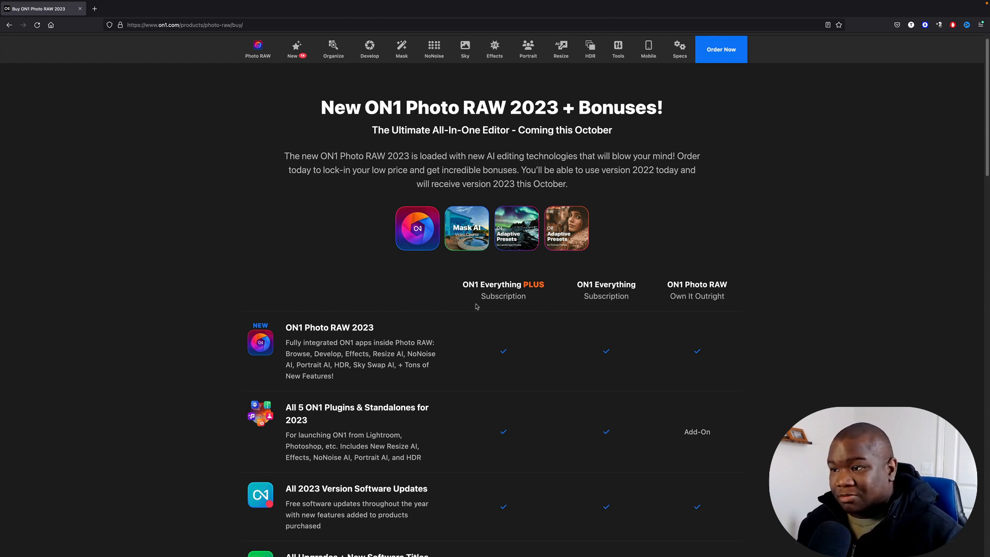
mouse_move(602, 273)
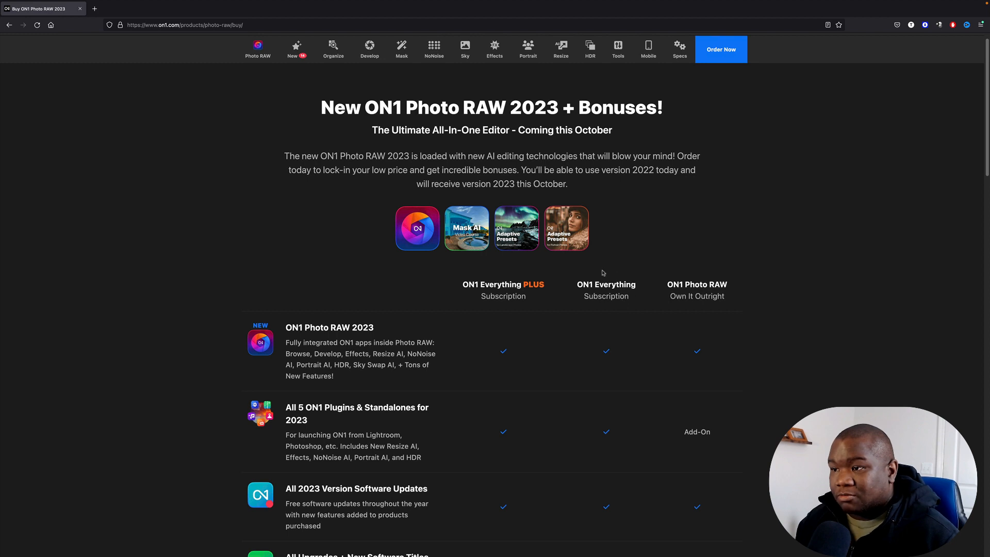
mouse_move(571, 302)
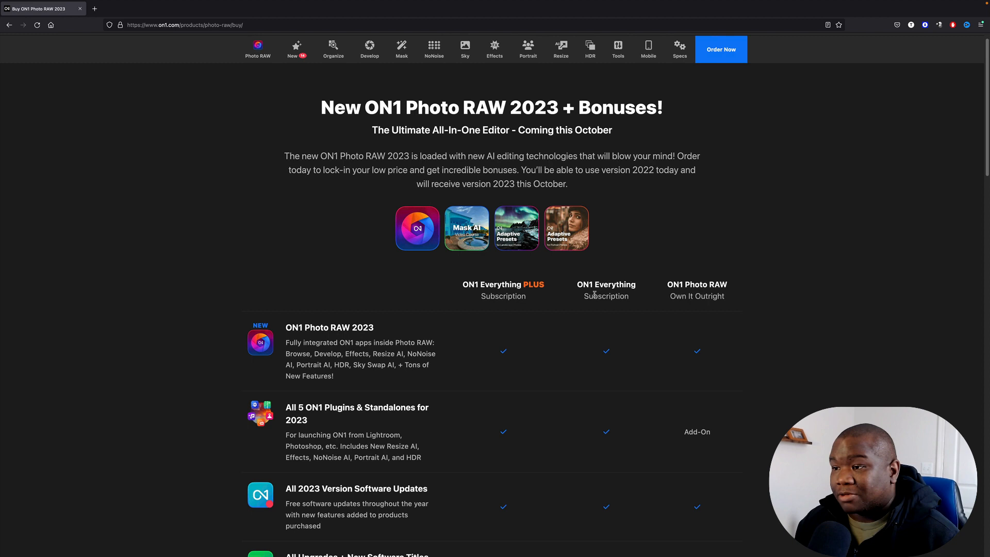
mouse_move(598, 271)
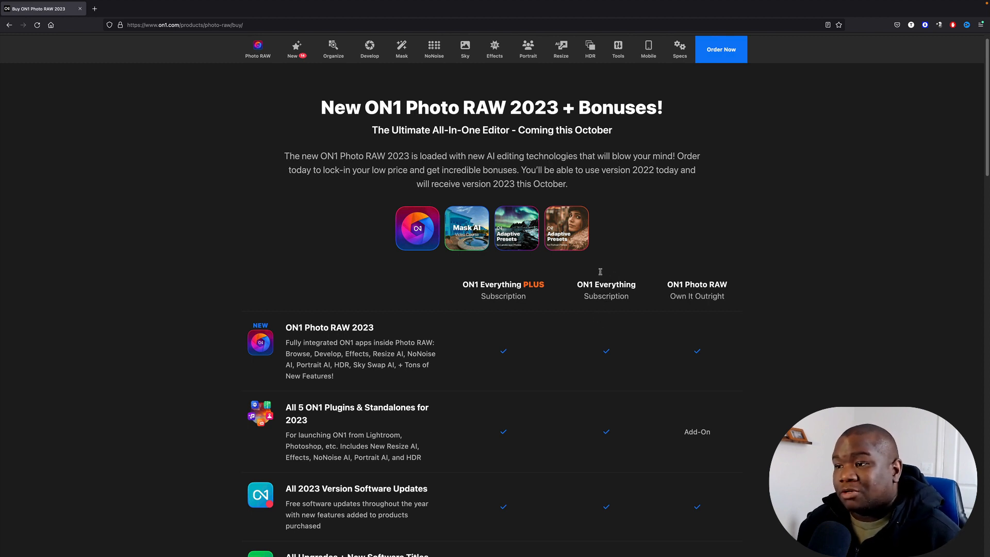
mouse_move(587, 291)
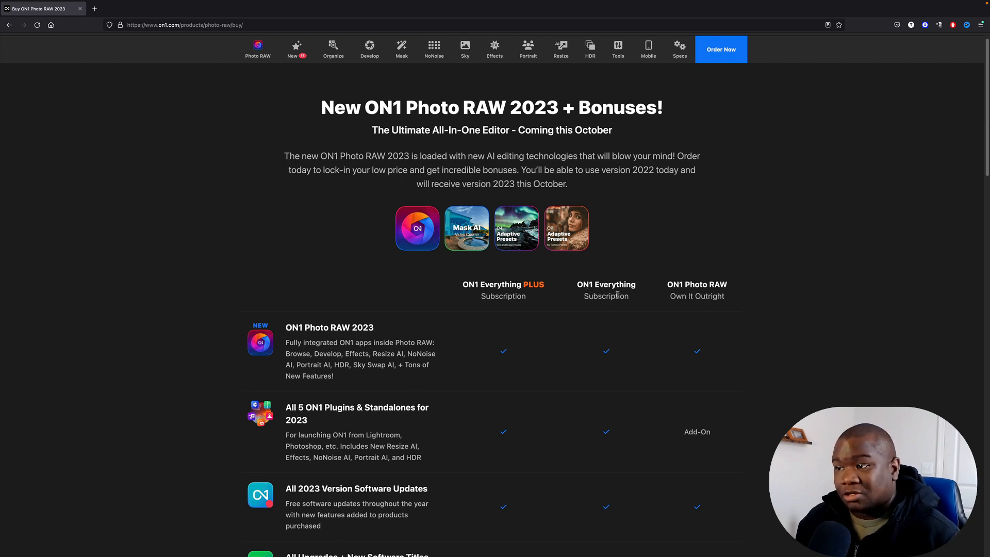
mouse_move(730, 312)
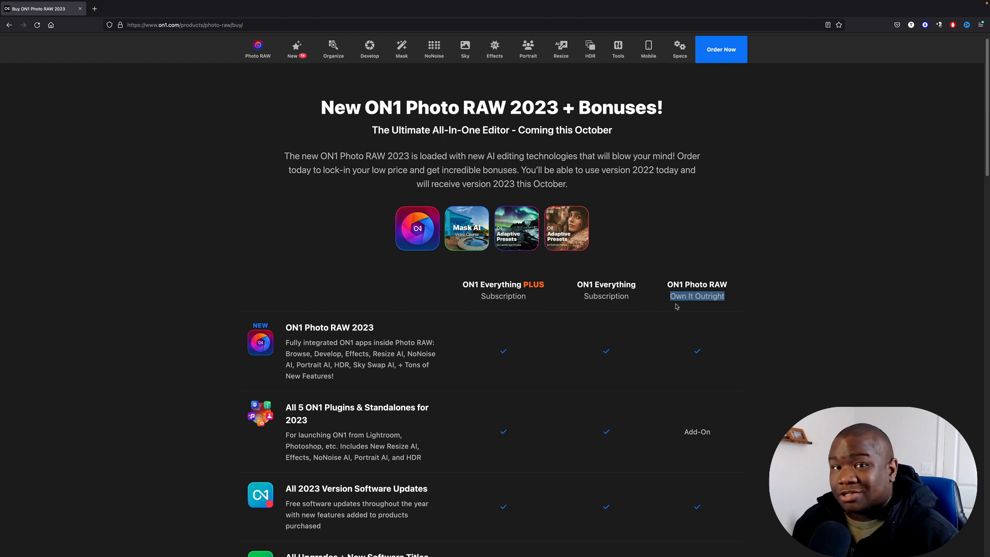
mouse_move(654, 309)
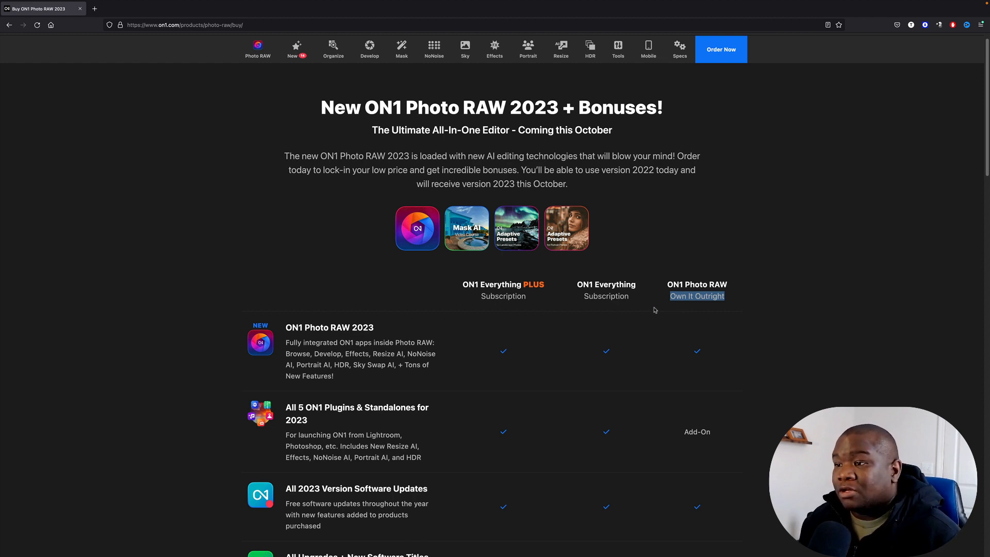
scroll(down, 3)
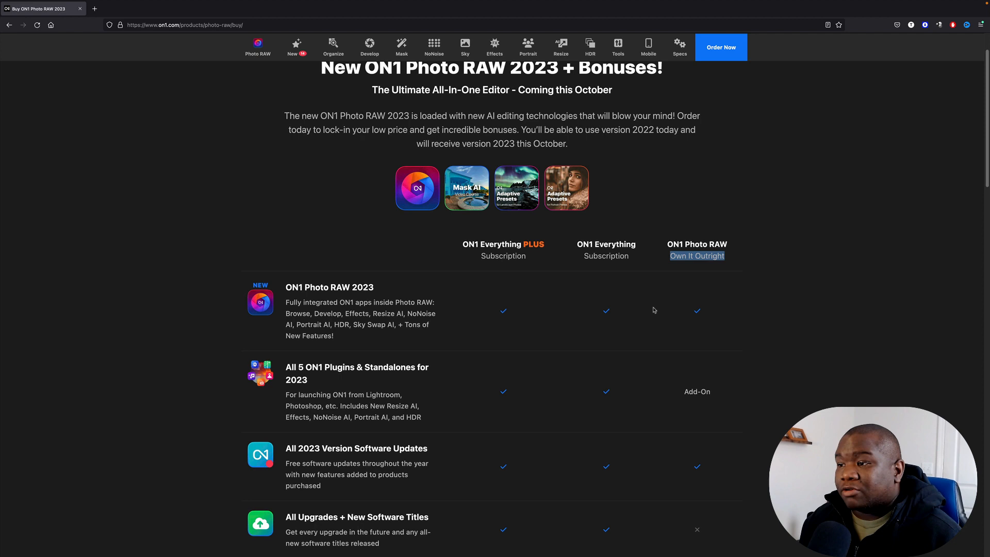
scroll(down, 3)
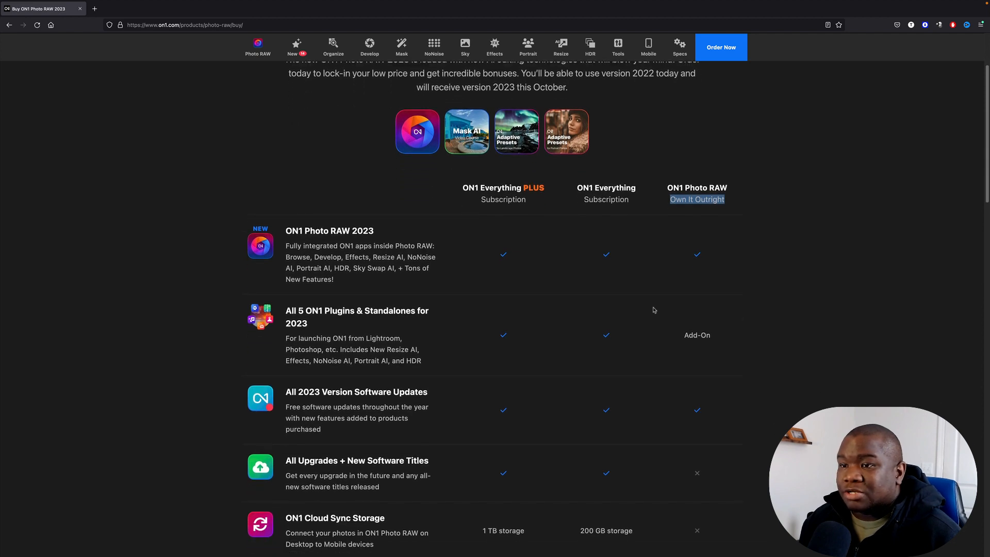
scroll(down, 3)
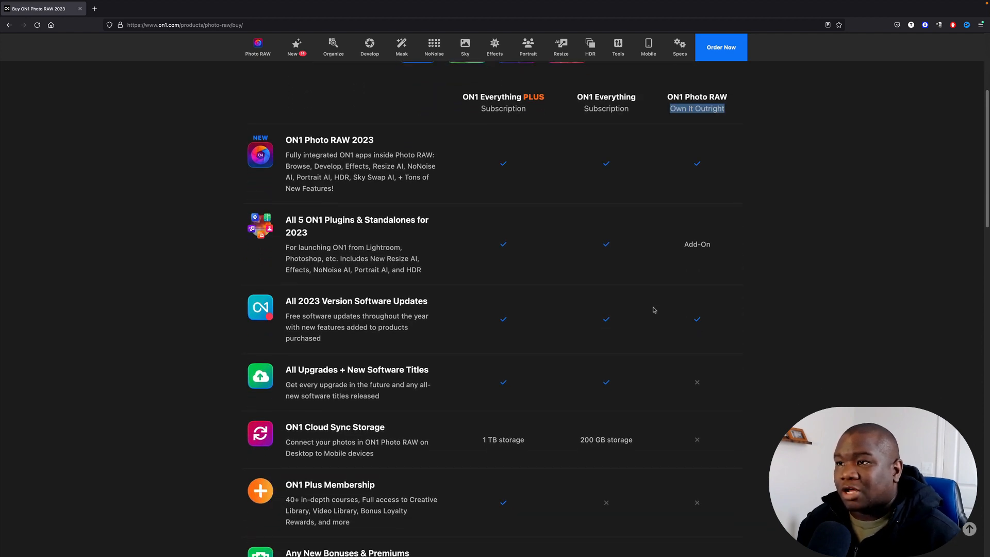
mouse_move(661, 385)
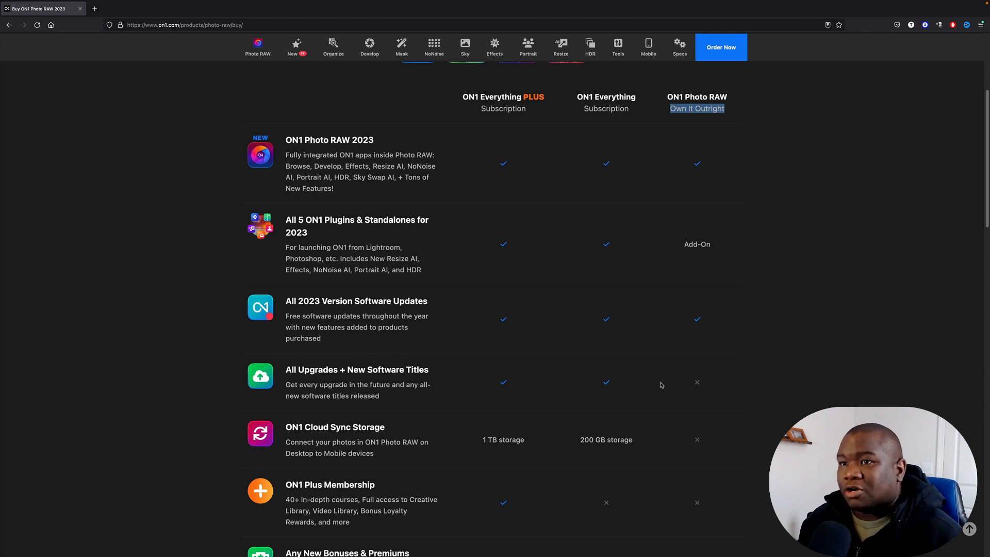
mouse_move(636, 377)
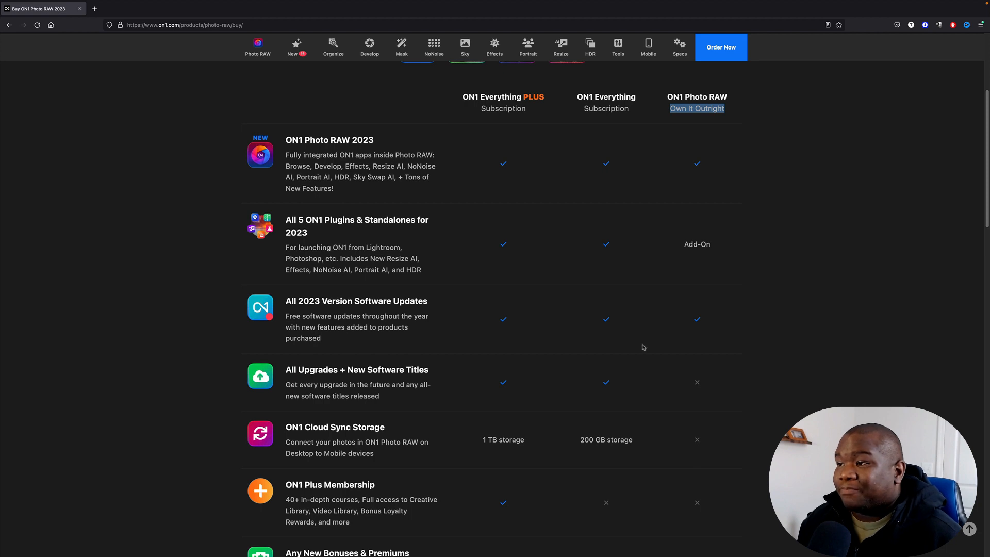
mouse_move(708, 482)
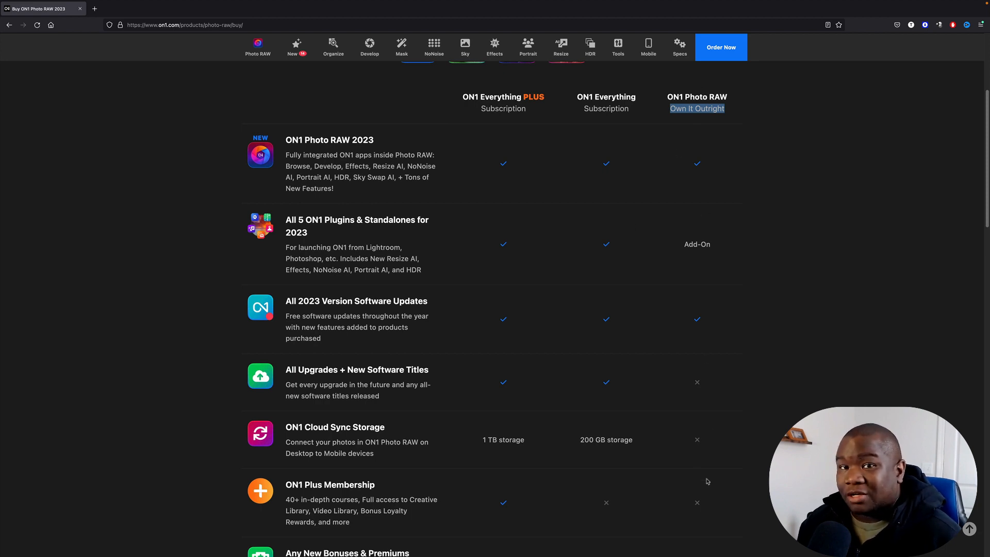
mouse_move(664, 429)
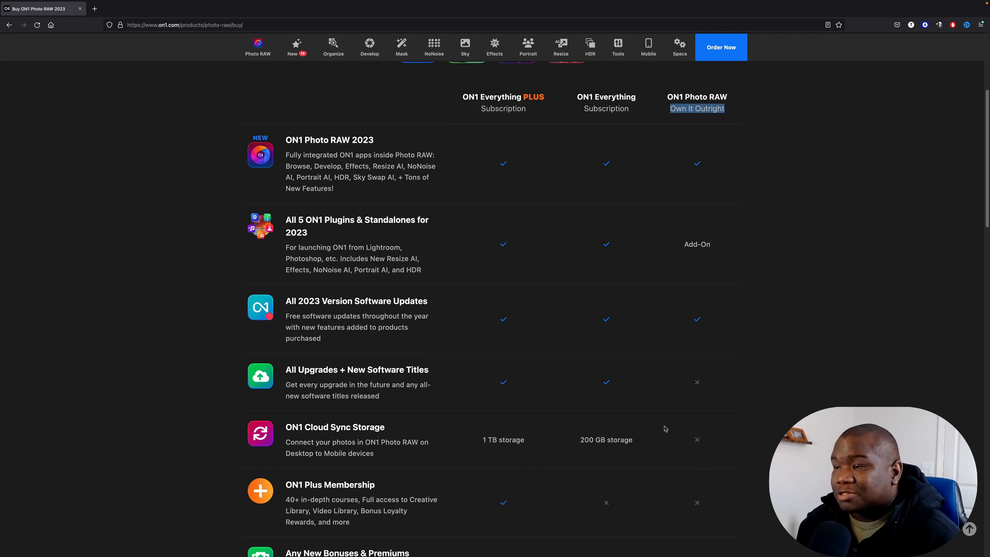
mouse_move(318, 214)
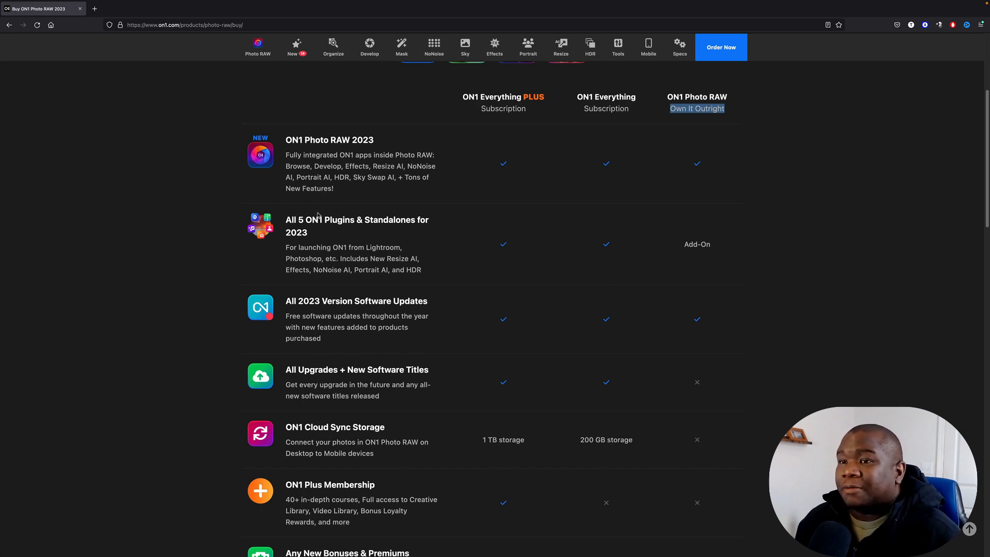
mouse_move(605, 273)
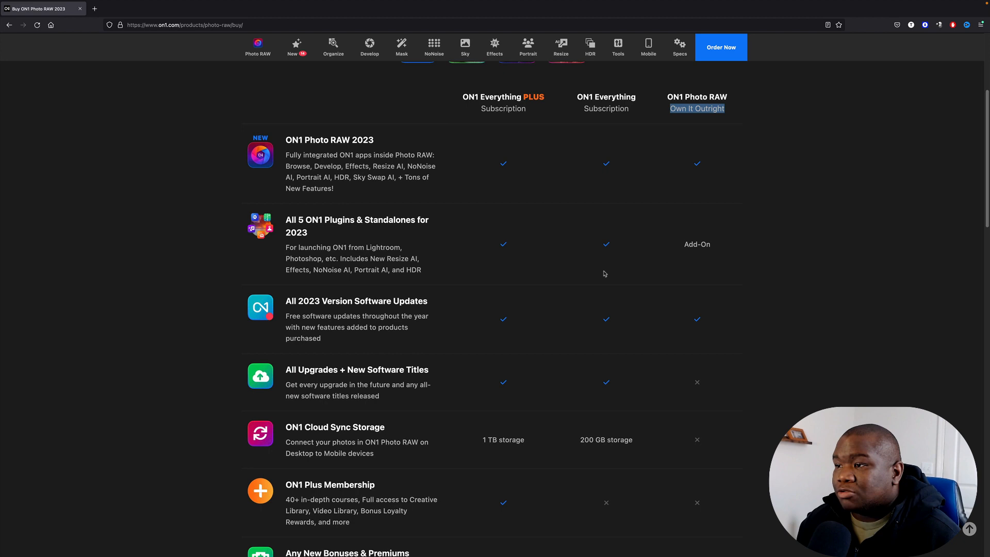
mouse_move(704, 170)
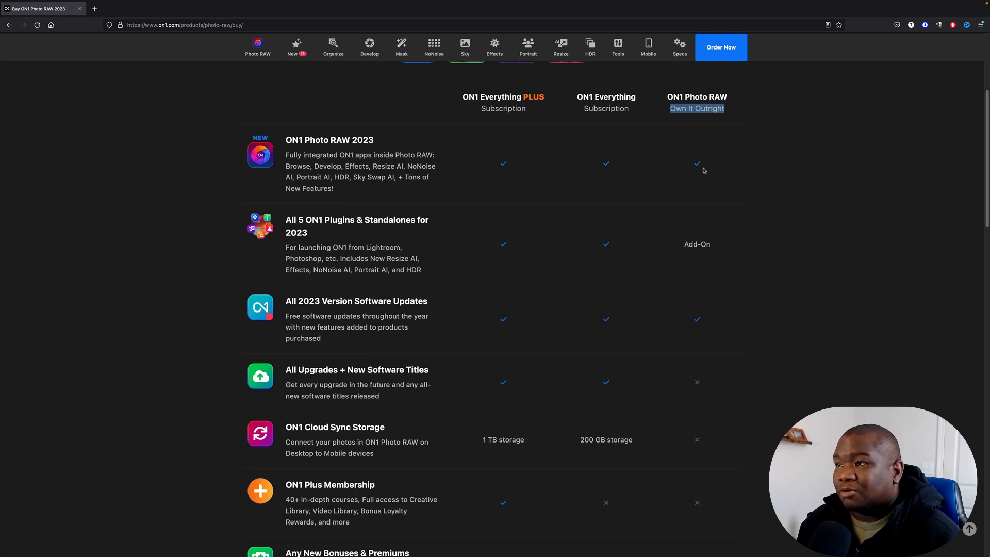
mouse_move(686, 396)
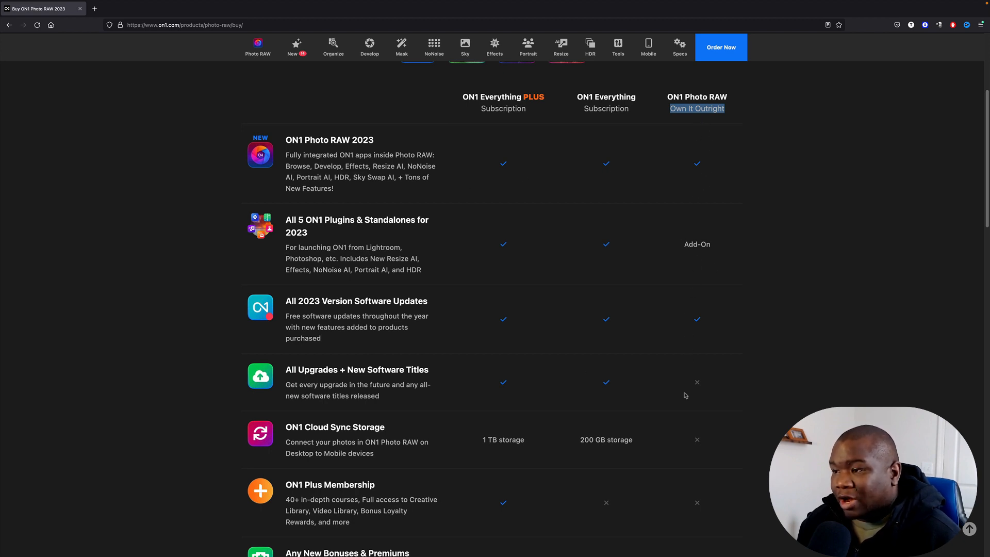
scroll(up, 3)
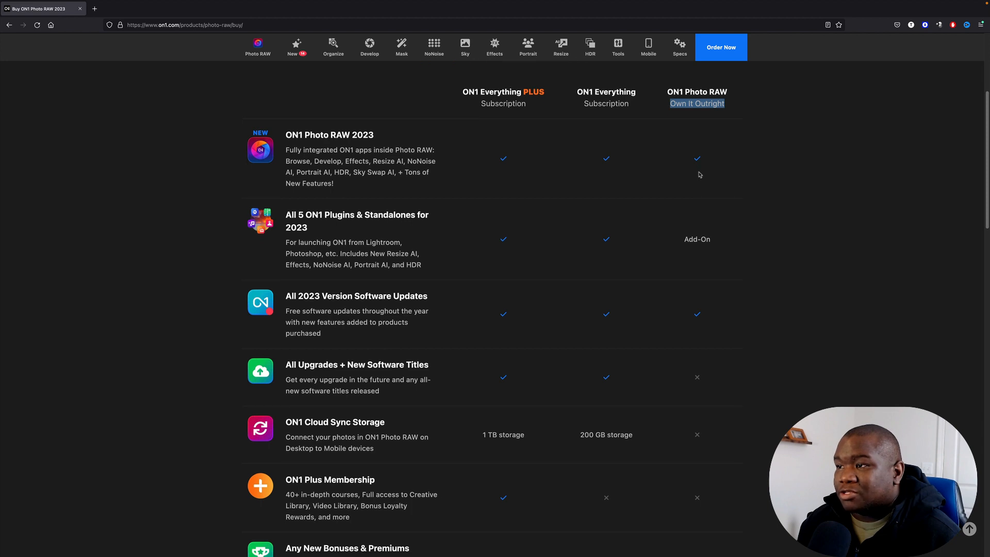
scroll(down, 3)
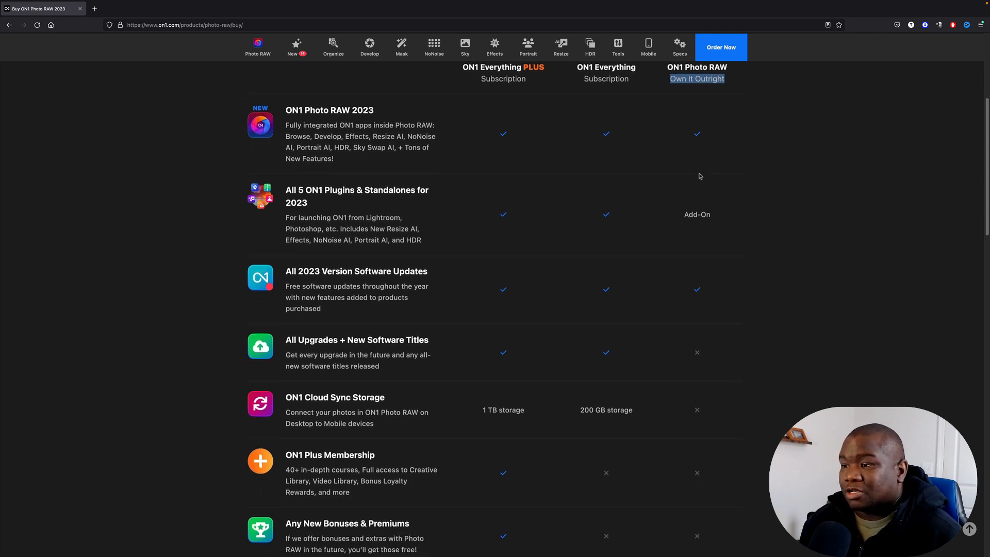
scroll(down, 3)
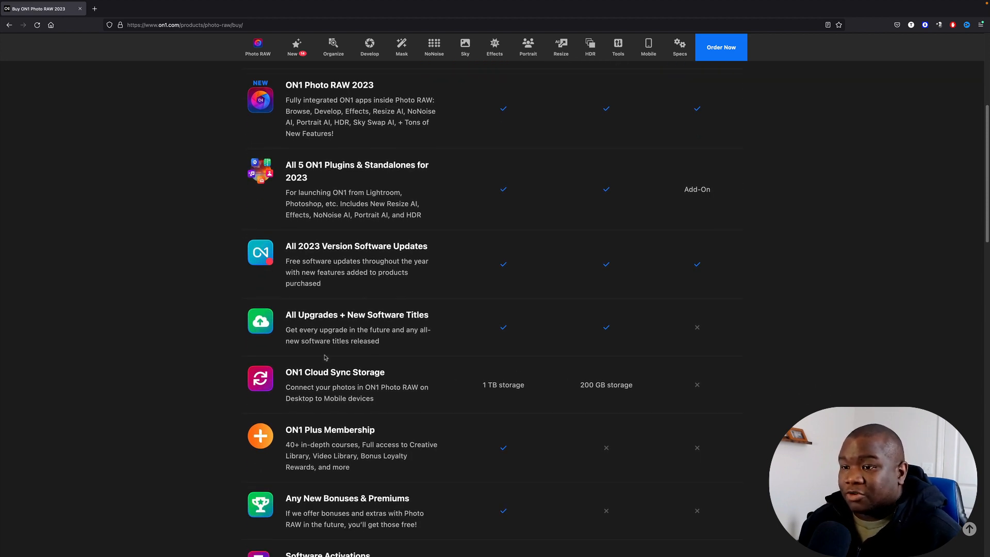
mouse_move(670, 338)
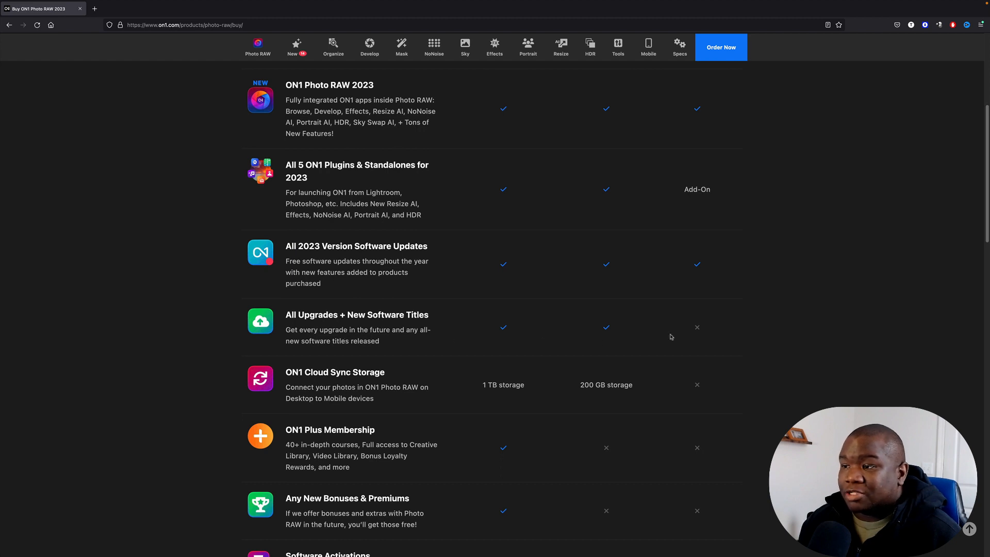
mouse_move(400, 194)
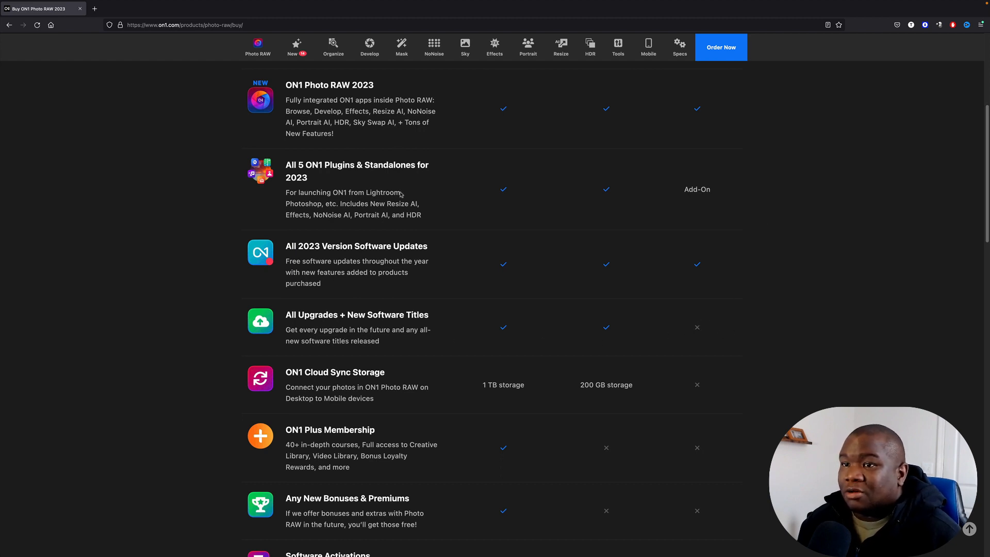
mouse_move(605, 199)
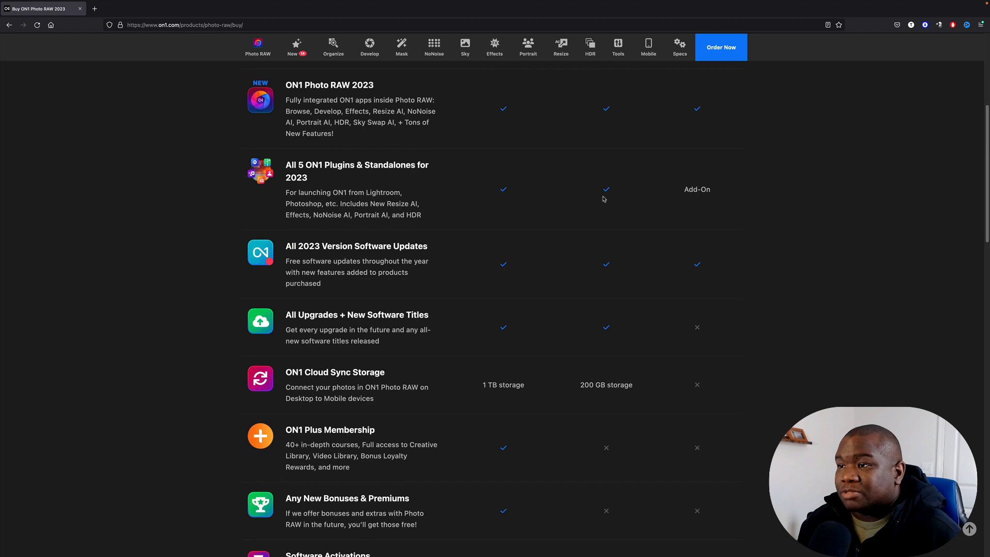
mouse_move(523, 205)
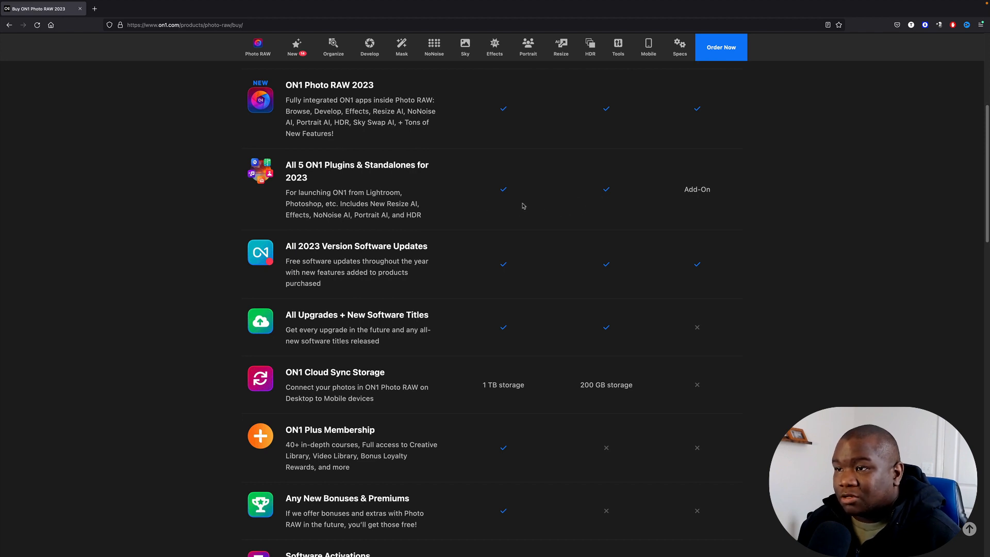
mouse_move(717, 185)
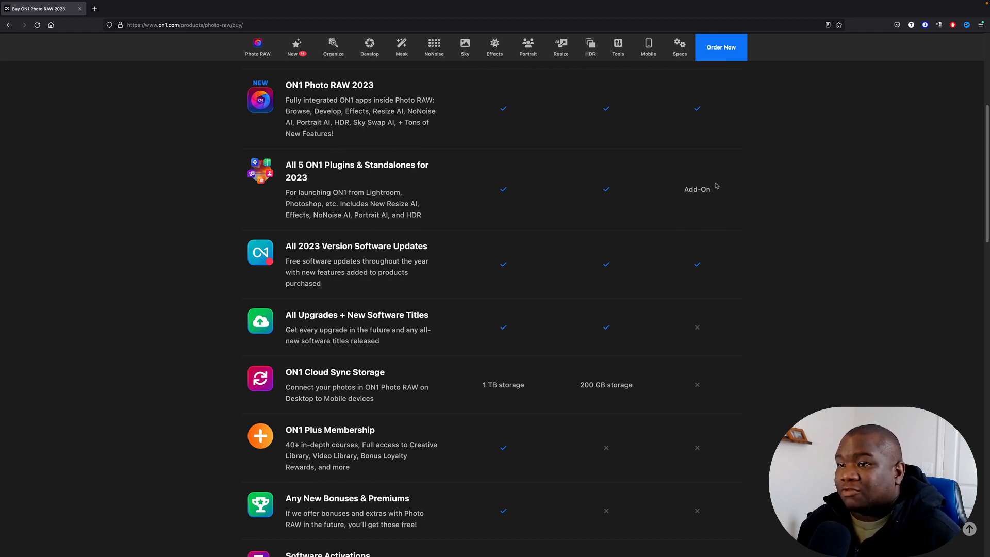
mouse_move(671, 207)
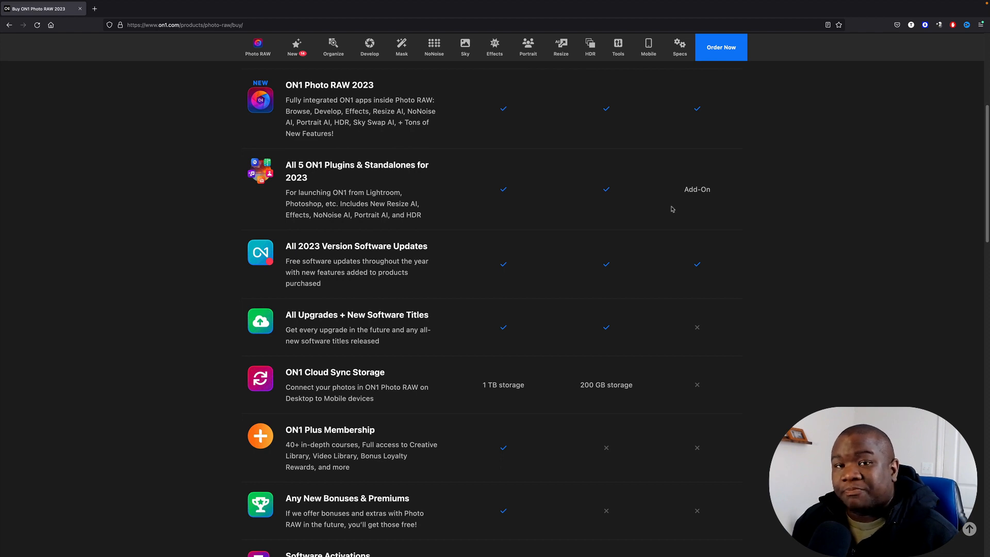
Step: Scroll past activations and bonuses to the $149.99/yr, $89.99/yr and $99.99 pricing row
scroll(down, 3)
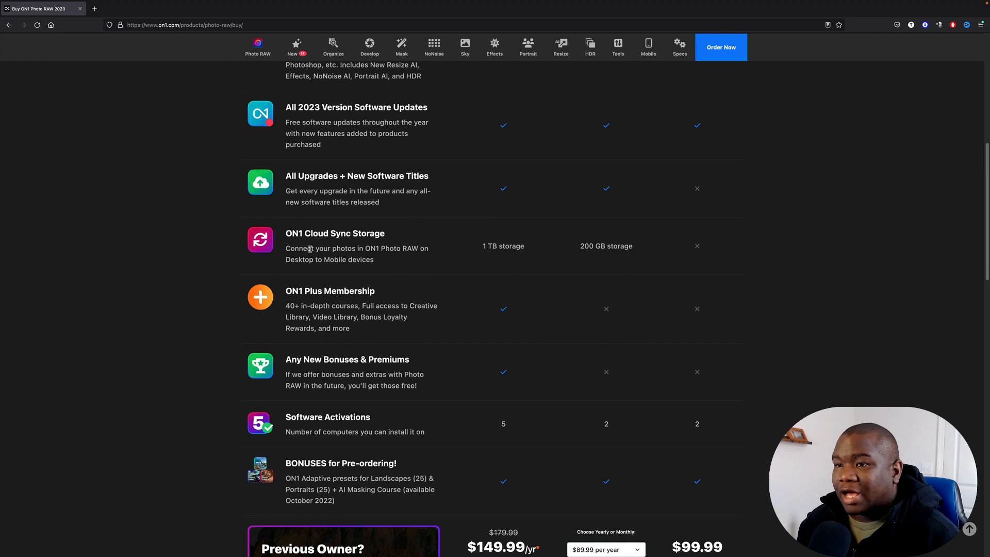
mouse_move(609, 221)
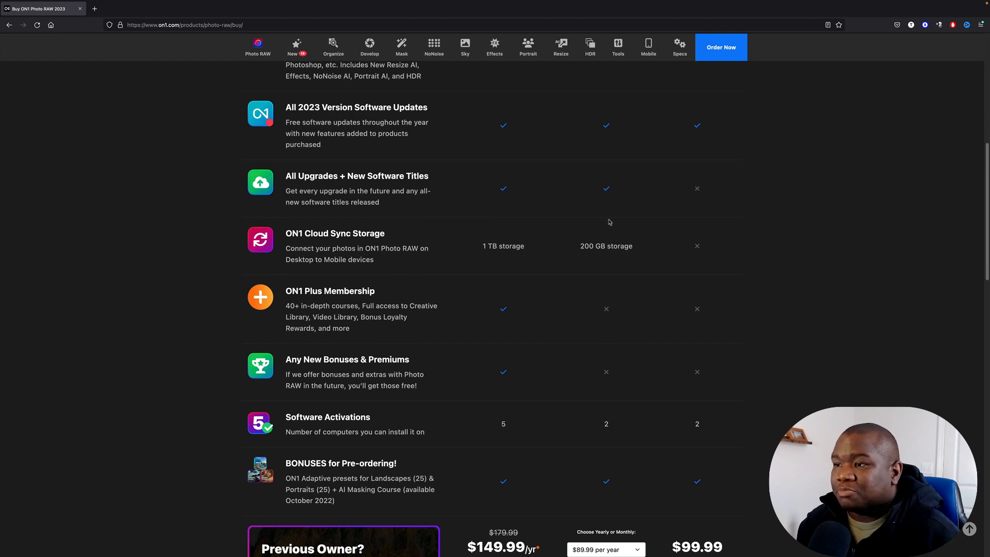
mouse_move(634, 249)
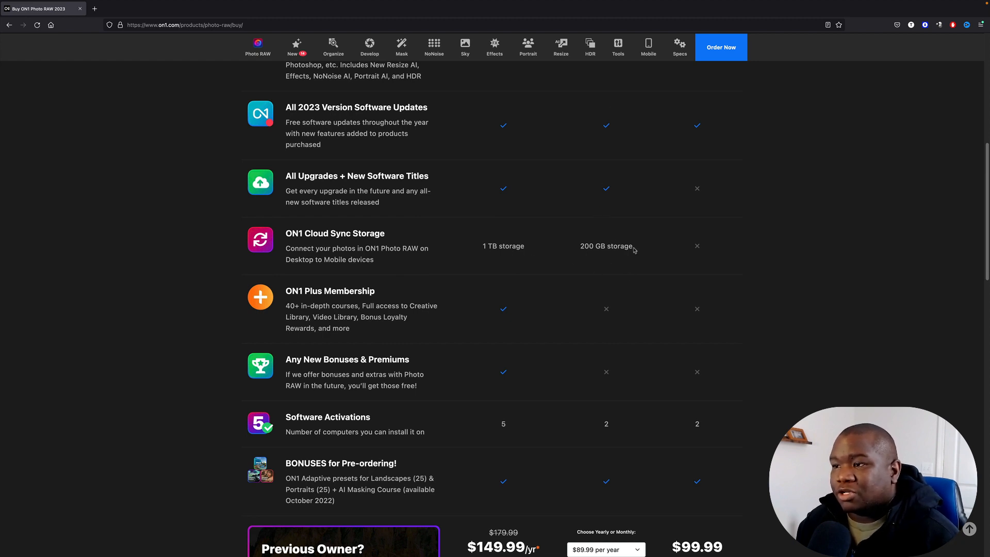
mouse_move(586, 258)
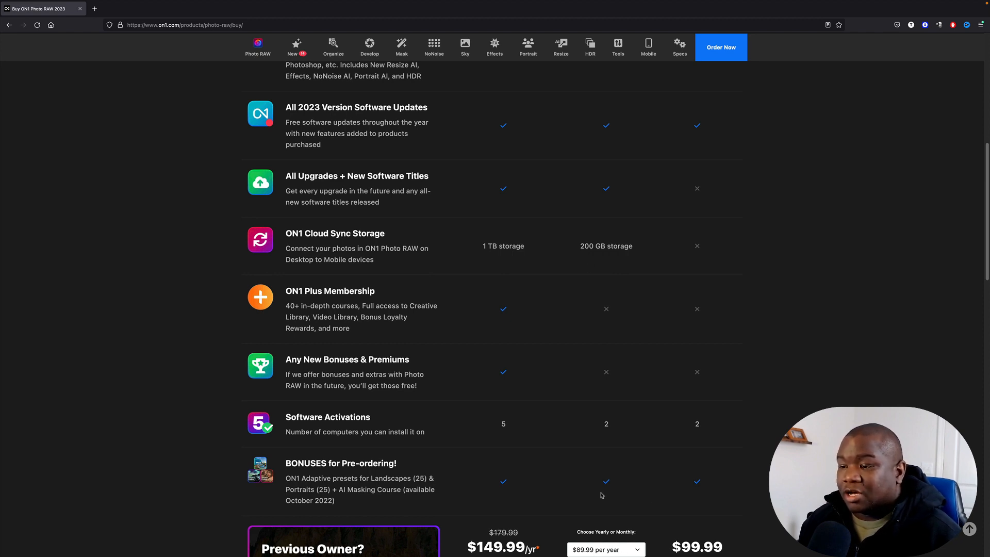
mouse_move(602, 324)
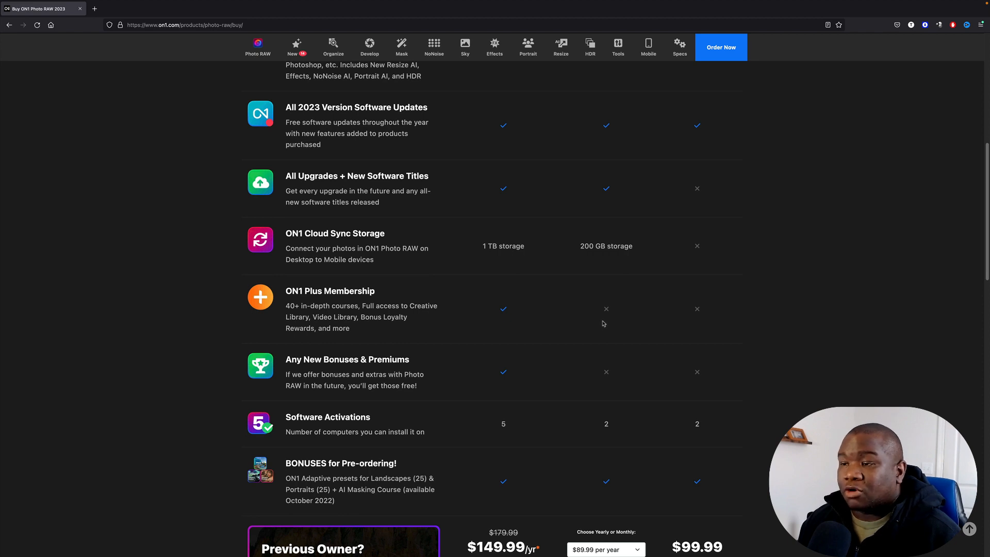
mouse_move(611, 268)
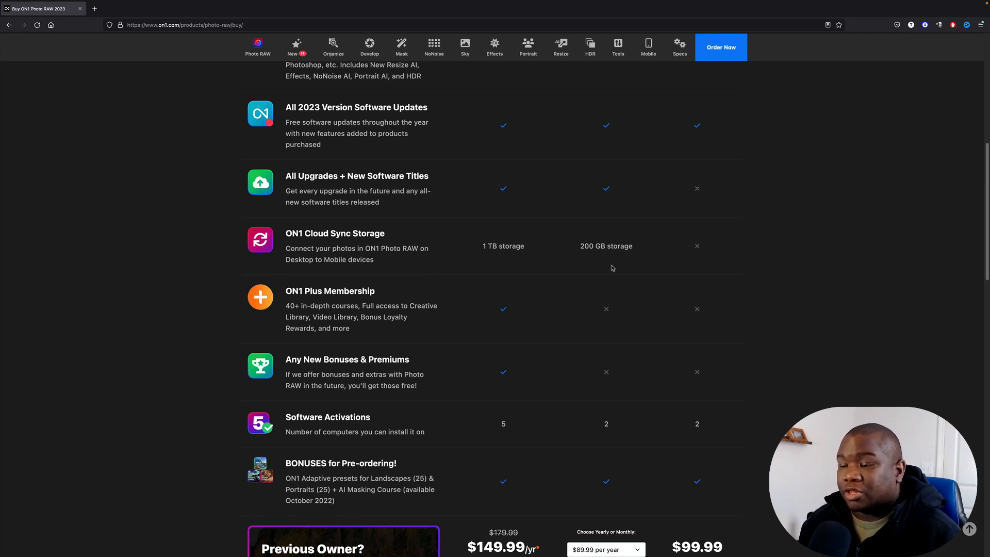
mouse_move(494, 262)
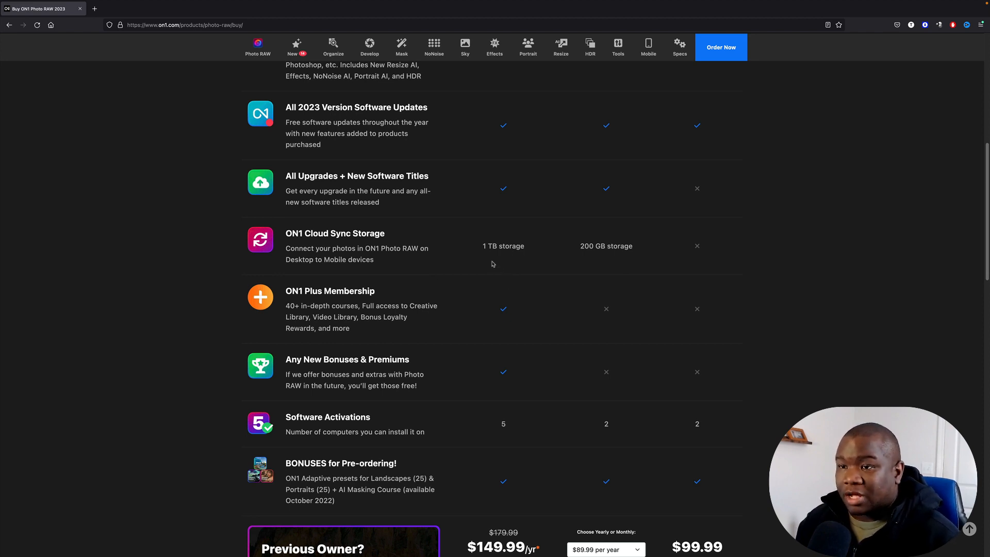
mouse_move(512, 383)
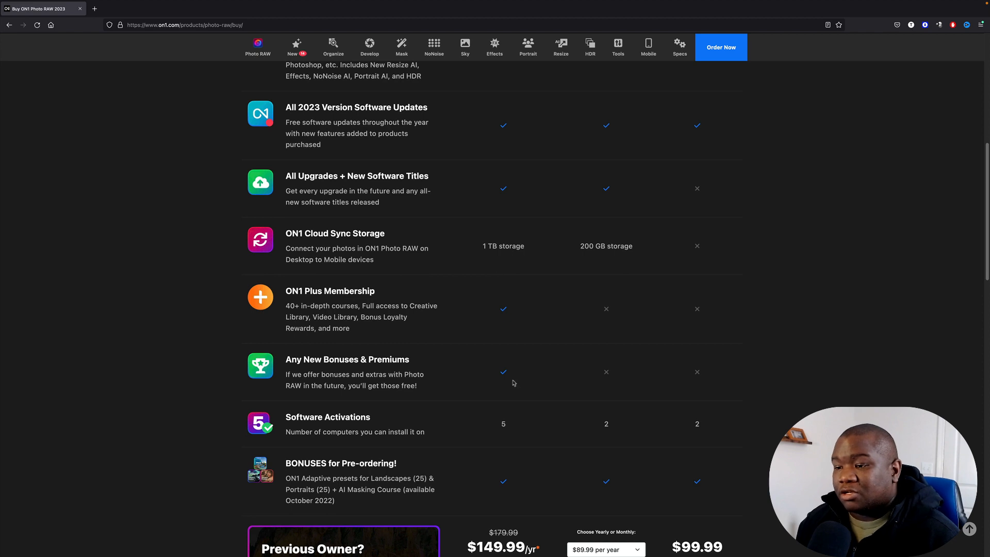
scroll(down, 3)
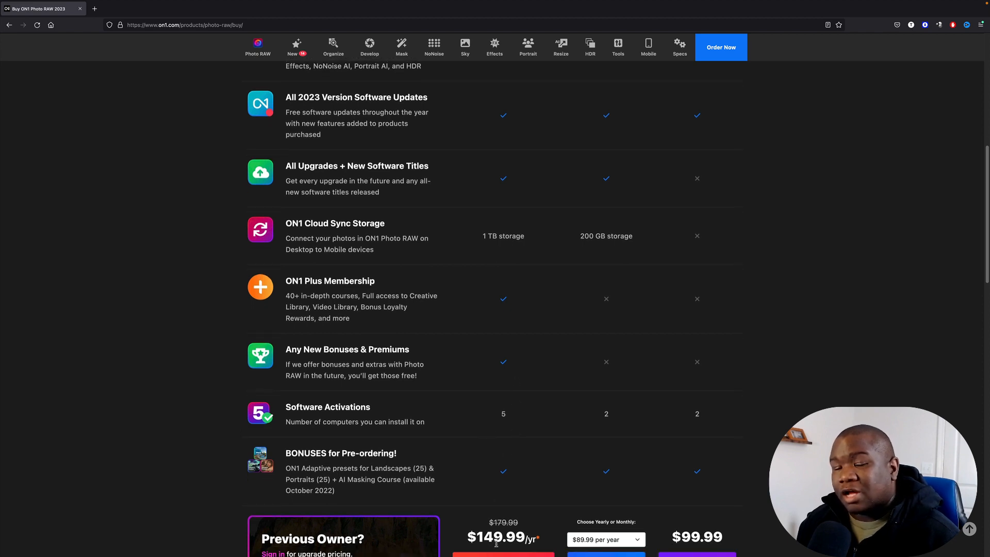
scroll(down, 3)
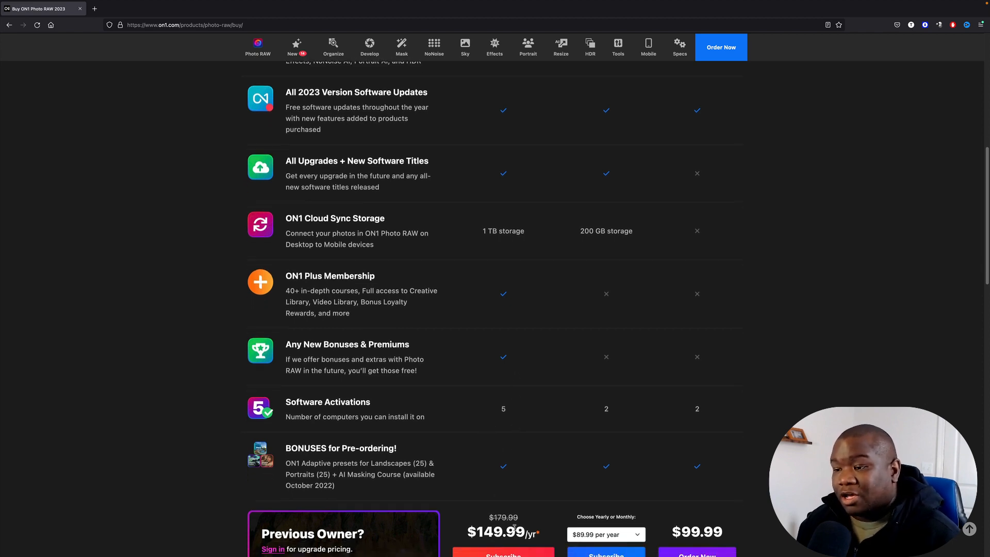
scroll(down, 3)
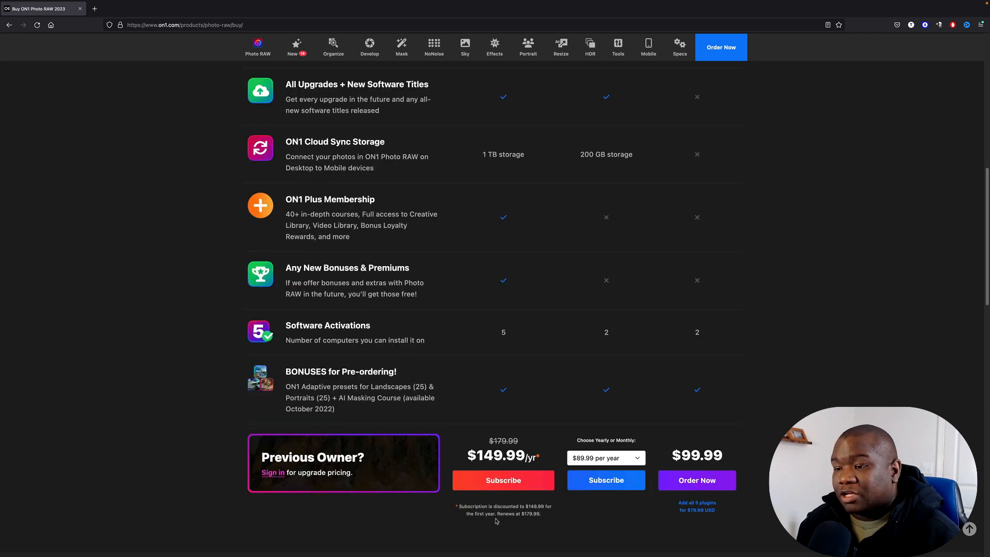
mouse_move(540, 521)
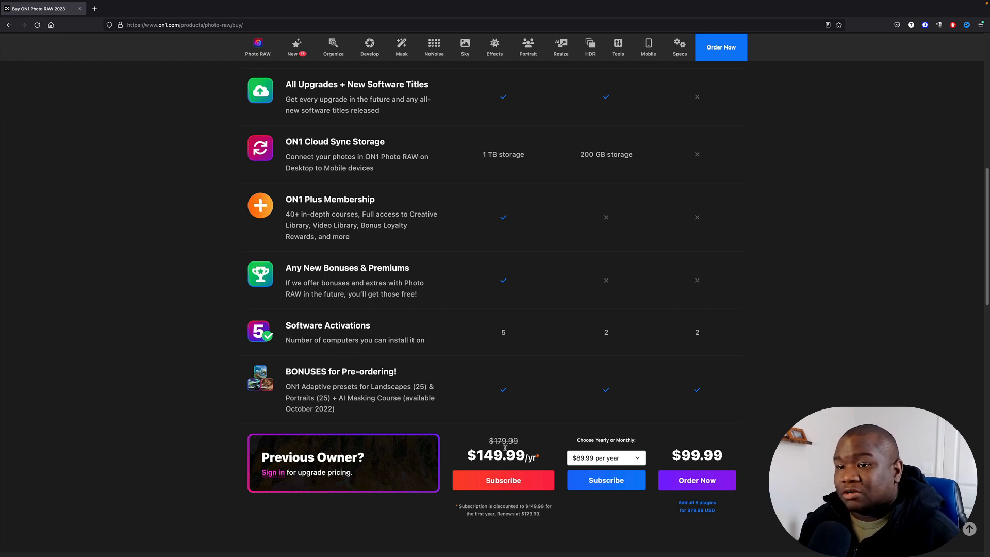
scroll(up, 3)
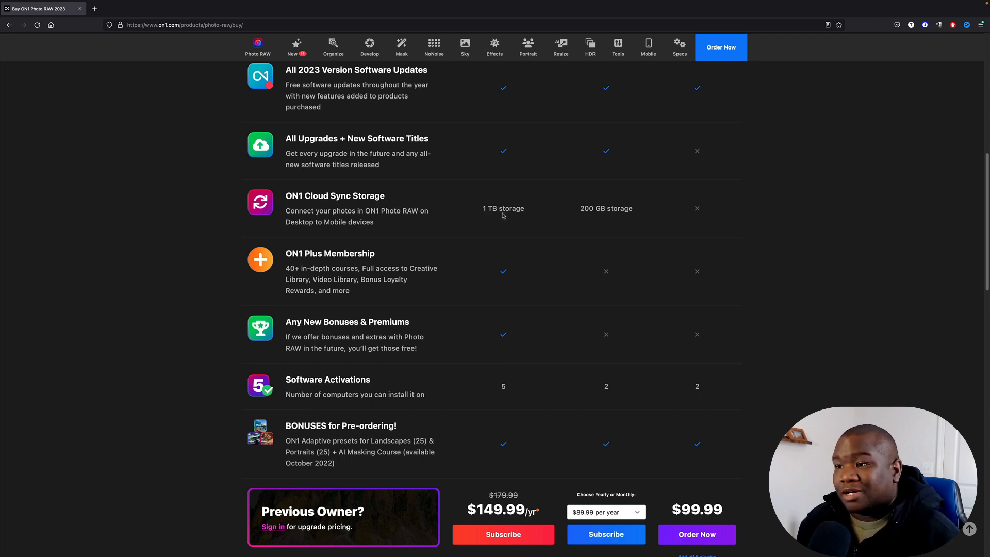
mouse_move(573, 275)
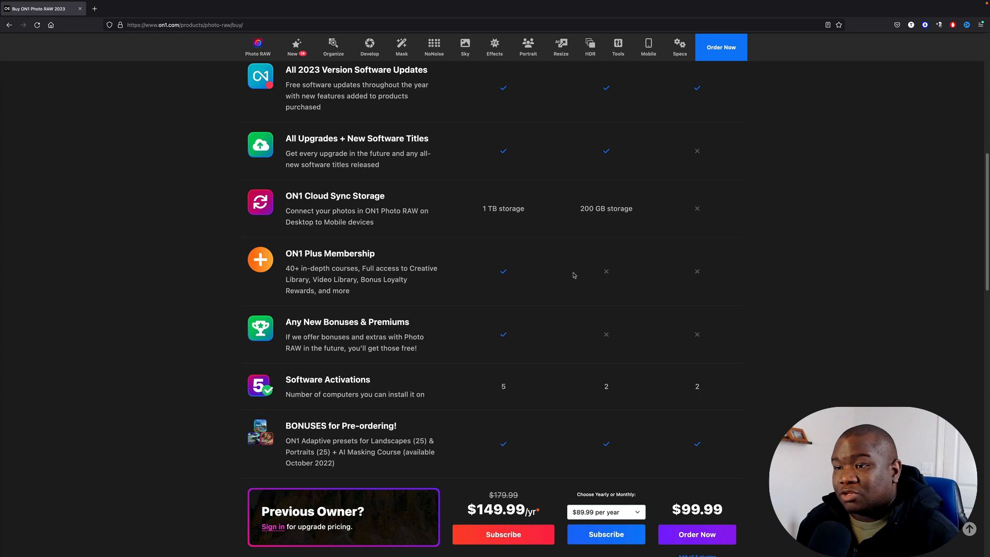
mouse_move(365, 265)
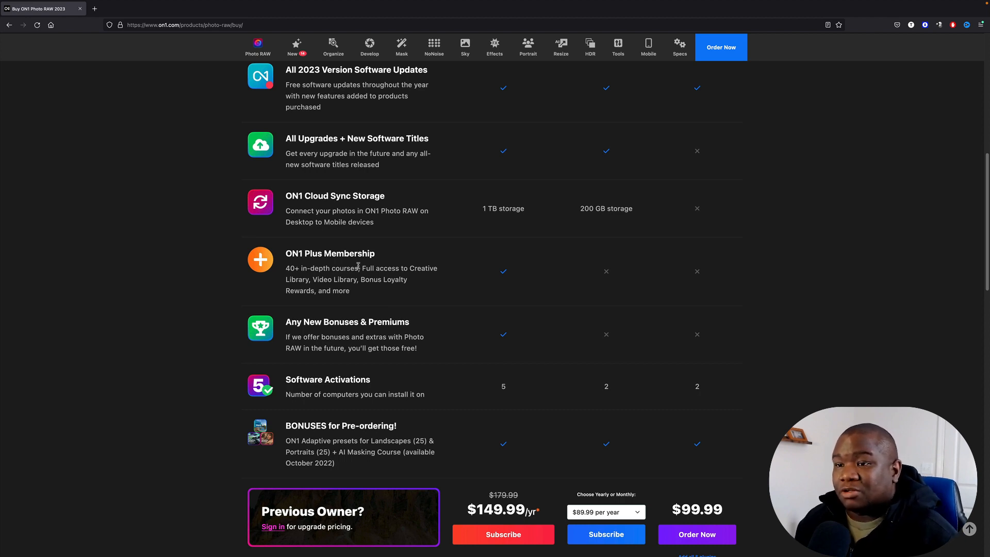
mouse_move(521, 289)
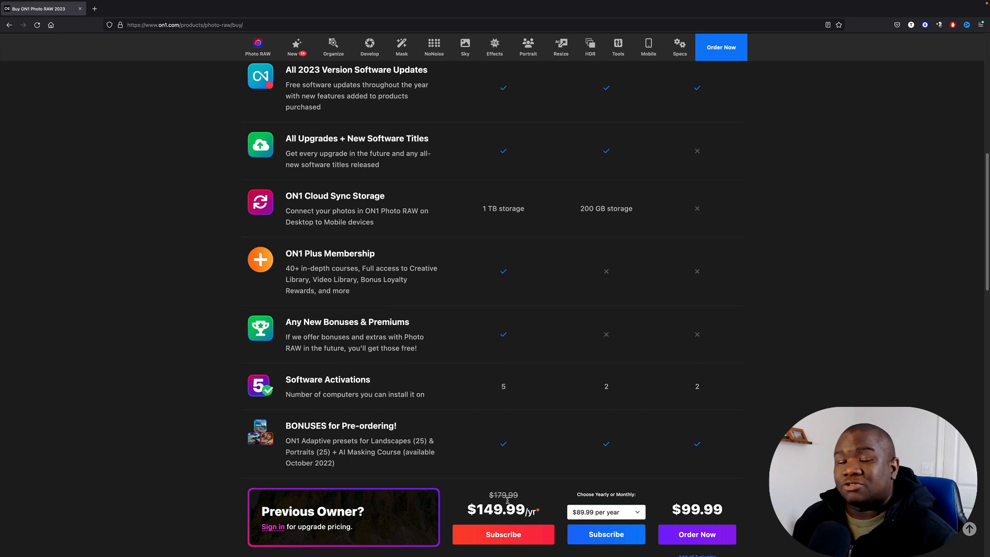
mouse_move(494, 279)
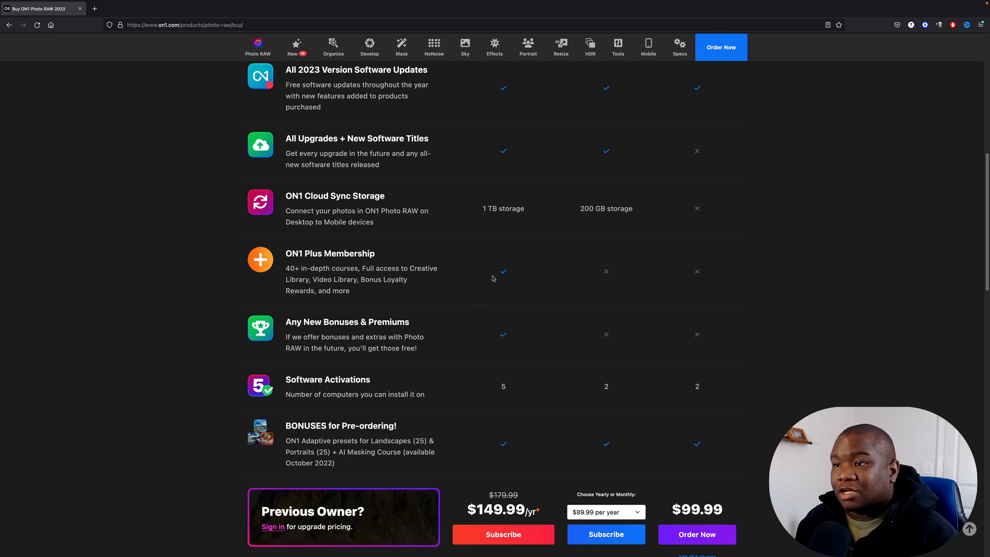
mouse_move(335, 232)
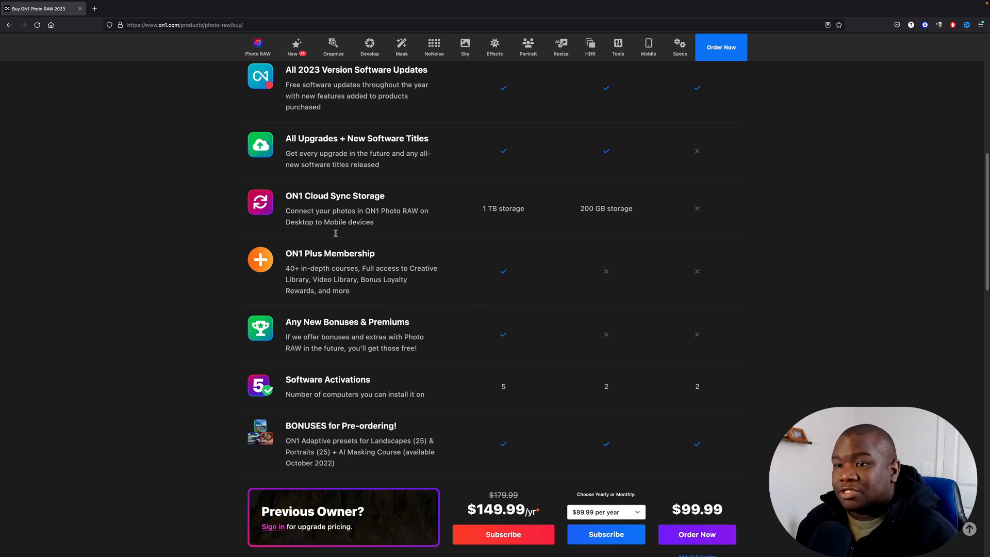
mouse_move(496, 387)
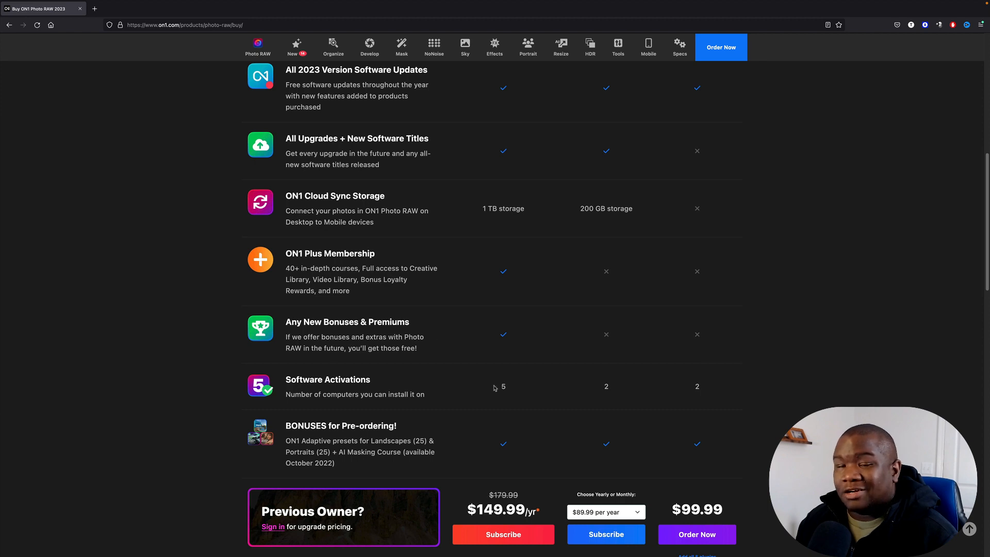
mouse_move(459, 417)
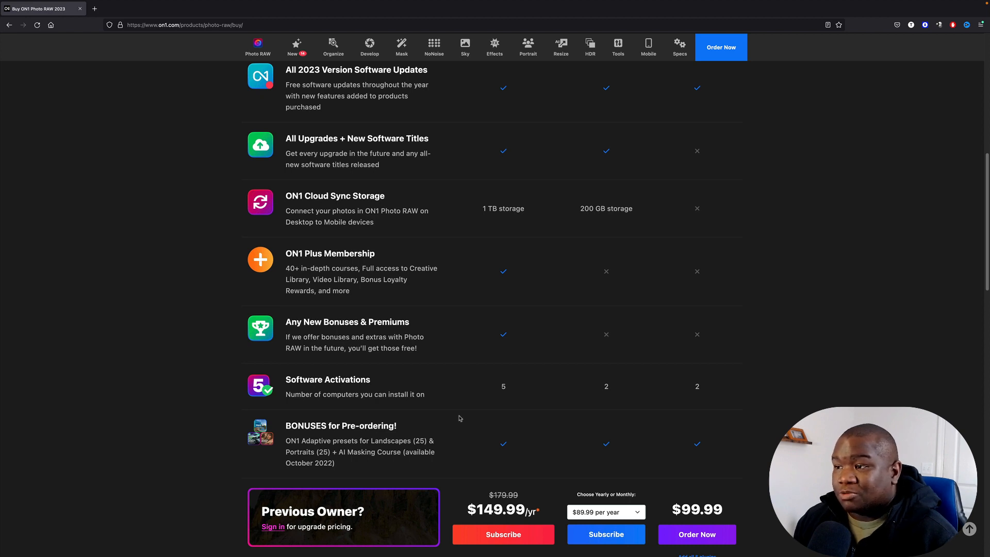
mouse_move(621, 361)
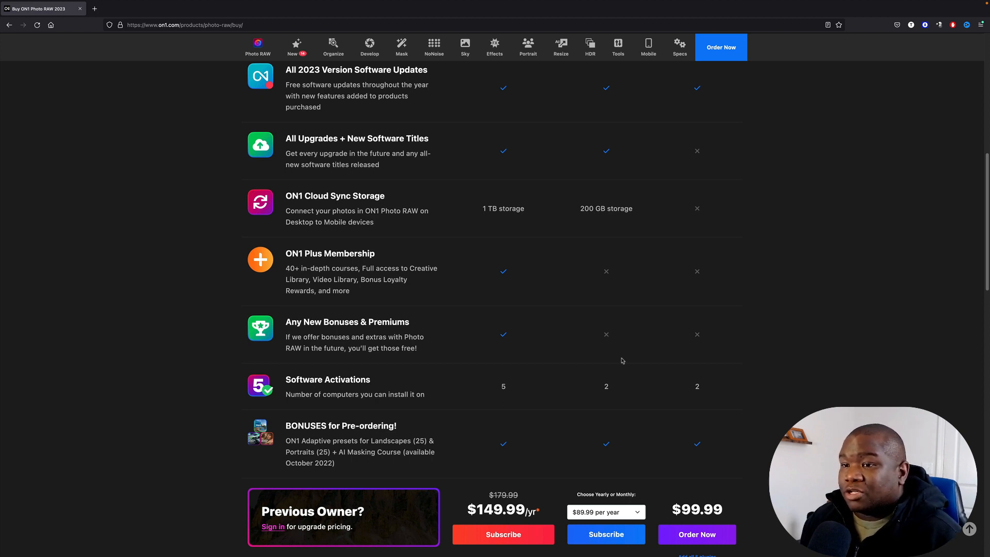
mouse_move(592, 322)
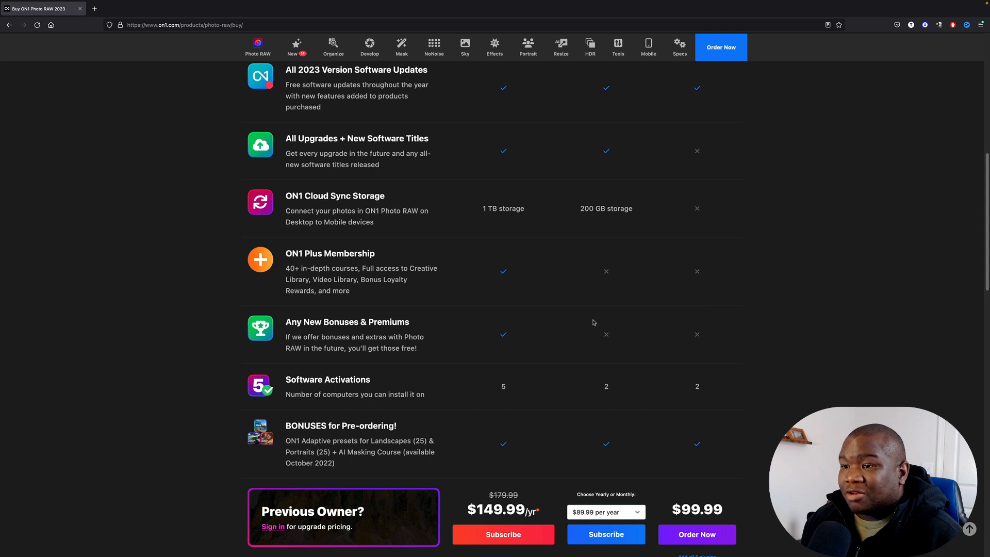
mouse_move(701, 270)
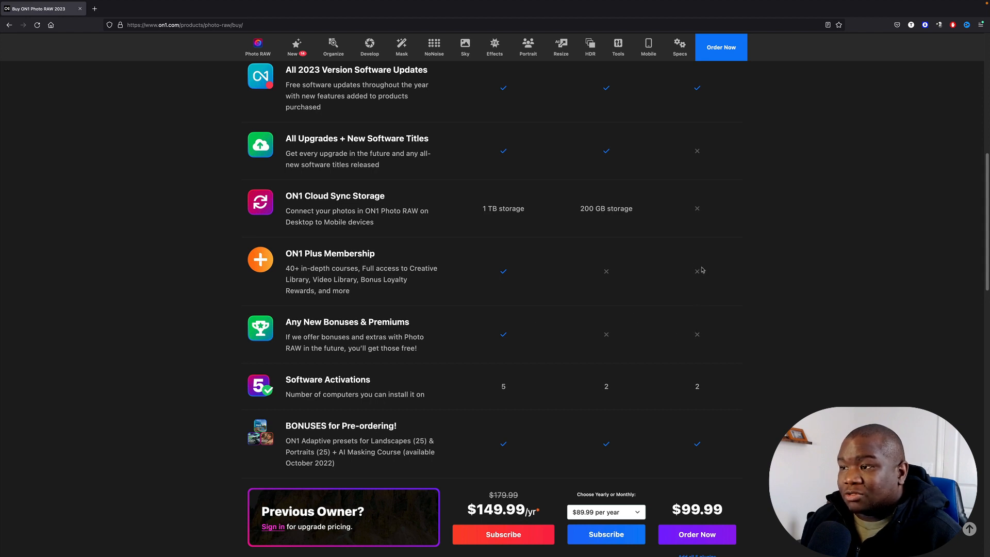
mouse_move(679, 280)
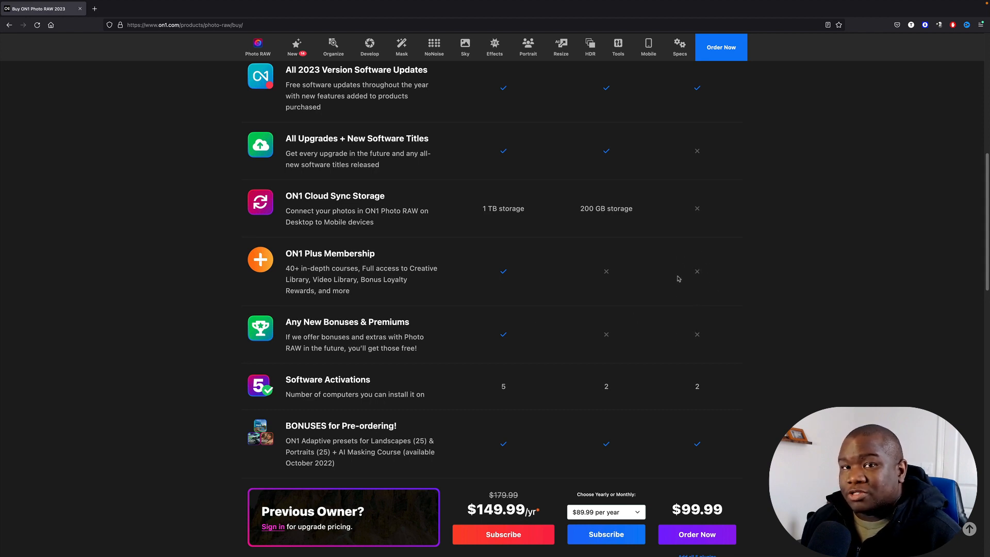
mouse_move(675, 291)
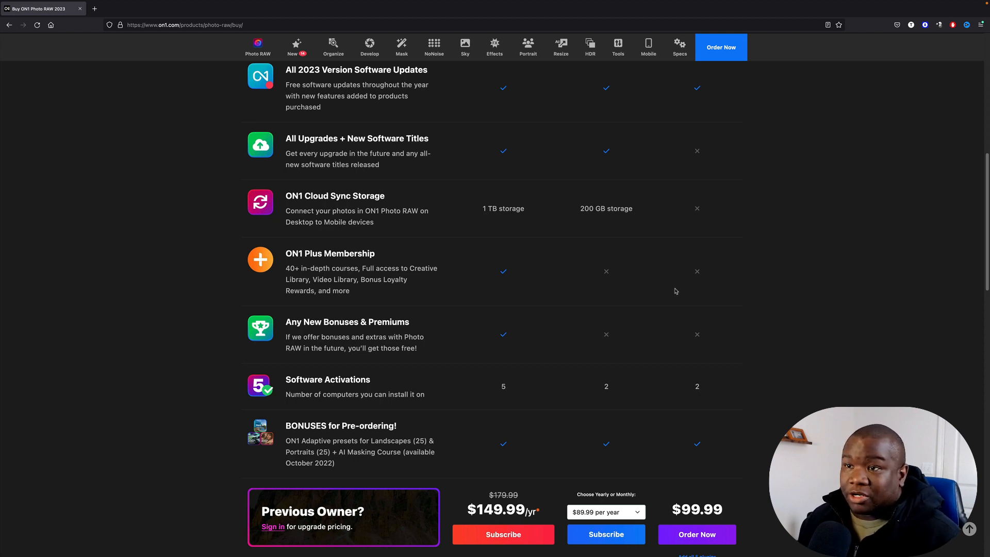
mouse_move(659, 311)
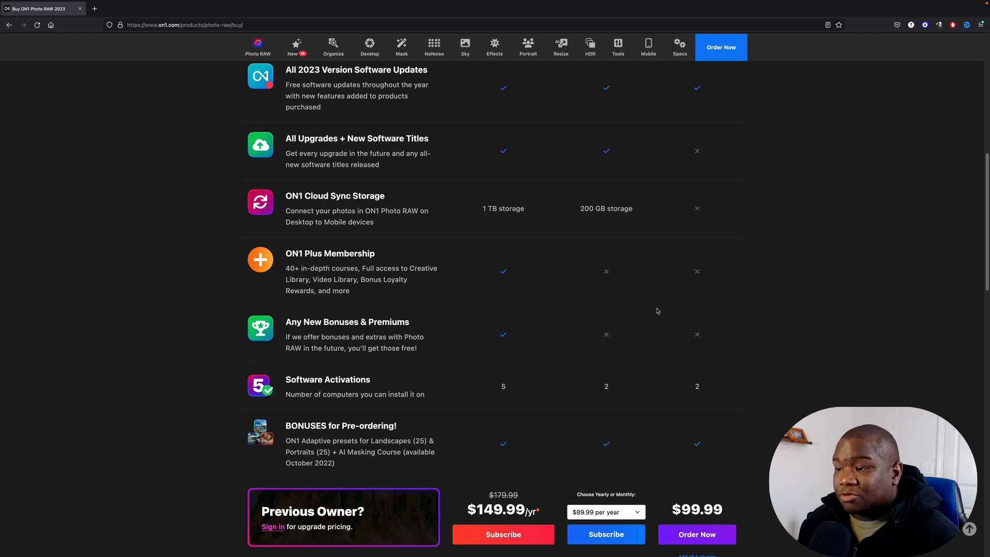
mouse_move(663, 517)
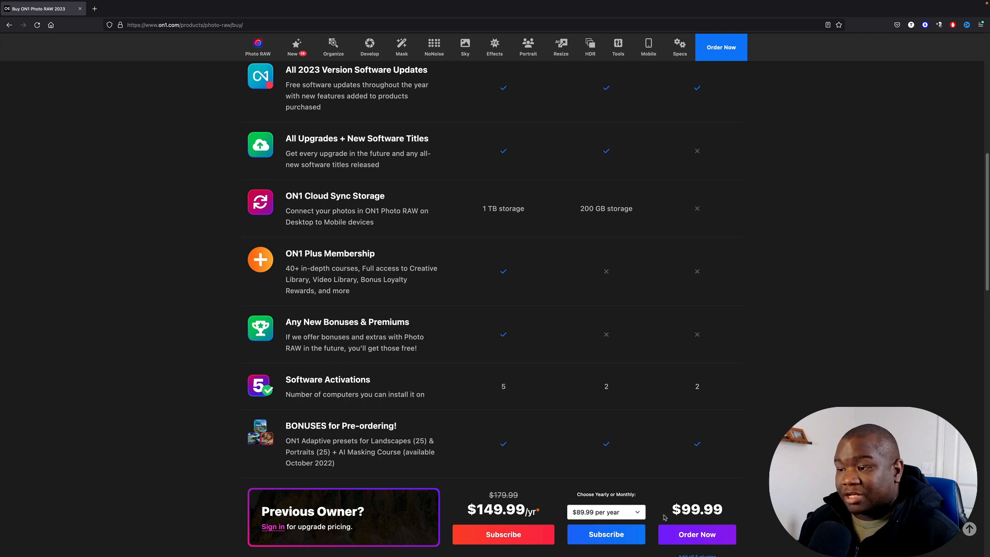
mouse_move(733, 516)
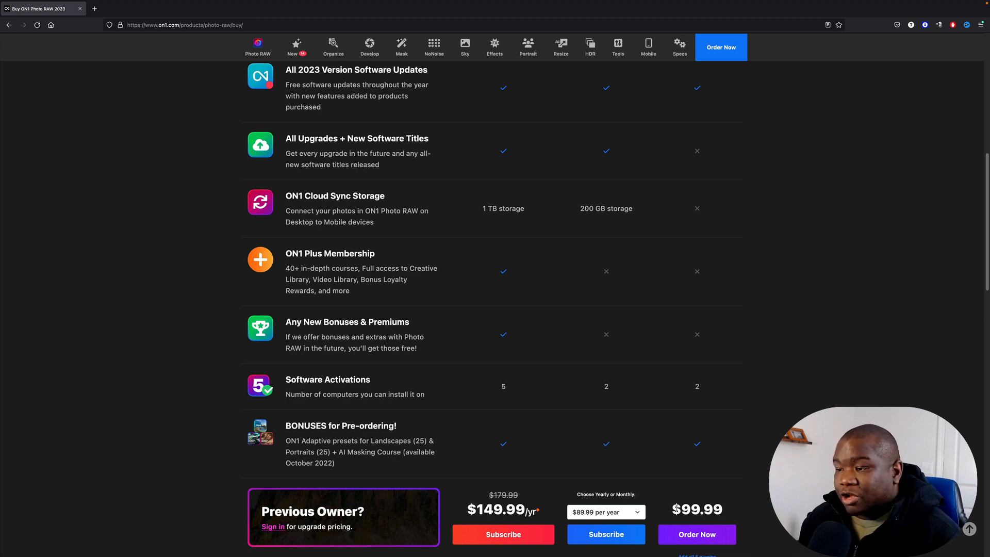
mouse_move(749, 524)
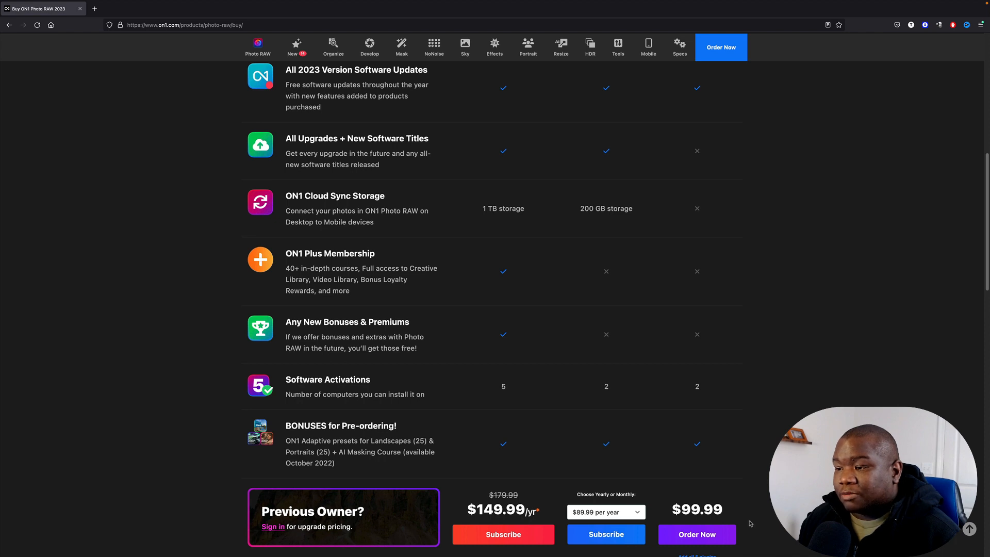
scroll(down, 3)
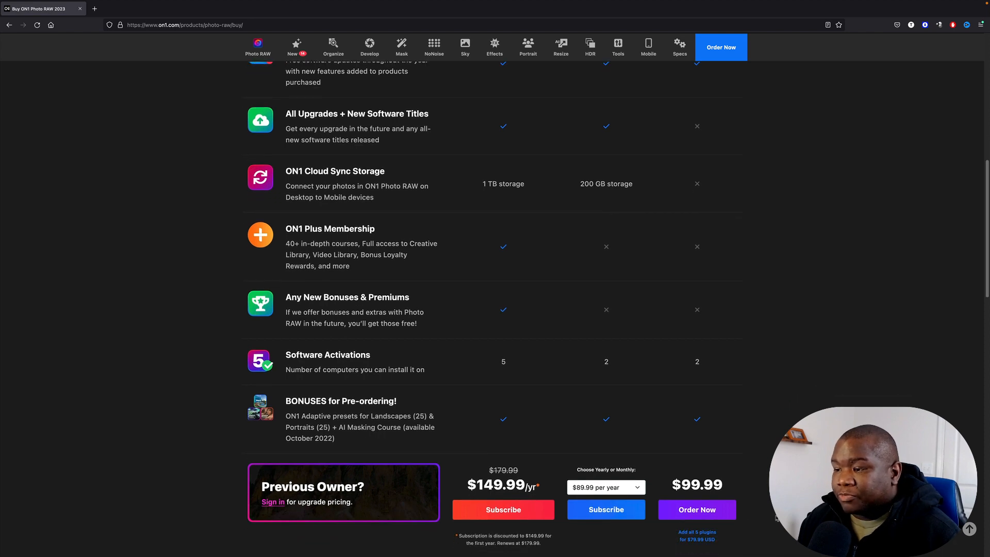
mouse_move(696, 535)
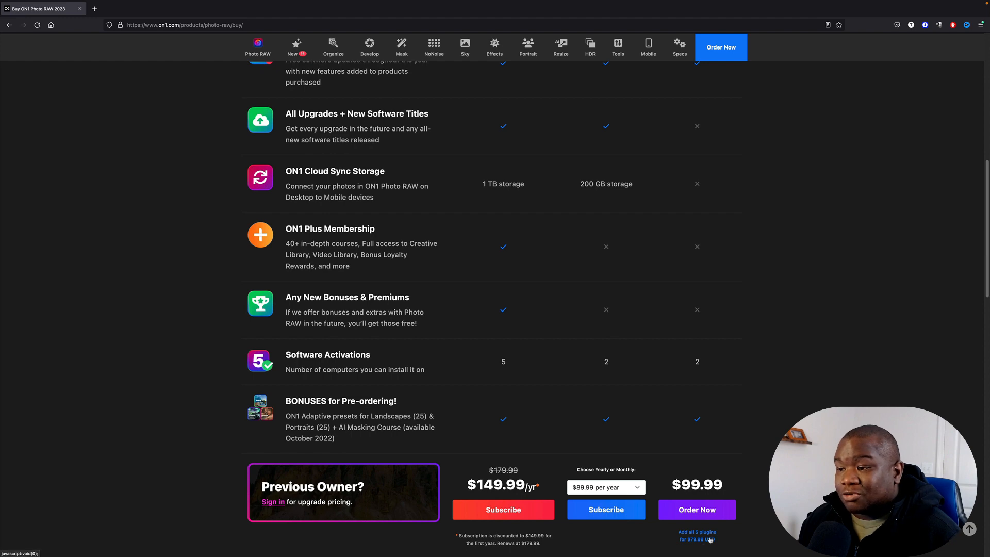
scroll(down, 3)
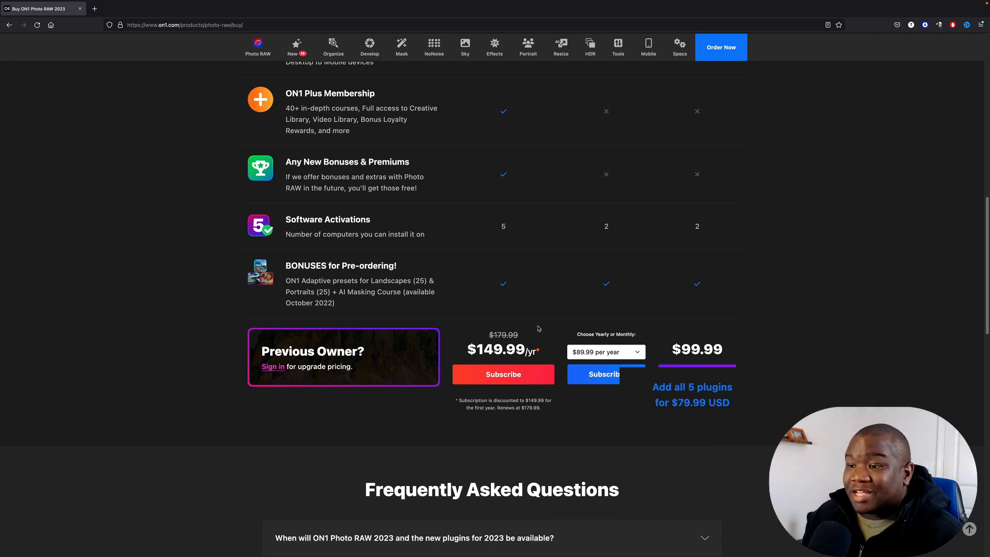
mouse_move(508, 336)
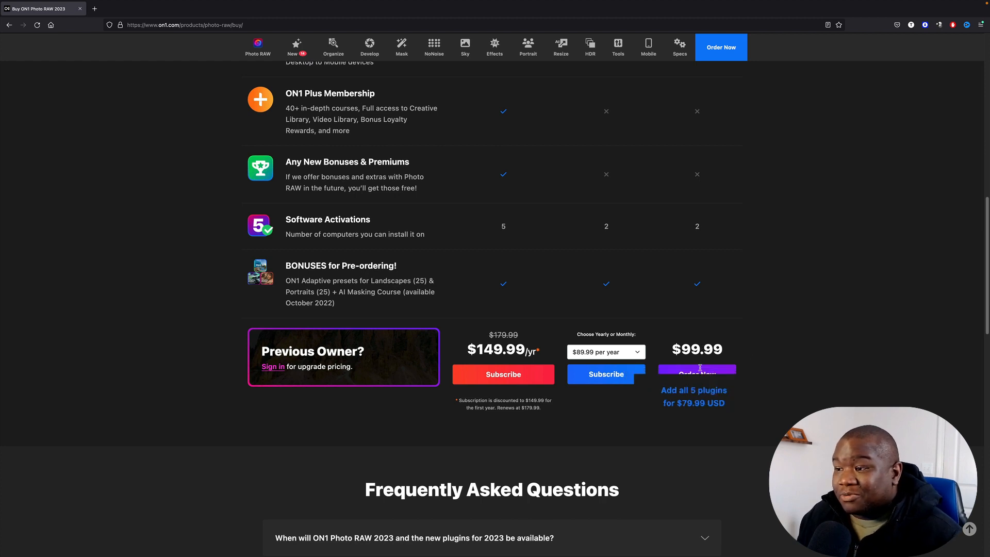
mouse_move(502, 322)
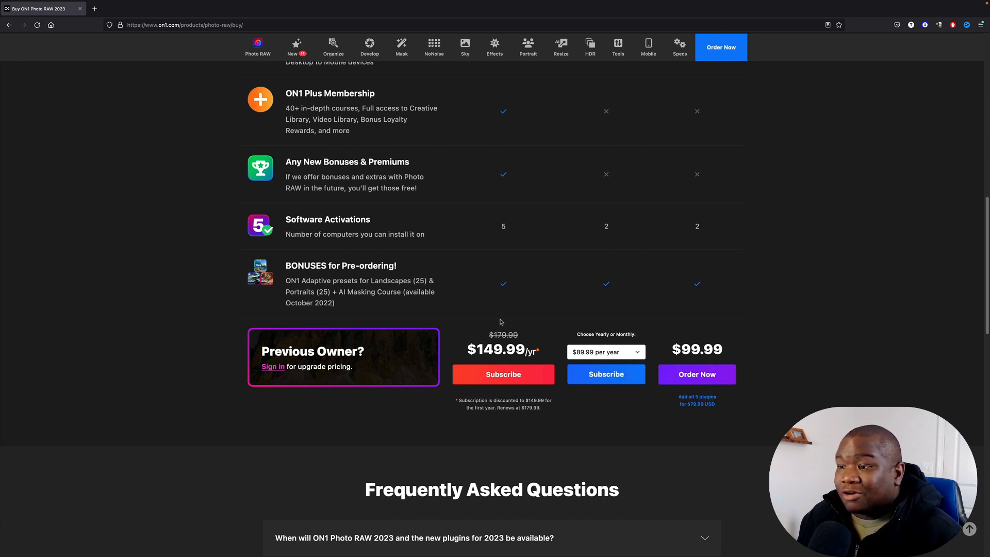
mouse_move(526, 361)
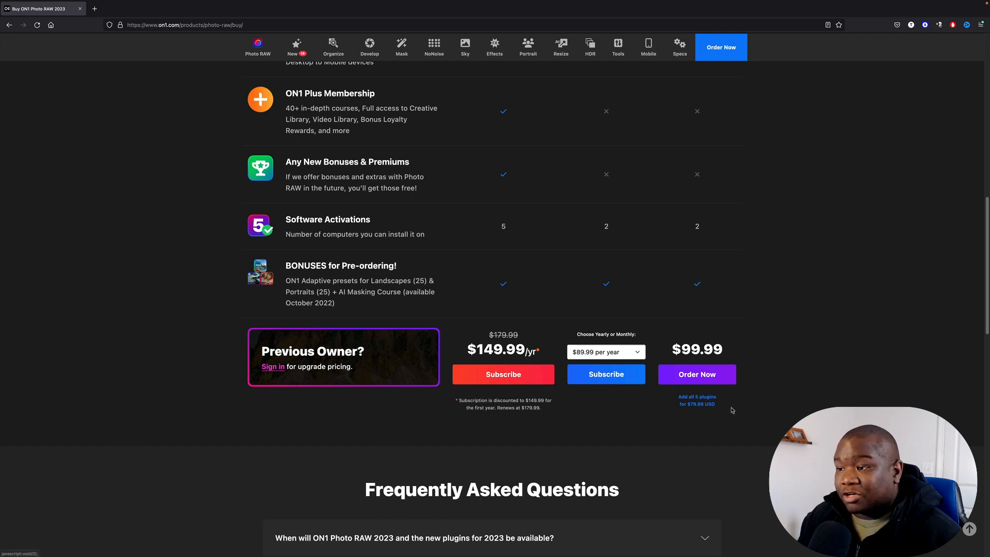
mouse_move(636, 410)
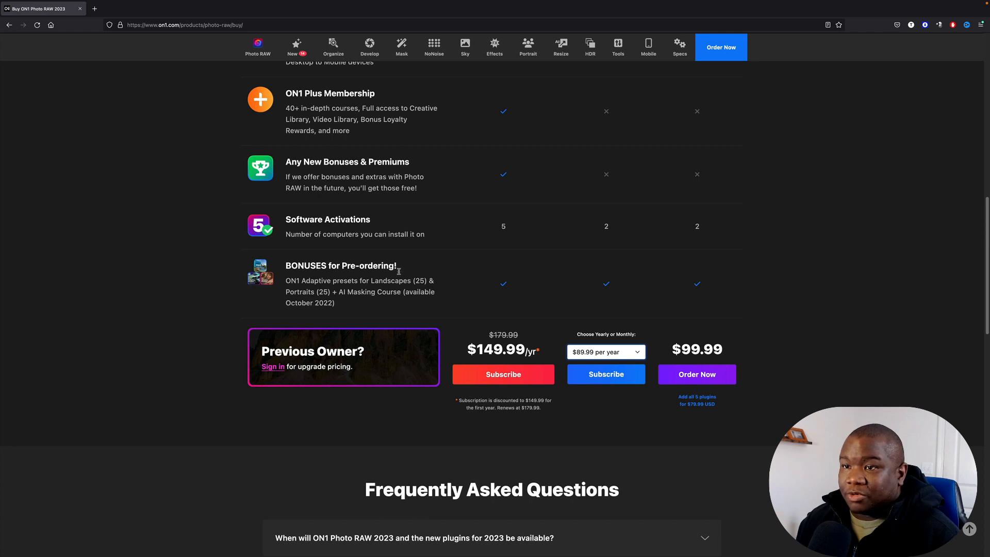
mouse_move(307, 173)
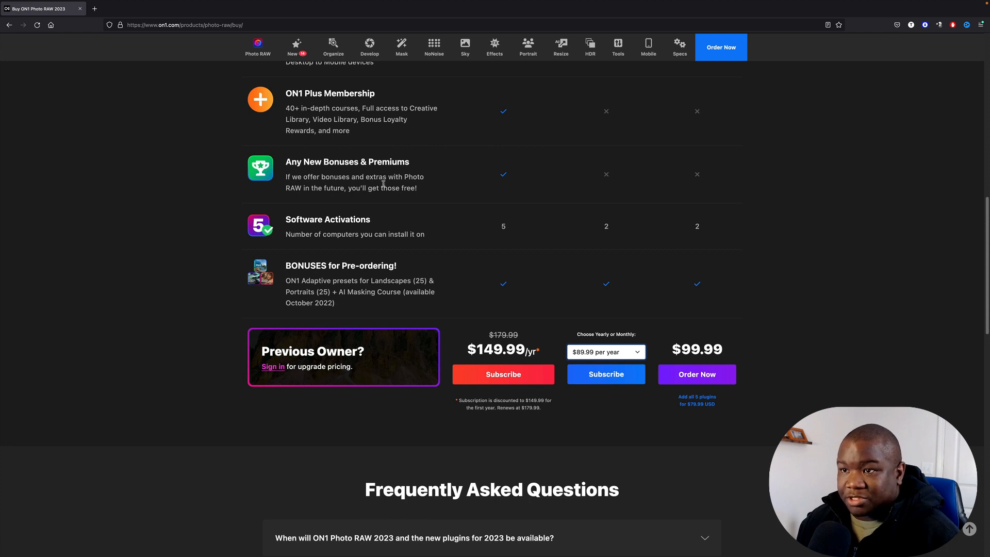
mouse_move(342, 196)
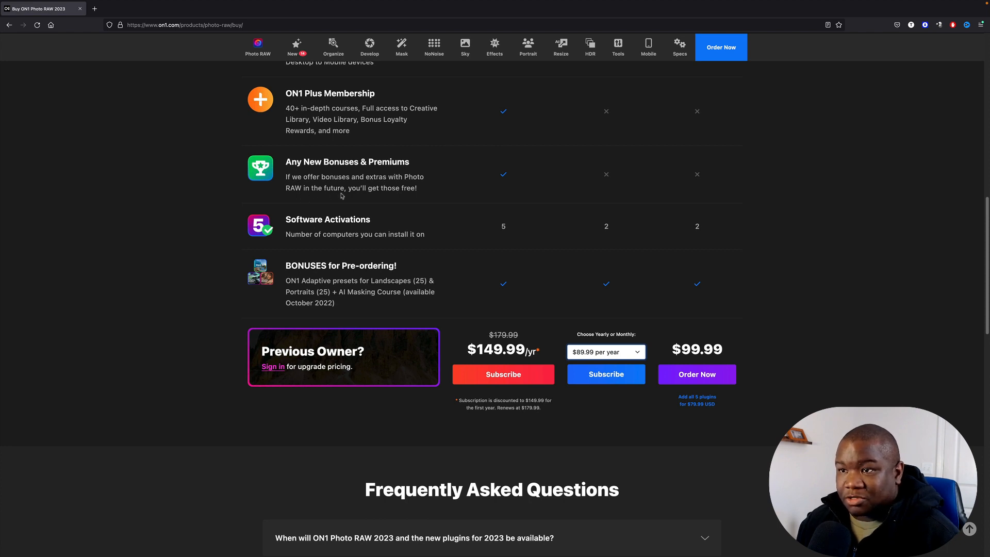
mouse_move(528, 173)
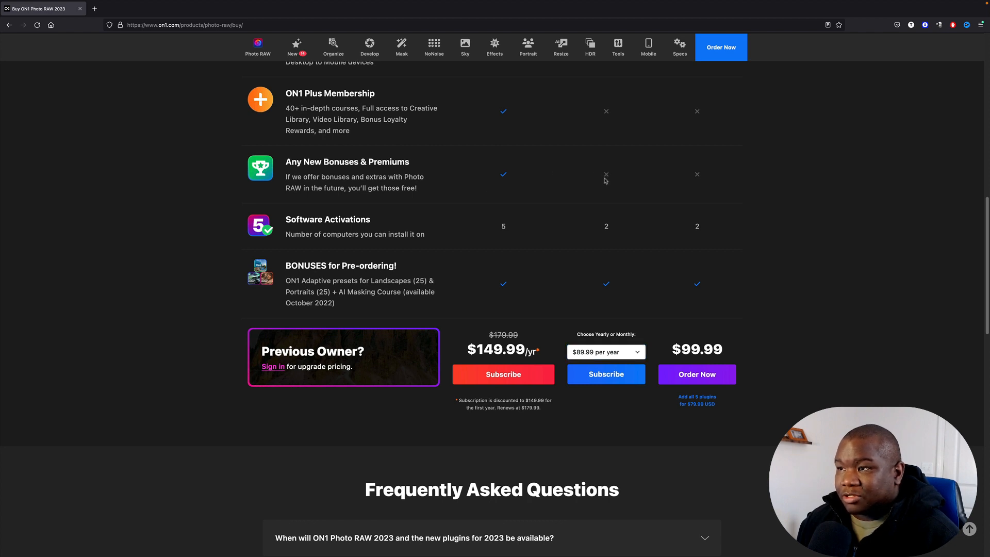
mouse_move(663, 189)
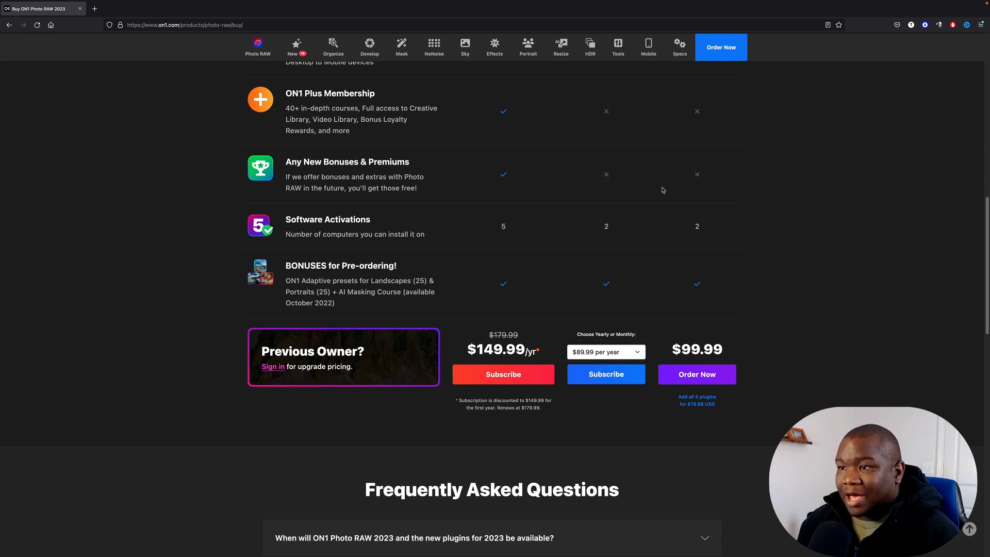
mouse_move(521, 188)
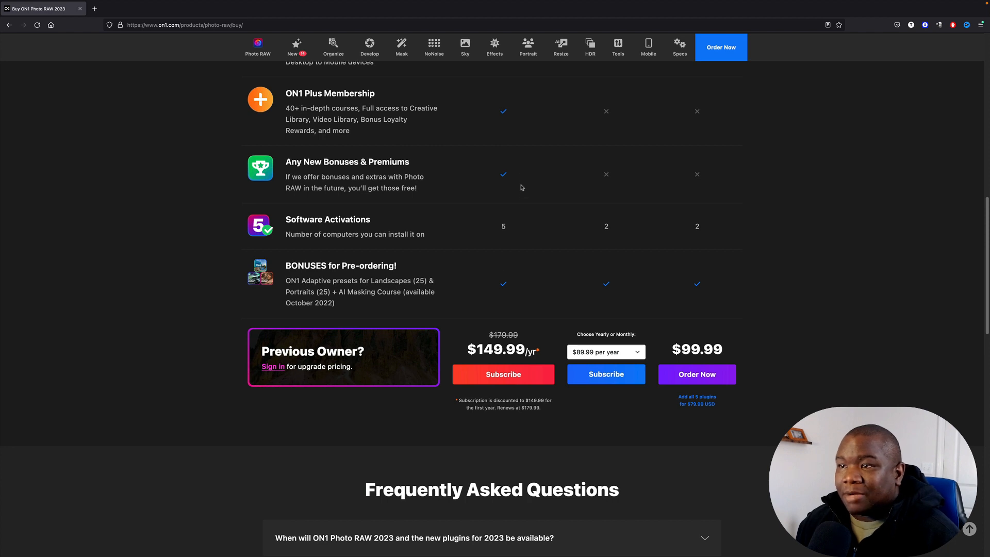
mouse_move(493, 188)
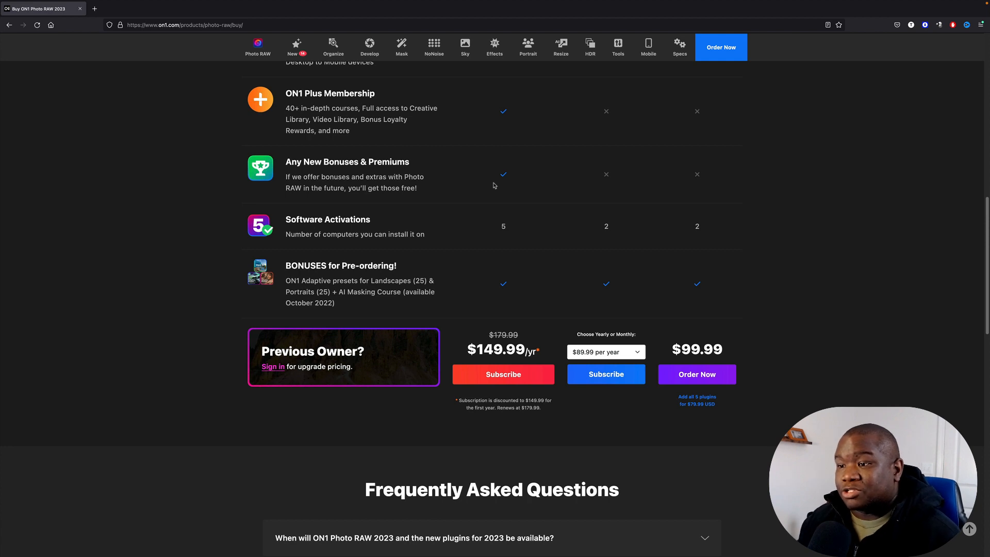
mouse_move(507, 312)
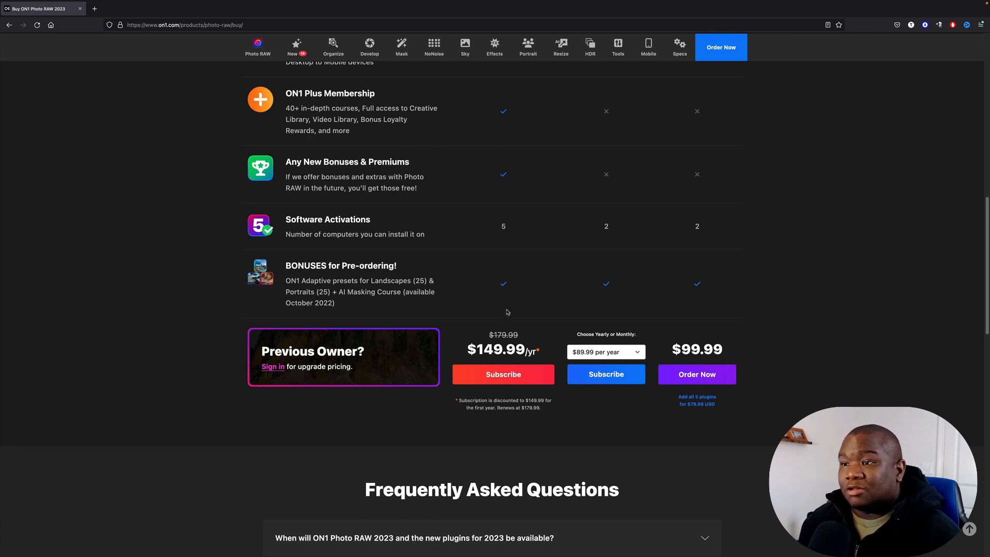
mouse_move(323, 286)
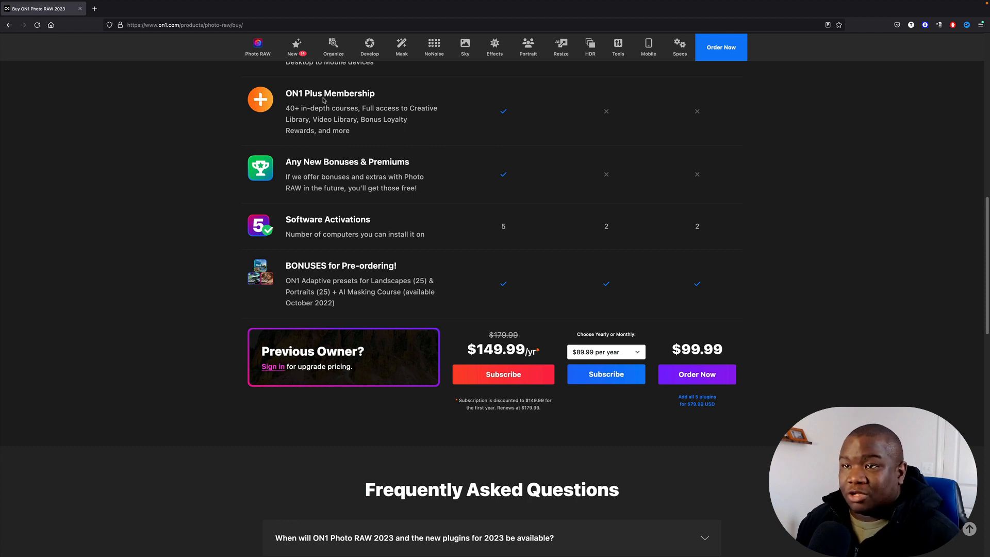
mouse_move(364, 201)
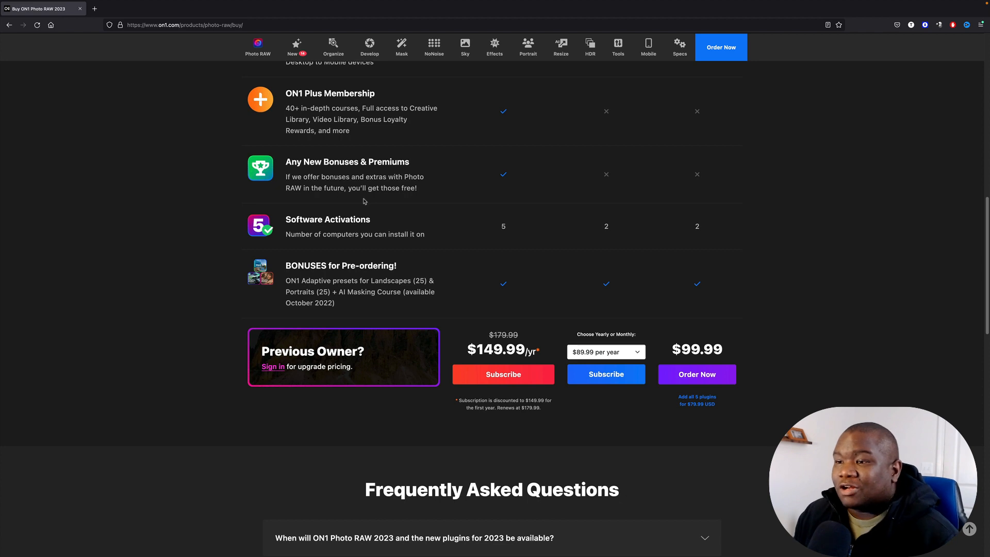
mouse_move(784, 418)
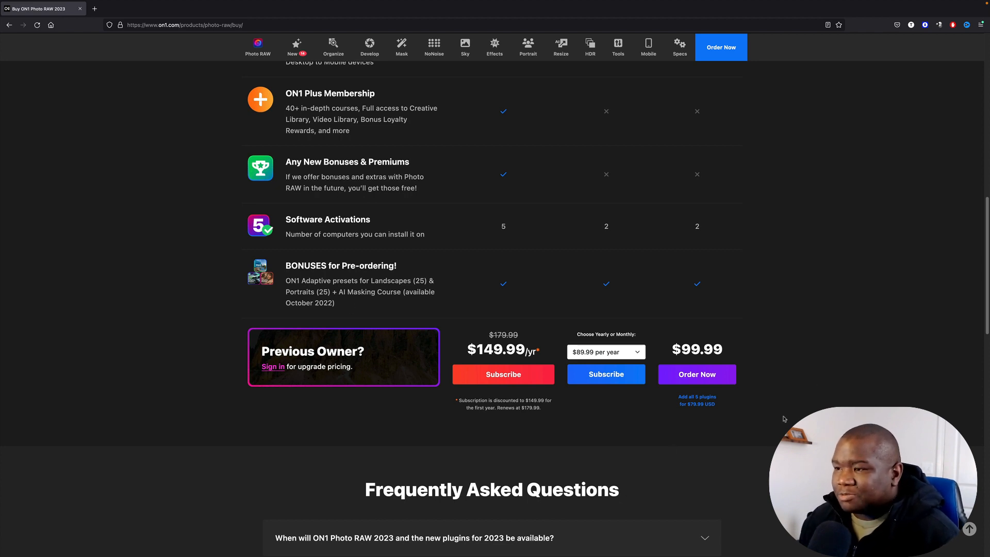
mouse_move(523, 339)
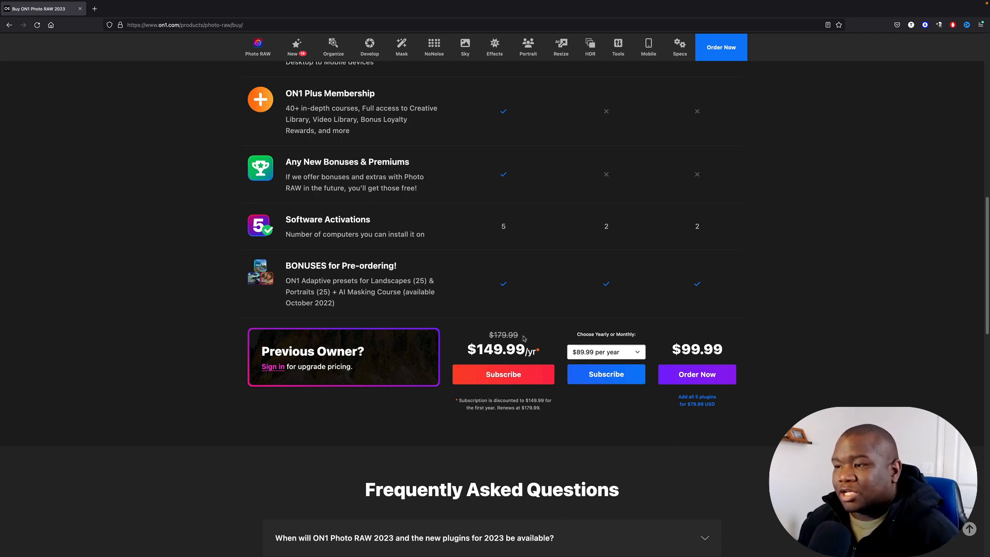
mouse_move(653, 461)
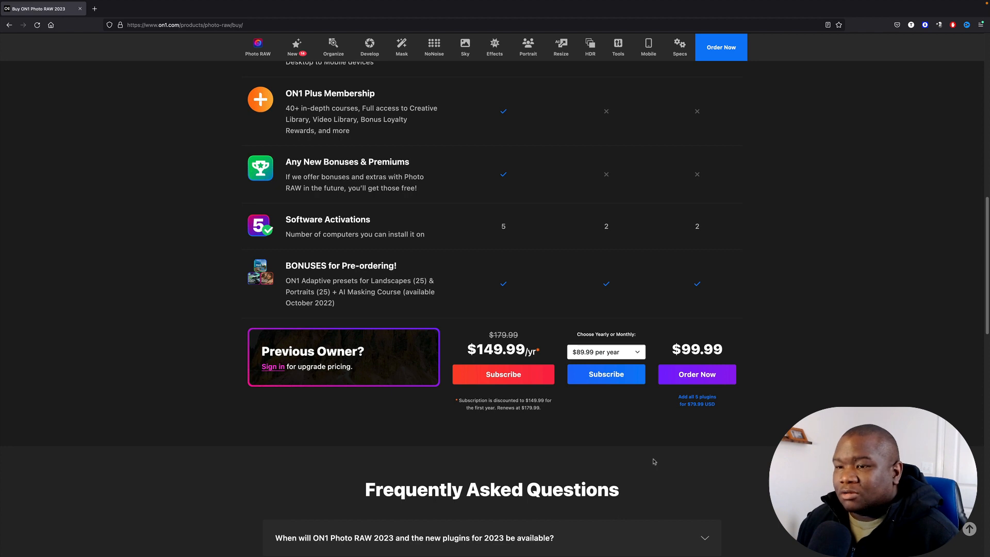
mouse_move(581, 438)
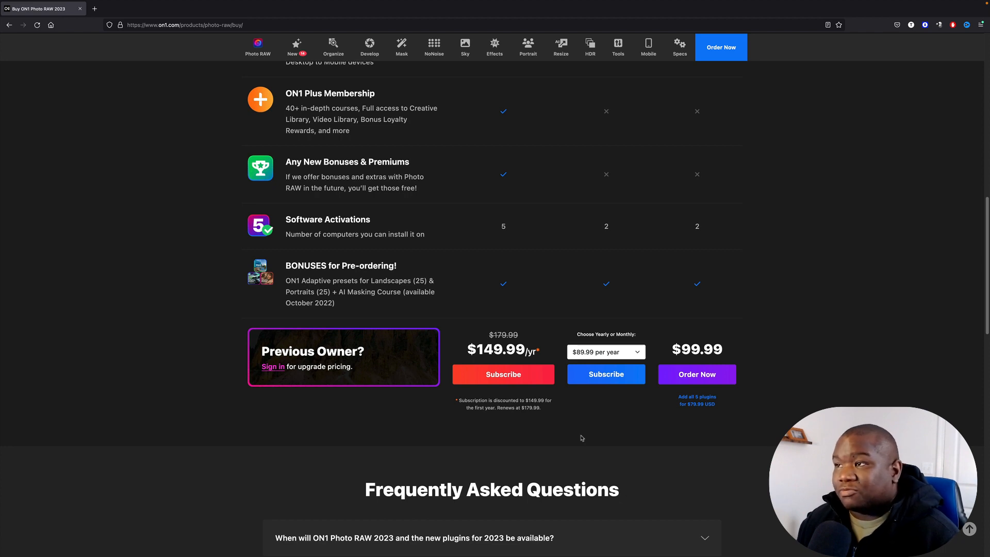
mouse_move(552, 421)
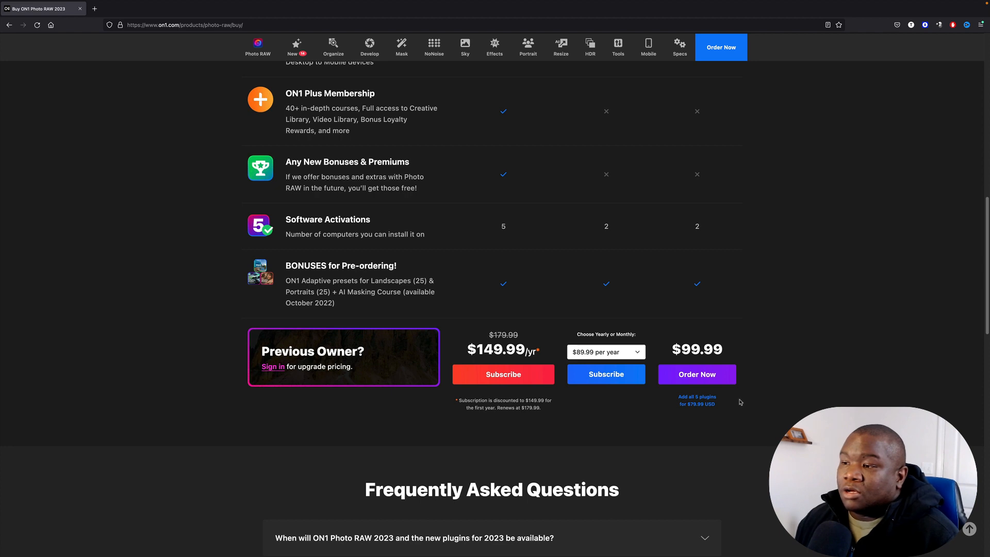
mouse_move(339, 385)
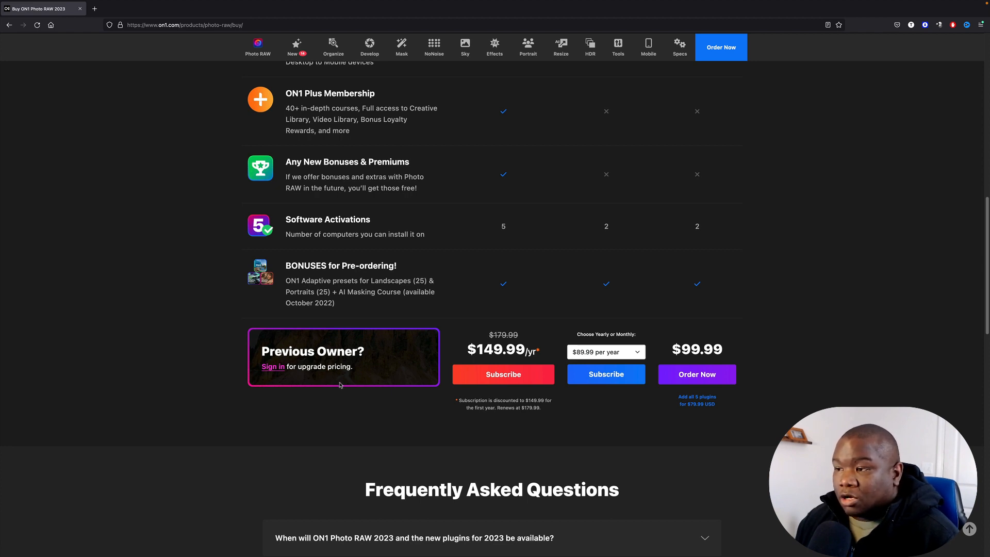
mouse_move(781, 416)
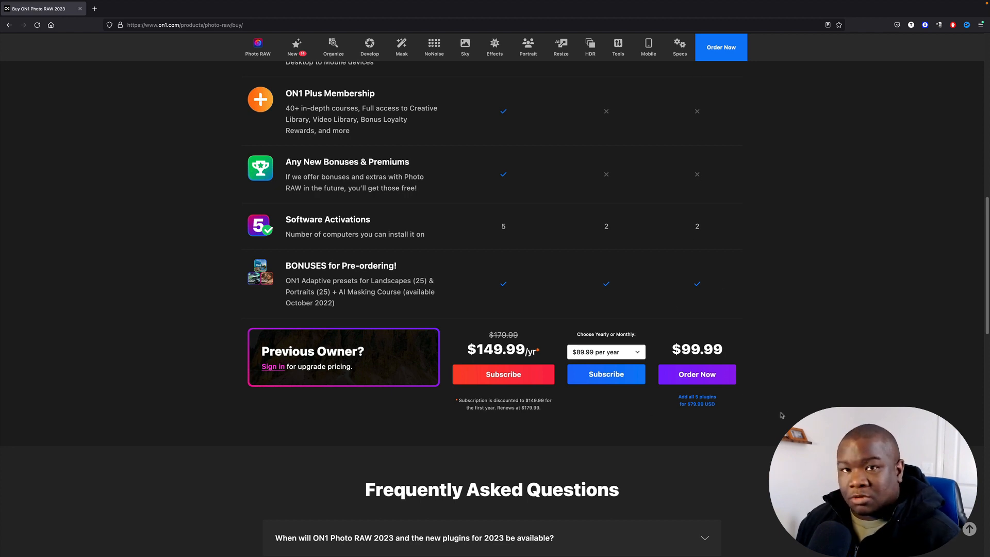
mouse_move(691, 322)
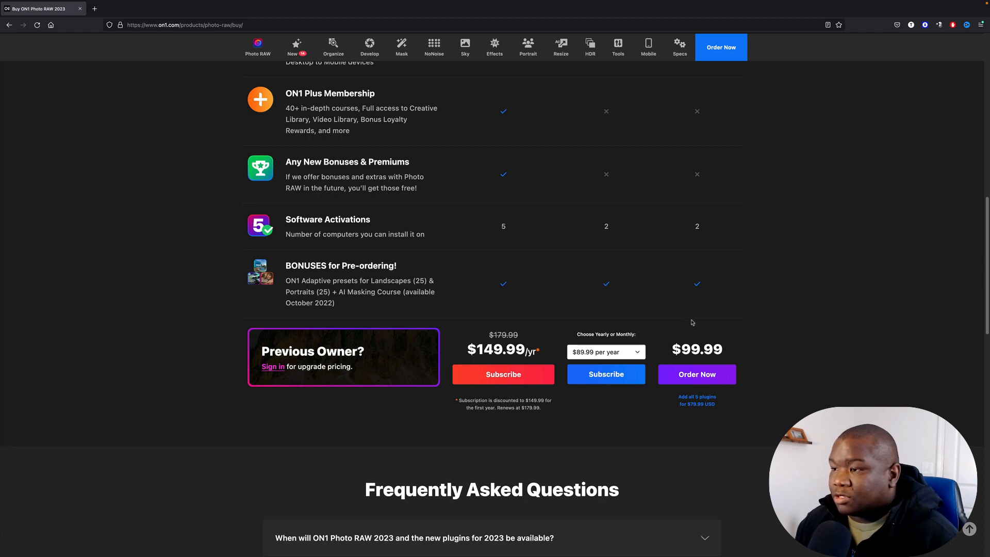
mouse_move(727, 349)
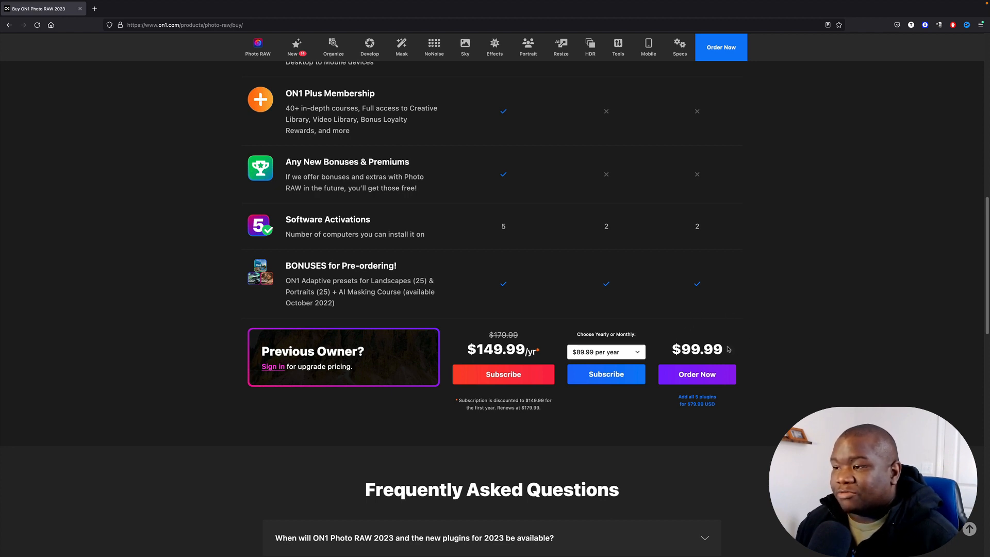
mouse_move(743, 356)
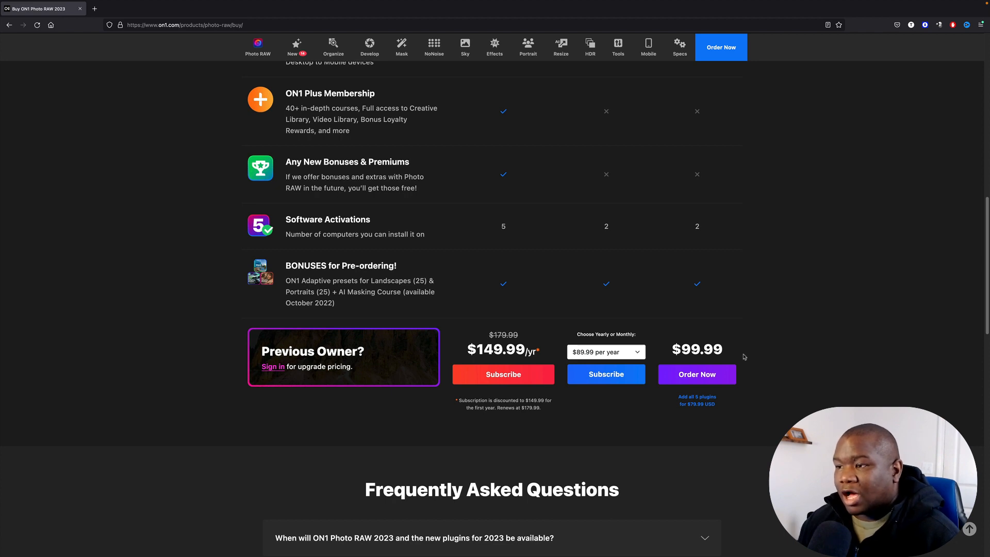
mouse_move(359, 328)
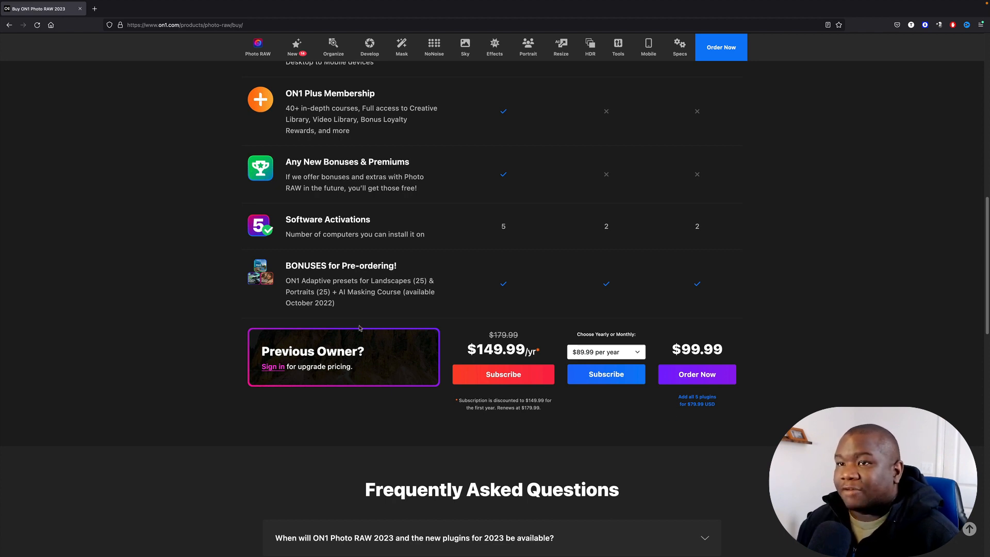
mouse_move(326, 118)
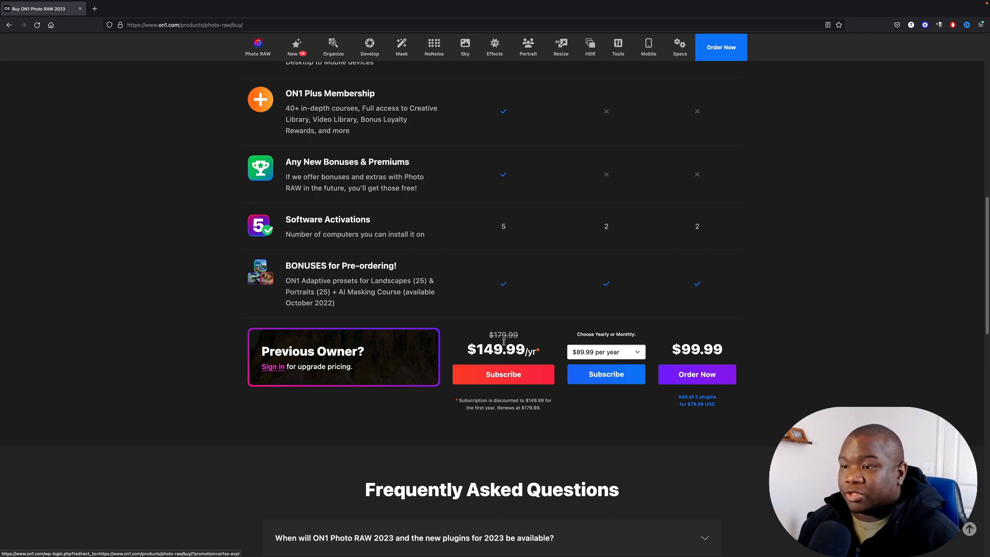
mouse_move(504, 363)
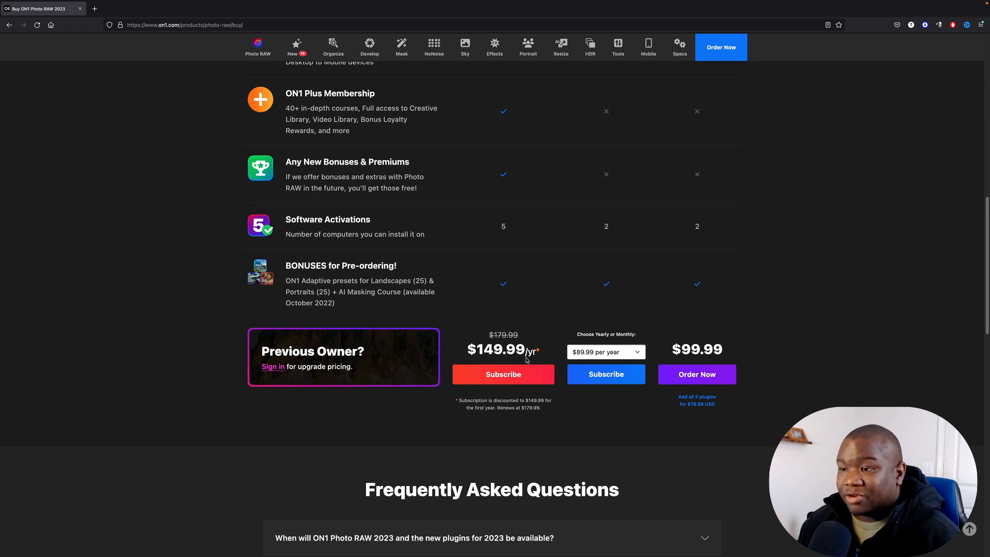
mouse_move(546, 438)
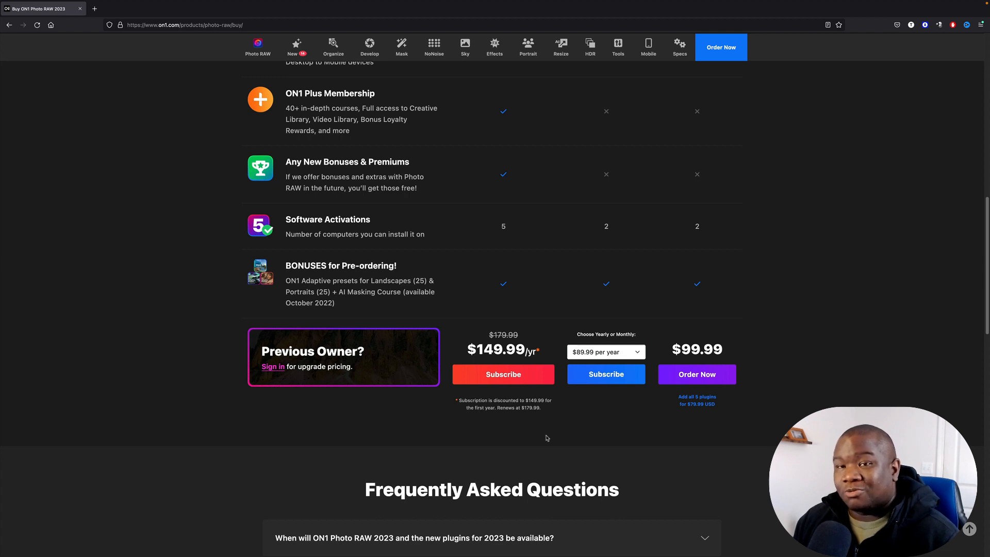
mouse_move(532, 415)
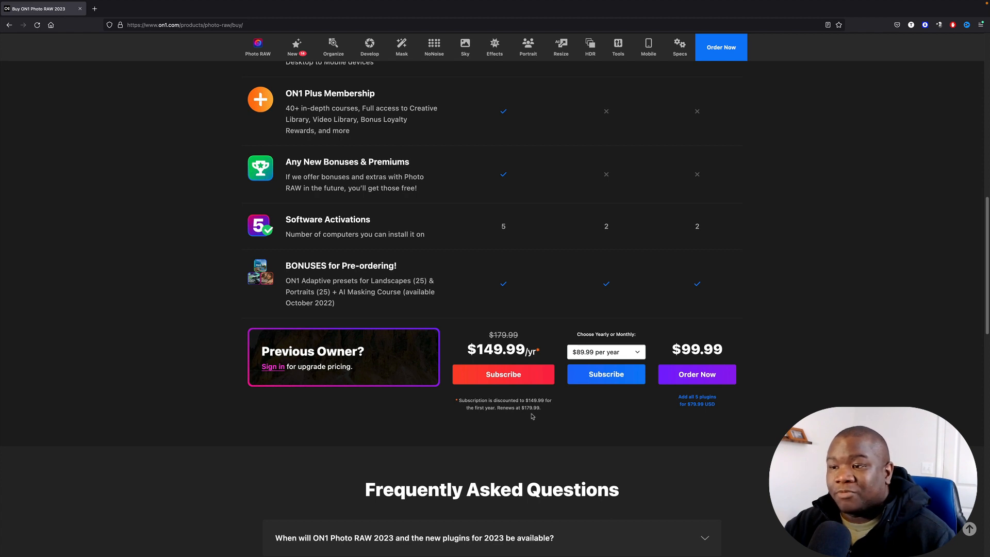
mouse_move(527, 415)
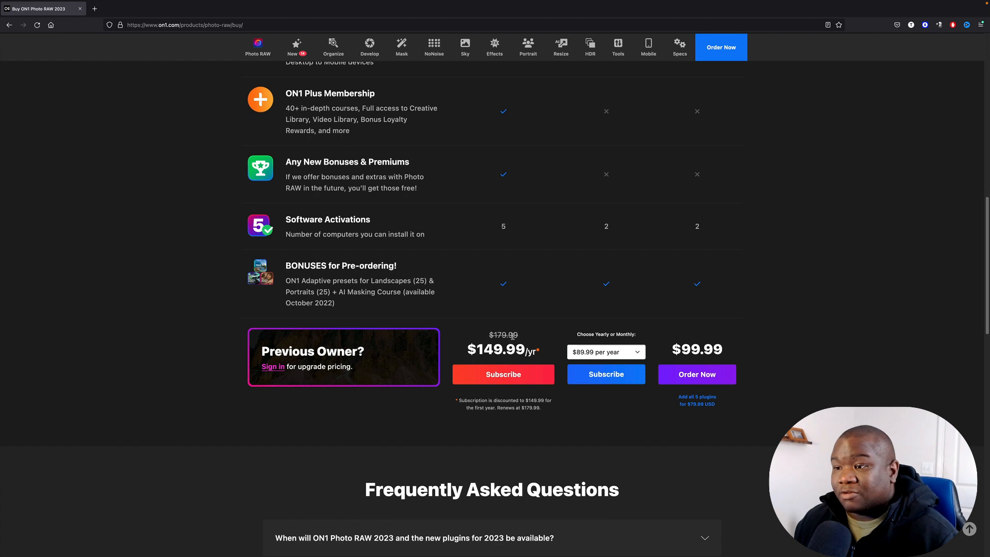
mouse_move(636, 439)
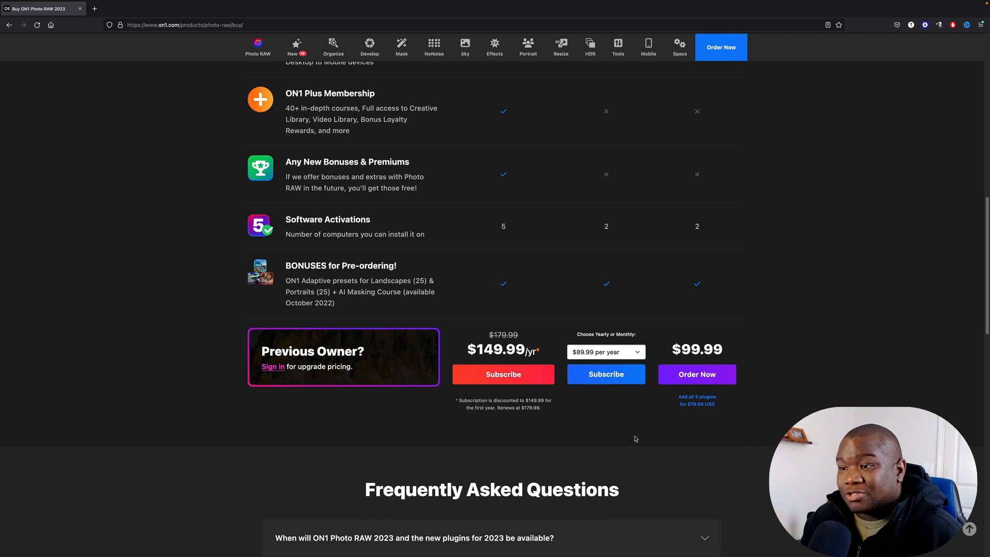
mouse_move(481, 400)
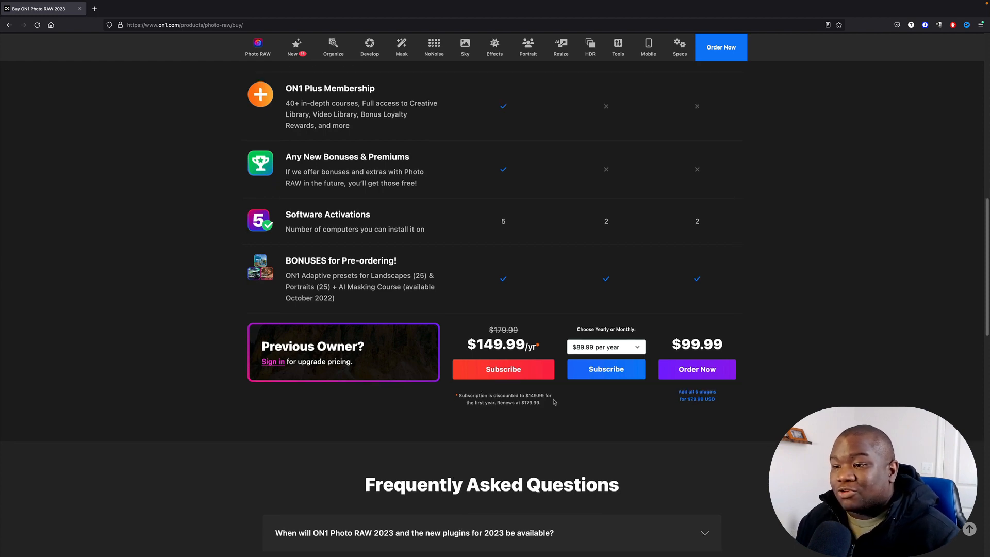
Step: Scroll through the FAQ on availability, upgrade pricing and ON1 Plus, back to its heading
scroll(down, 3)
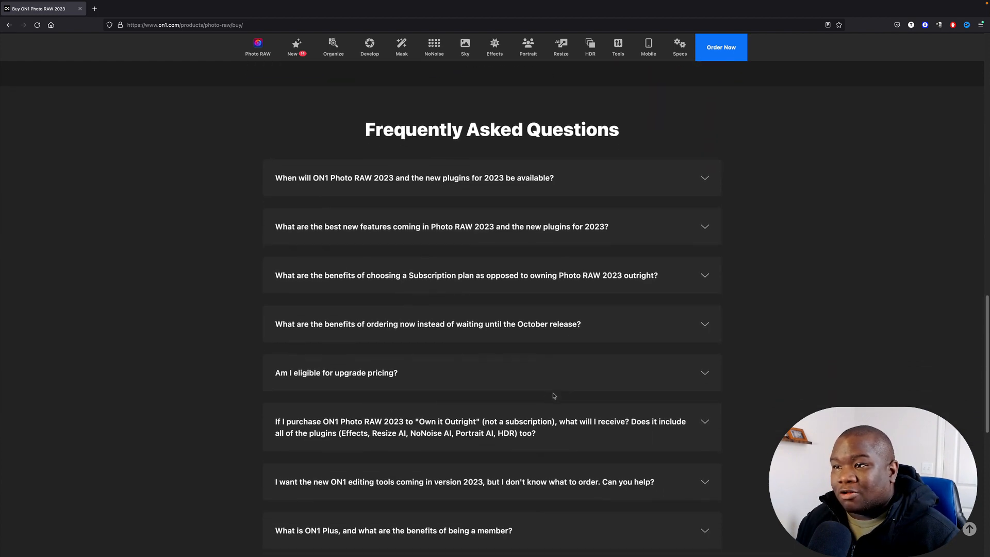
scroll(down, 3)
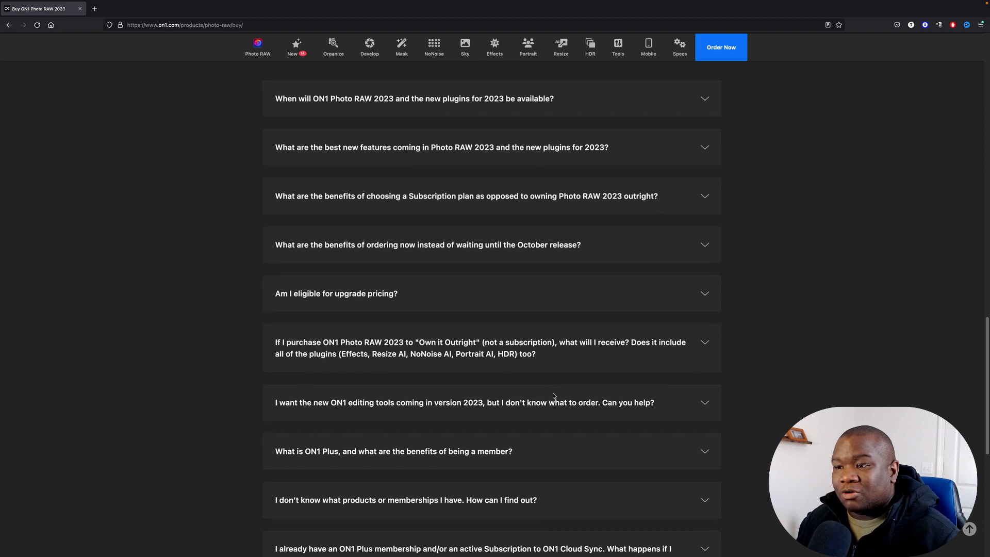
scroll(down, 3)
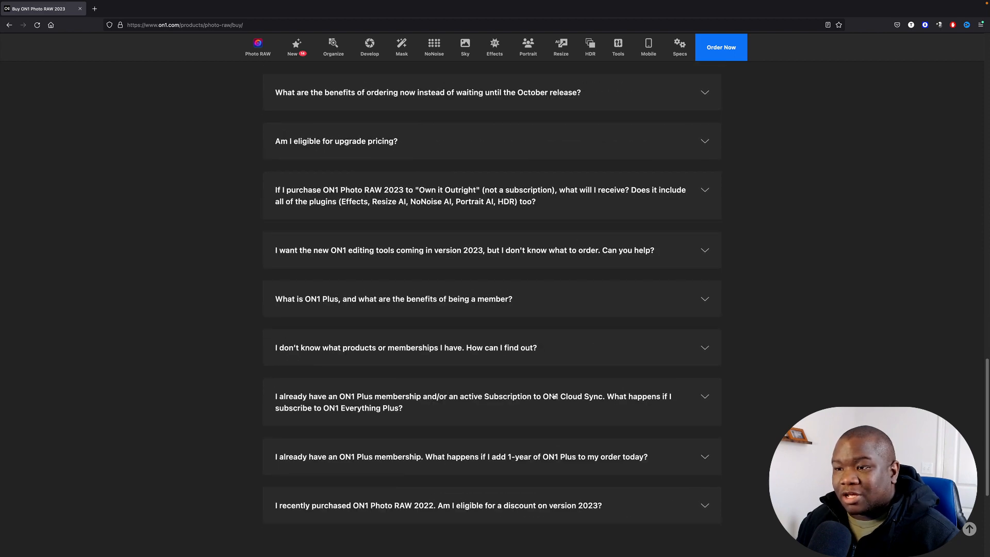
mouse_move(549, 478)
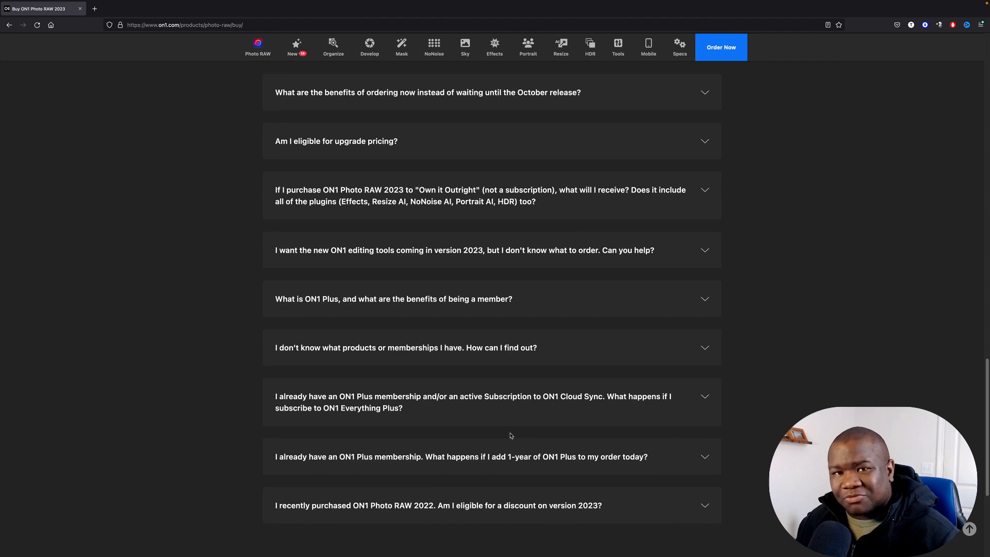
scroll(up, 3)
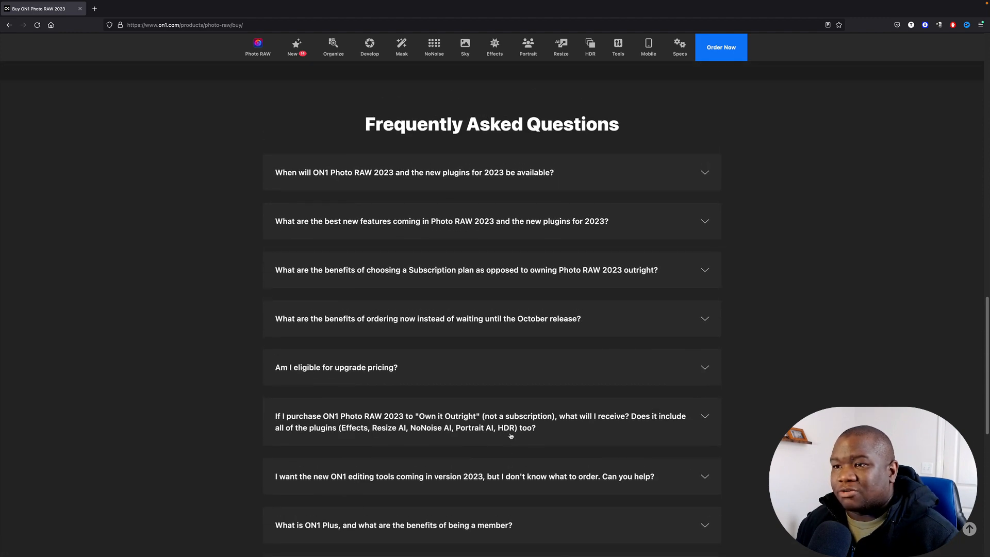
Step: Scroll back up from the FAQ to the plan comparison rows and pricing
scroll(up, 3)
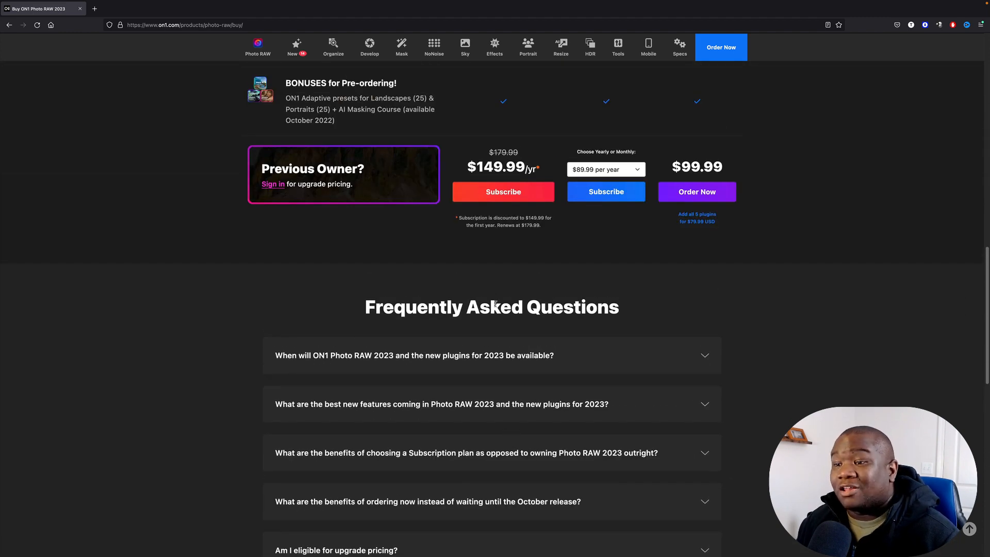
scroll(up, 3)
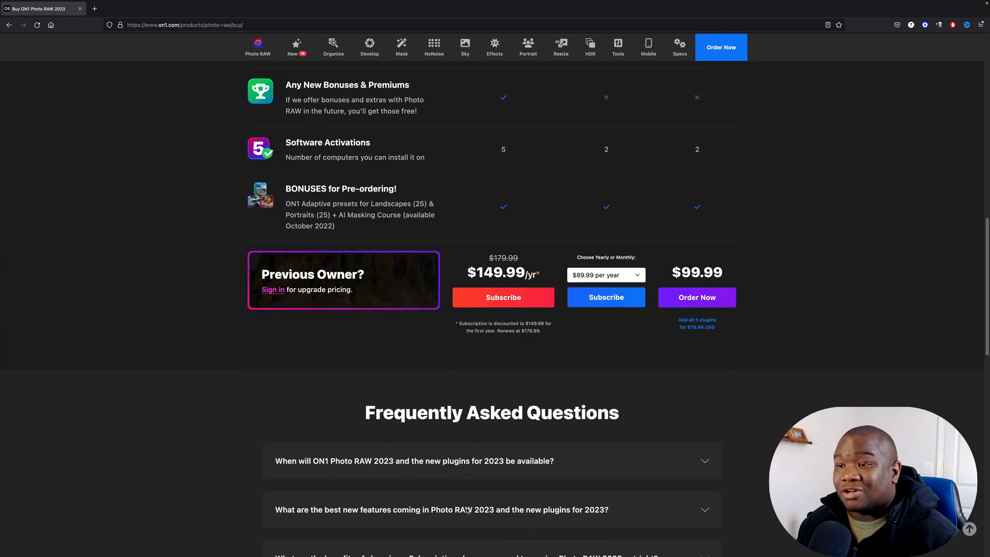
scroll(up, 3)
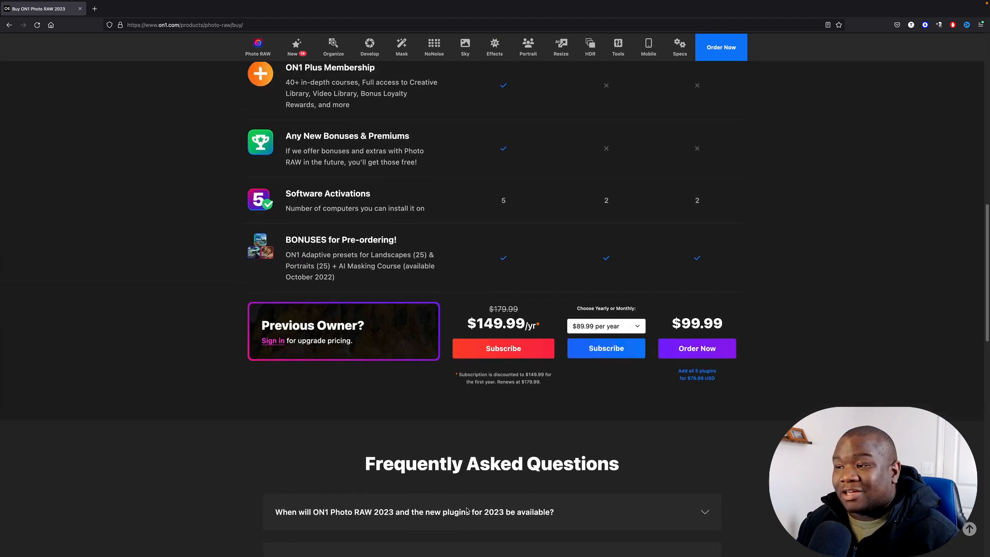
scroll(up, 3)
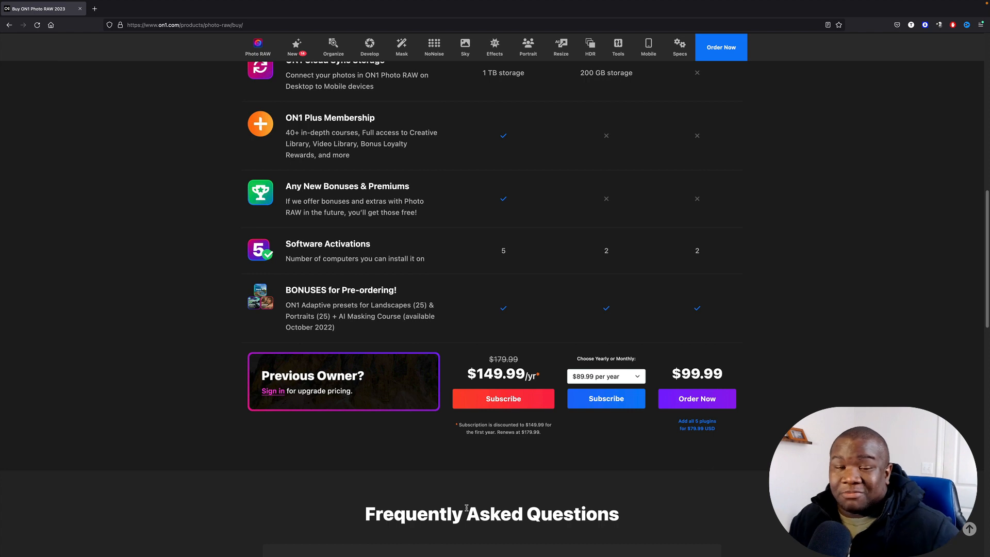